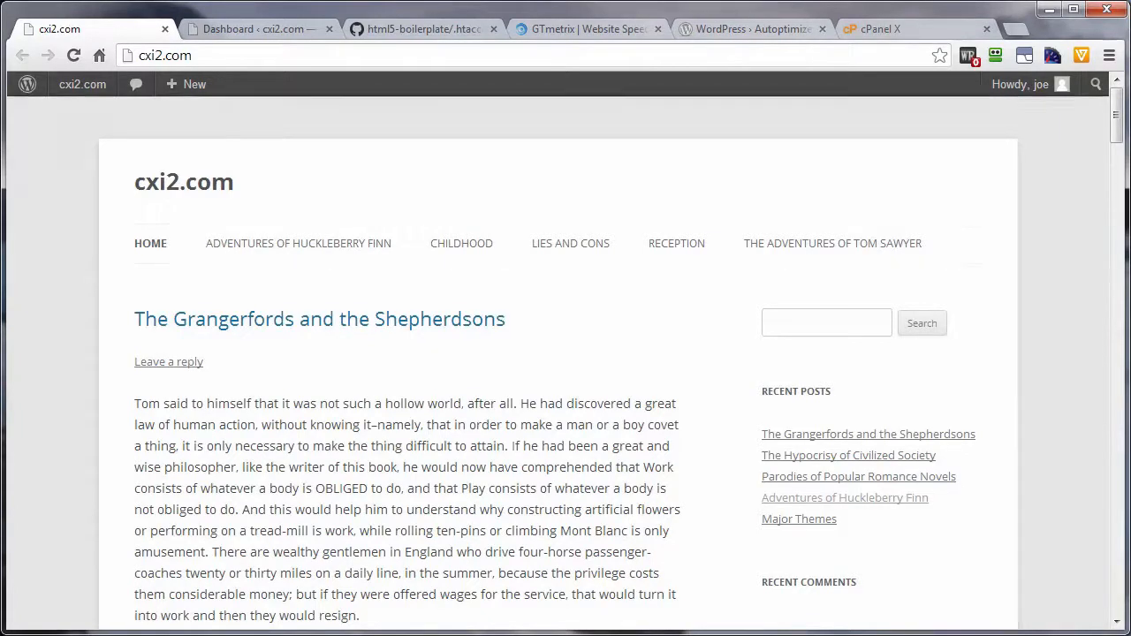
Bring up the cxi2.com front page next to GTmetrix and reach the copy options for its address.
left_click(25, 85)
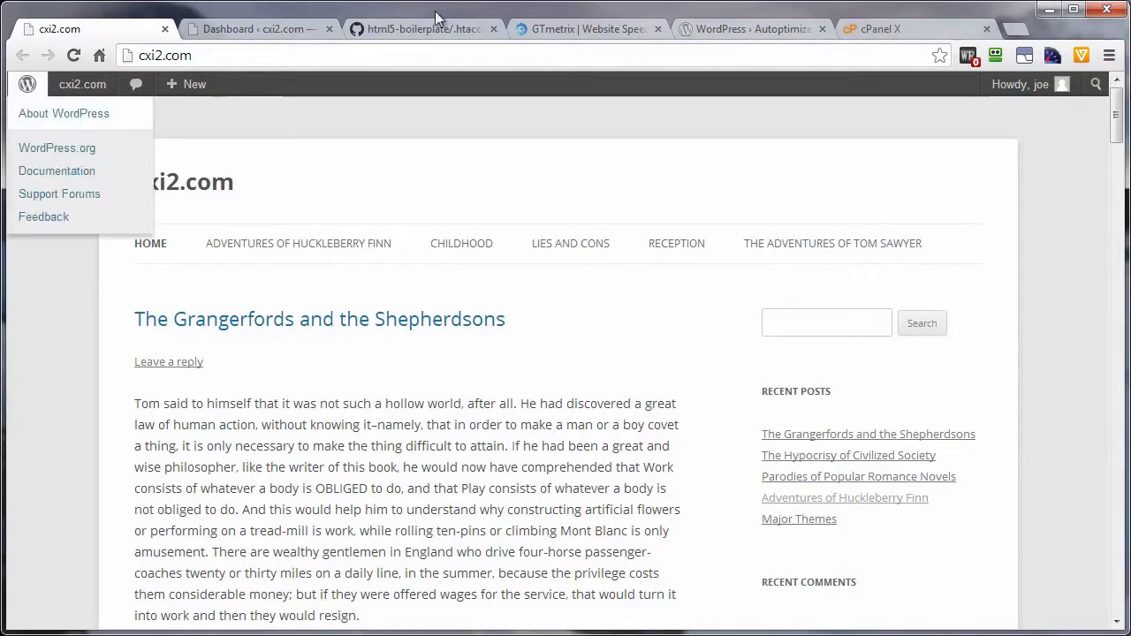
left_click(582, 28)
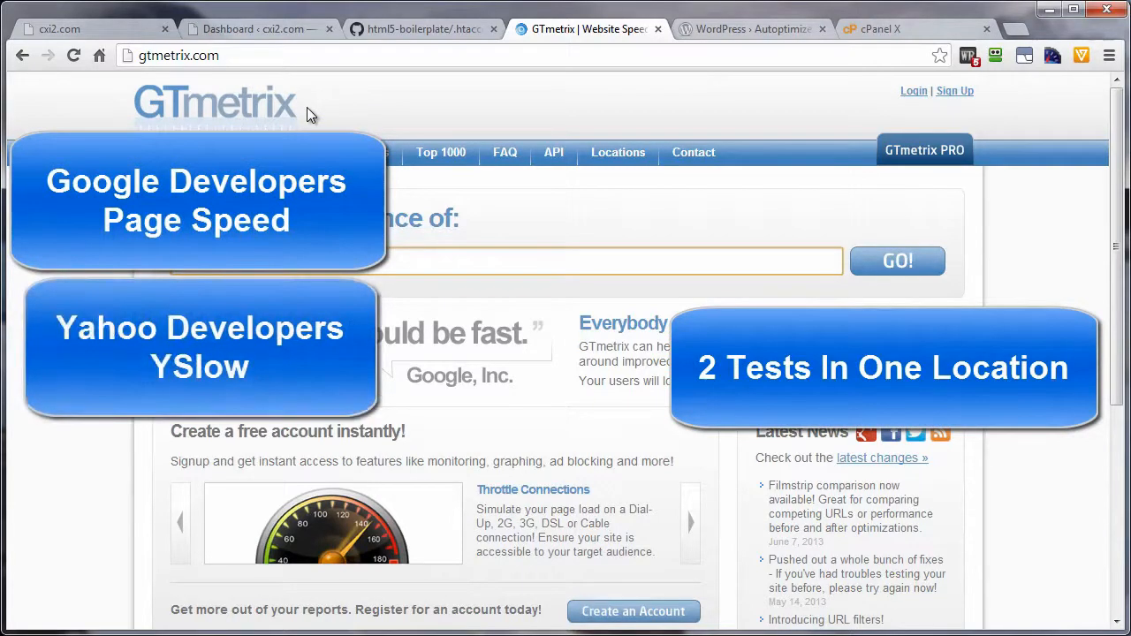
left_click(89, 28)
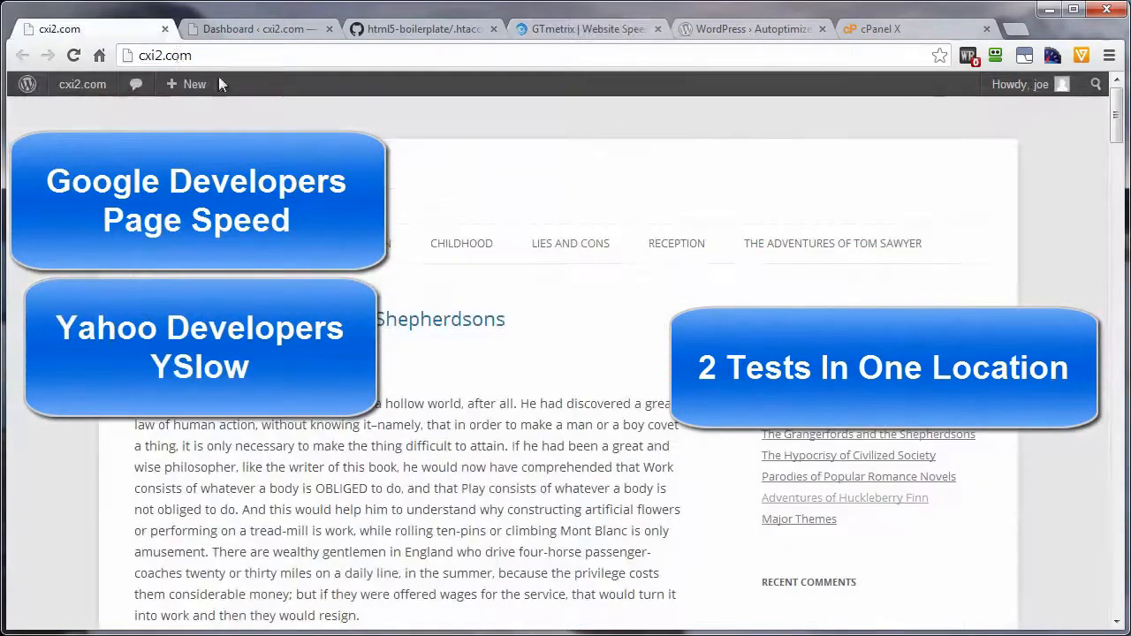
right_click(156, 55)
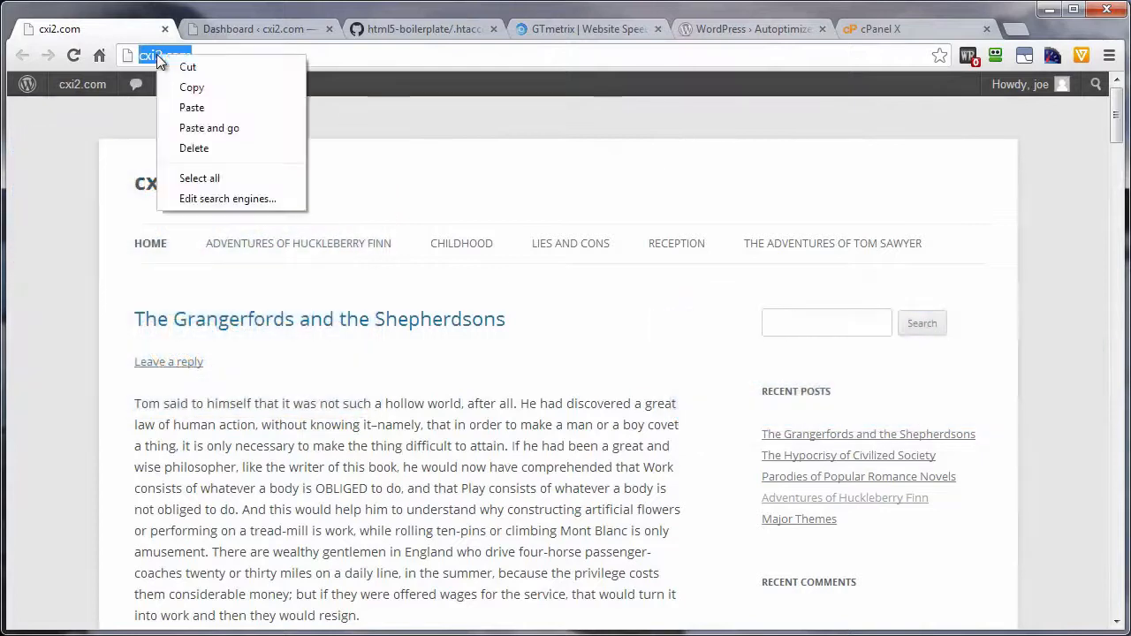
left_click(587, 28)
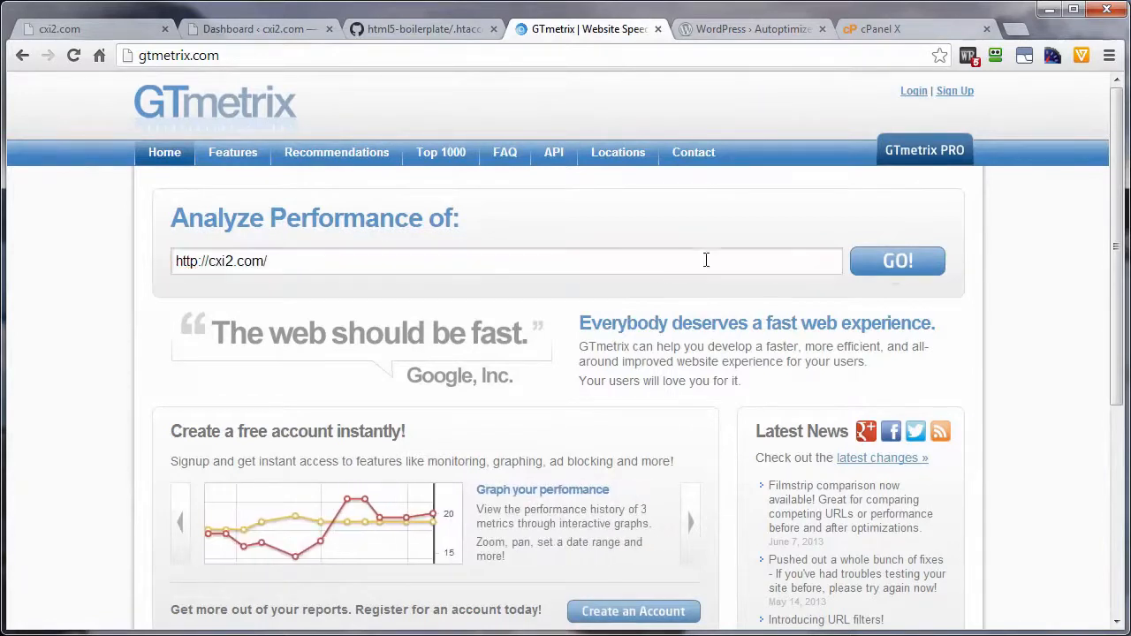
left_click(898, 260)
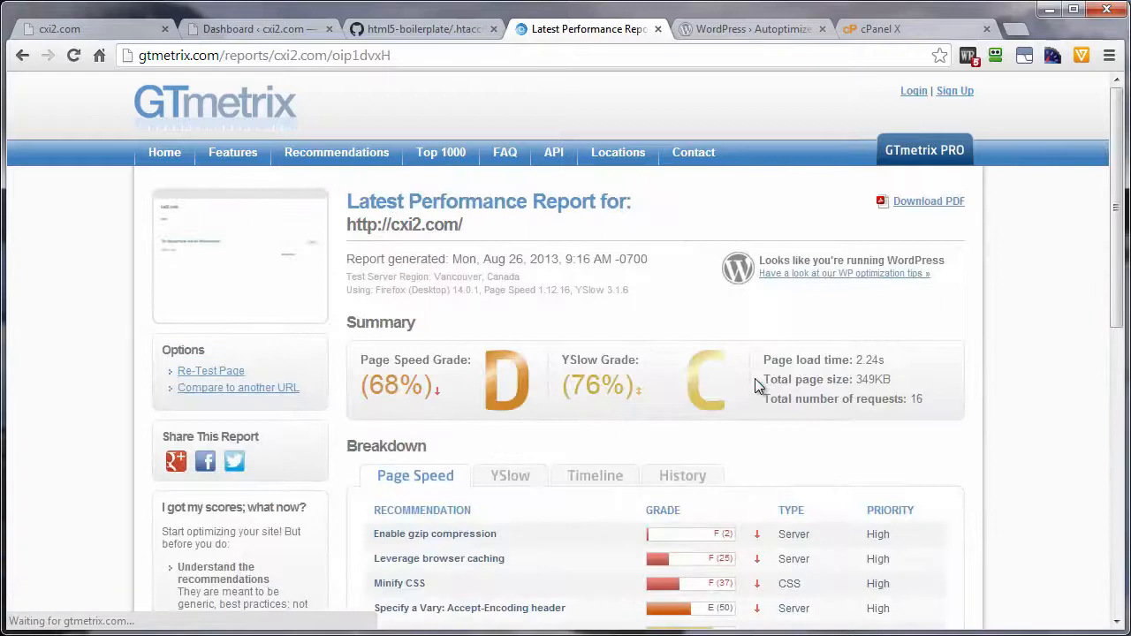
mouse_move(403, 431)
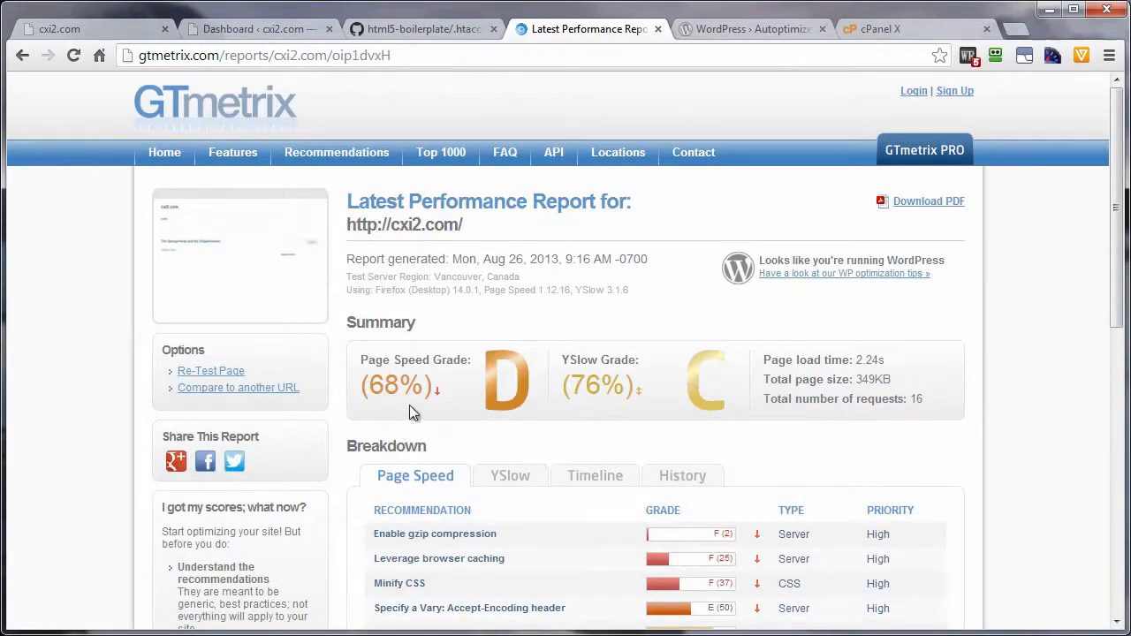
mouse_move(598, 371)
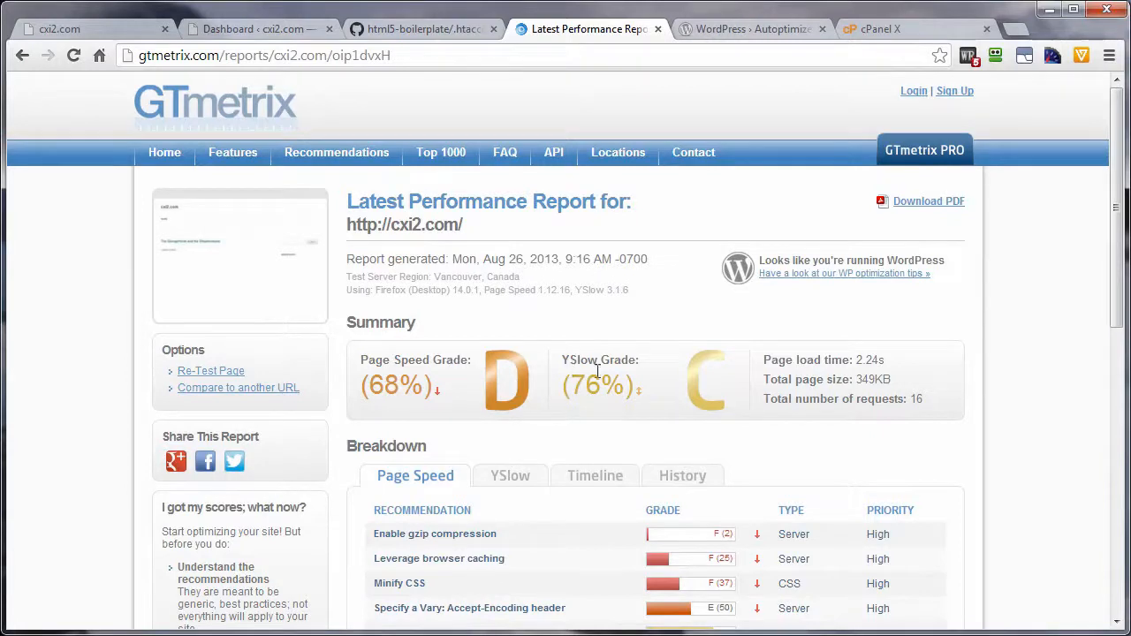
mouse_move(441, 417)
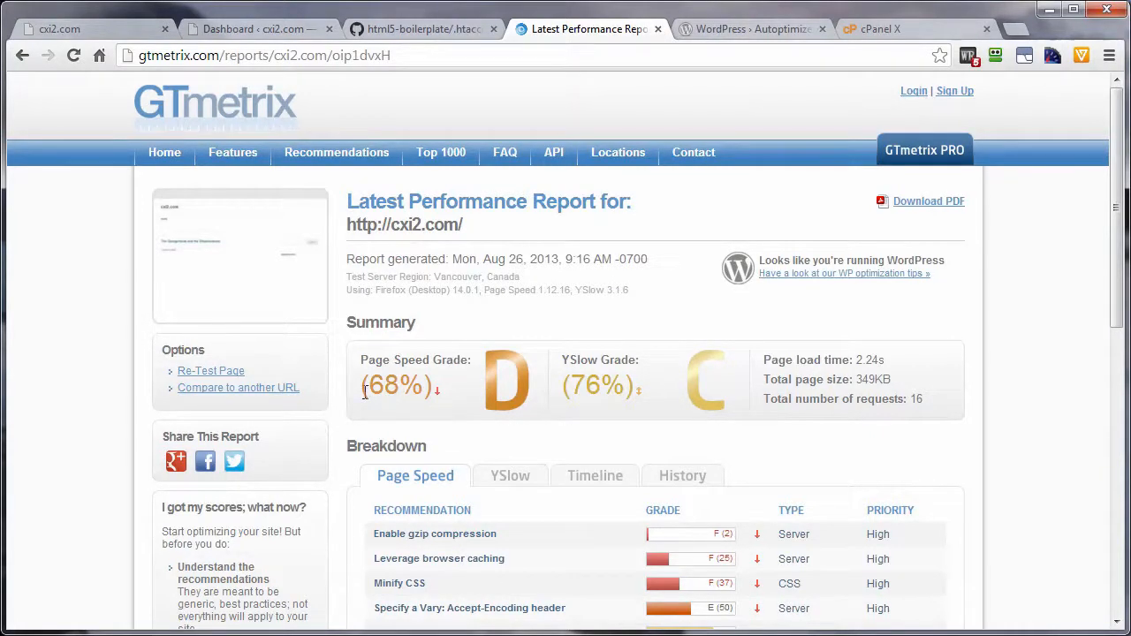
mouse_move(601, 394)
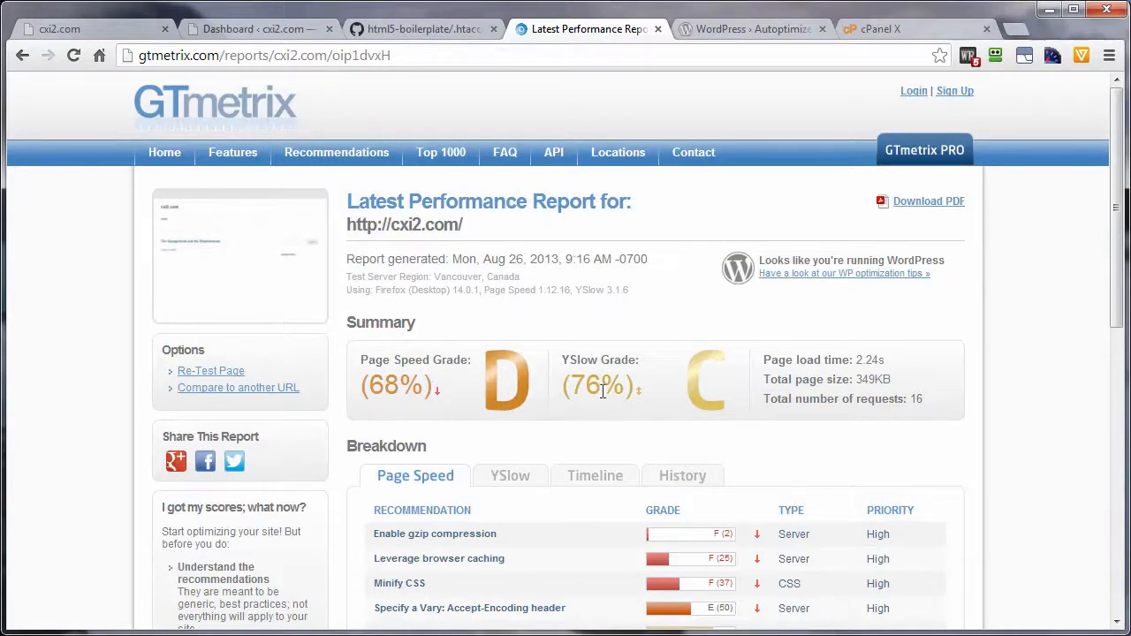
mouse_move(424, 555)
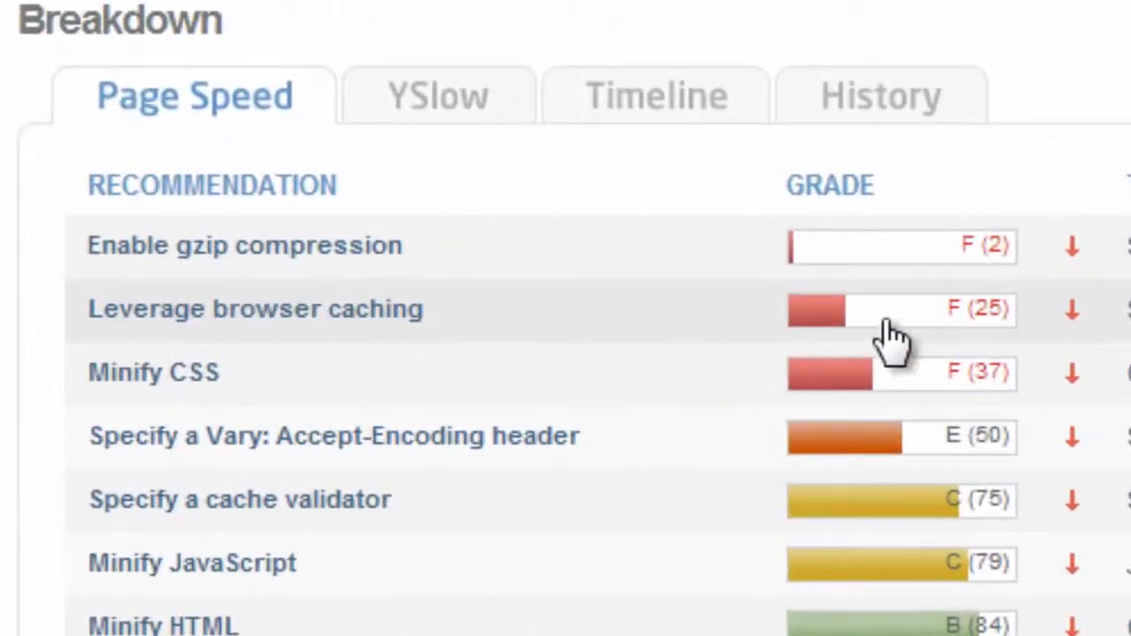
mouse_move(994, 353)
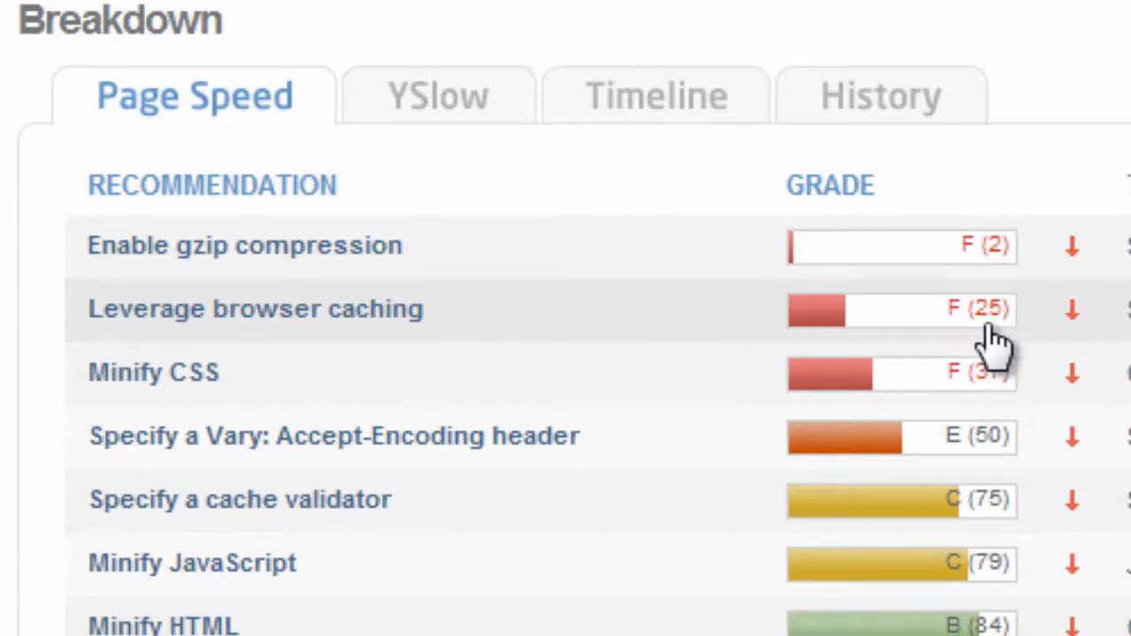
mouse_move(438, 115)
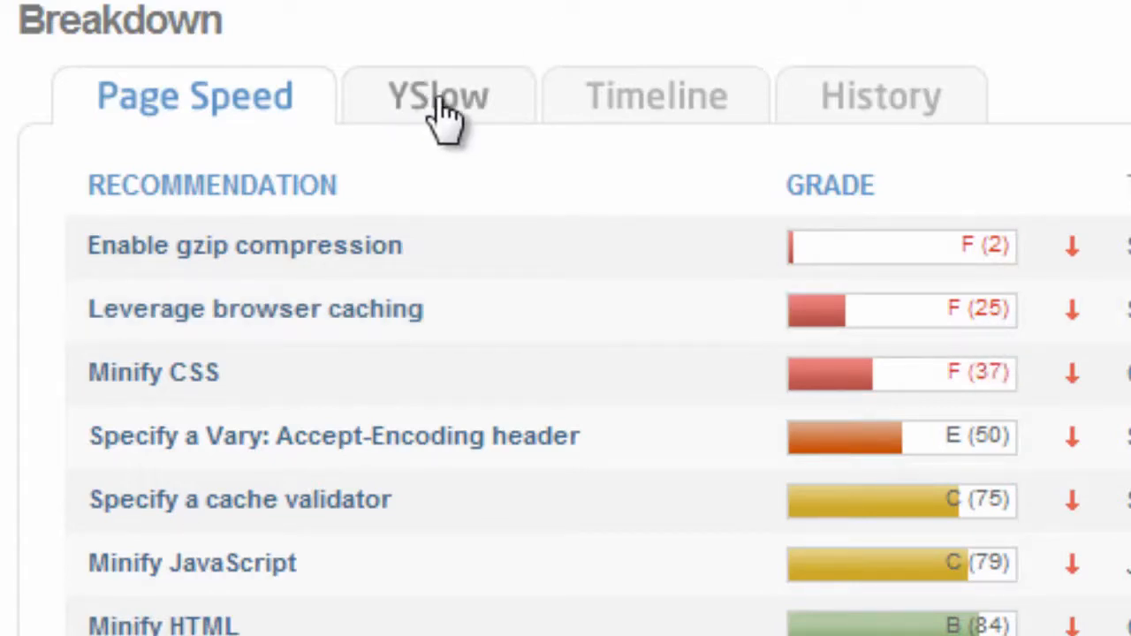
Compare Page Speed and YSlow recommendations, landing on YSlow where Add Expires headers scores F (0).
left_click(436, 97)
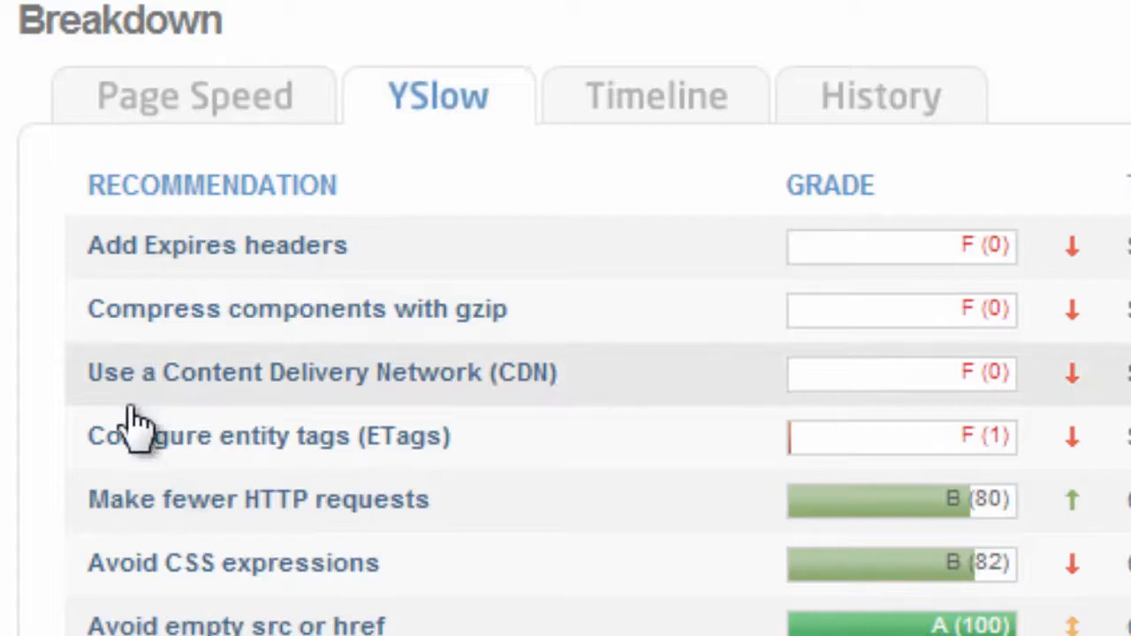
mouse_move(269, 322)
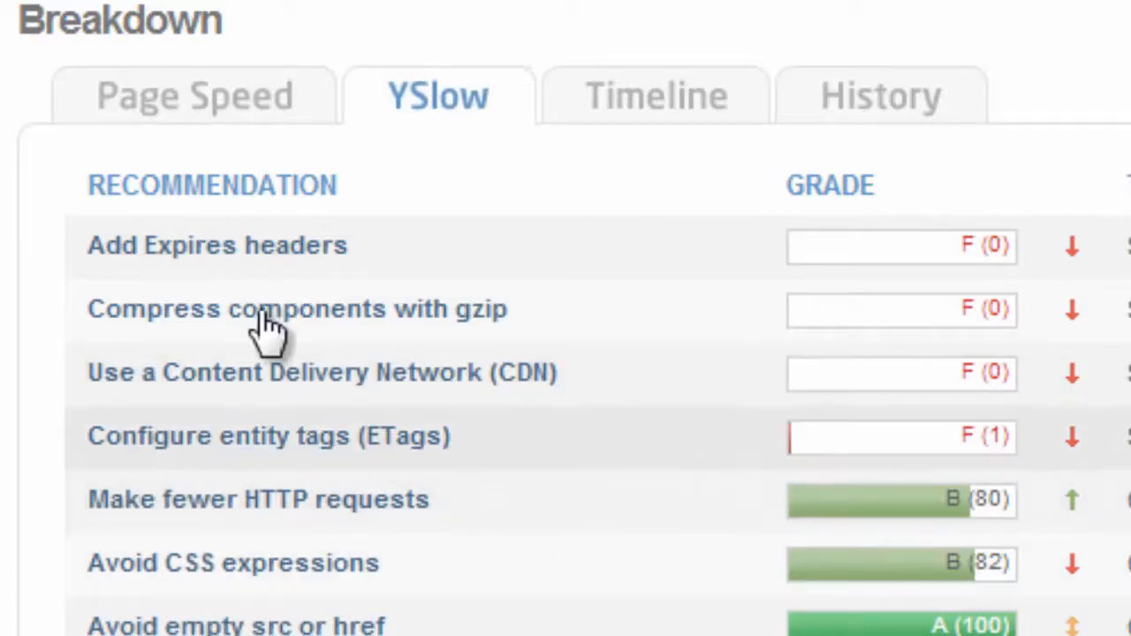
mouse_move(138, 256)
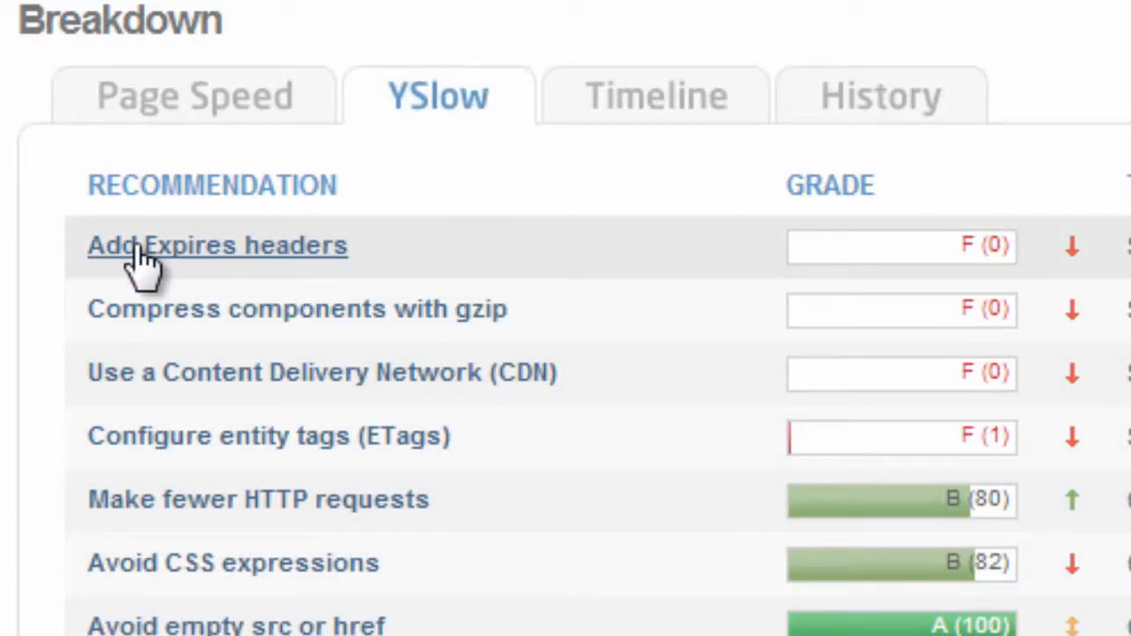
mouse_move(442, 247)
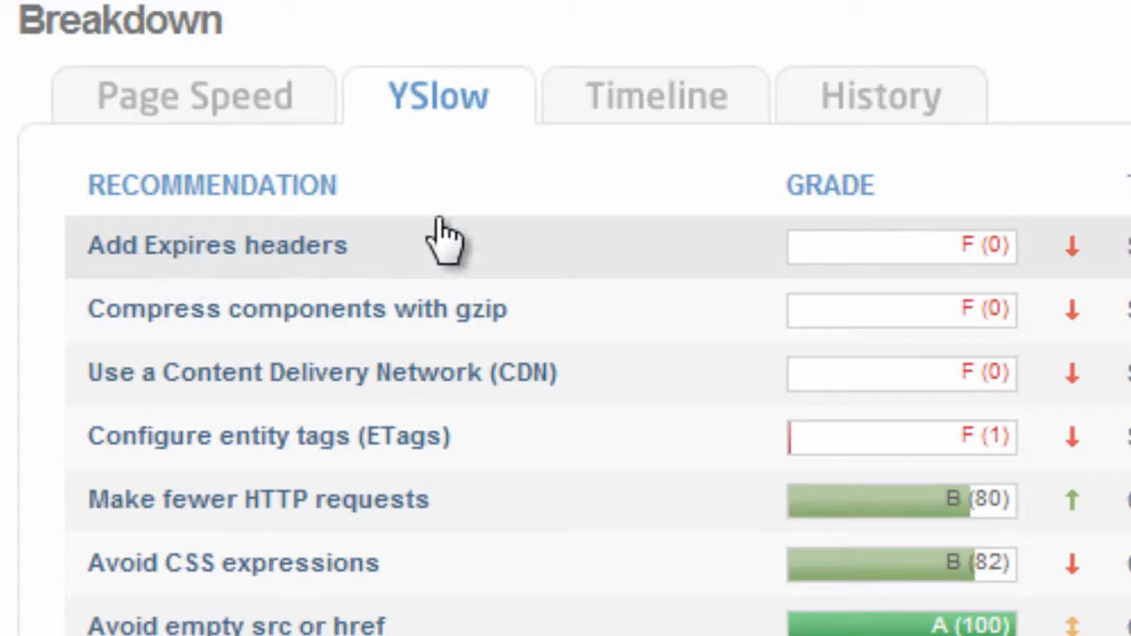
mouse_move(345, 256)
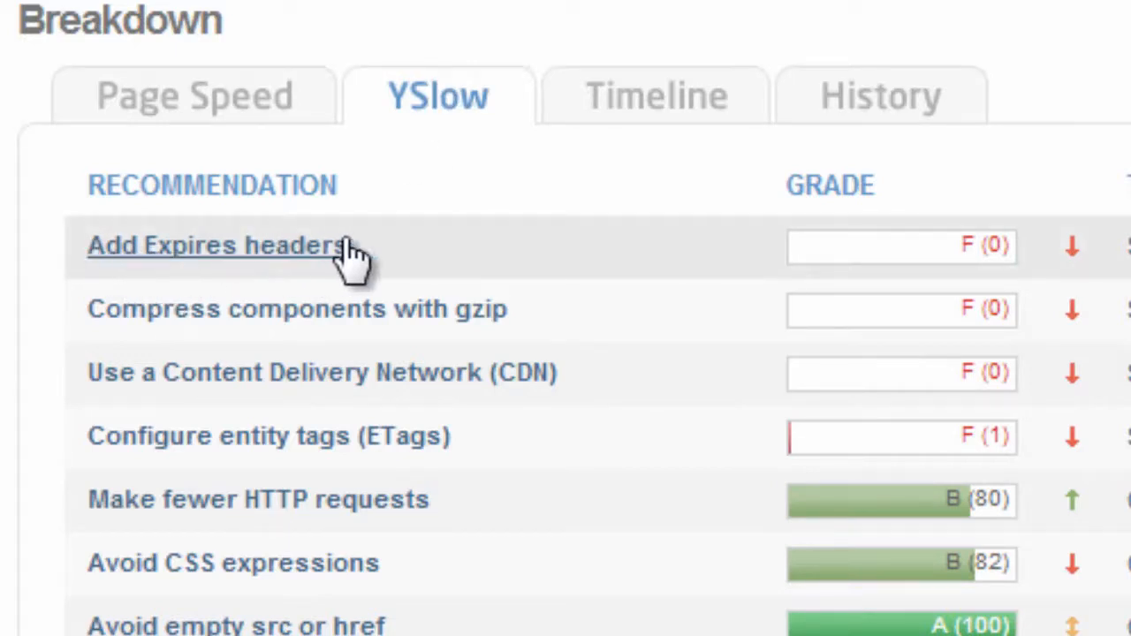
left_click(196, 94)
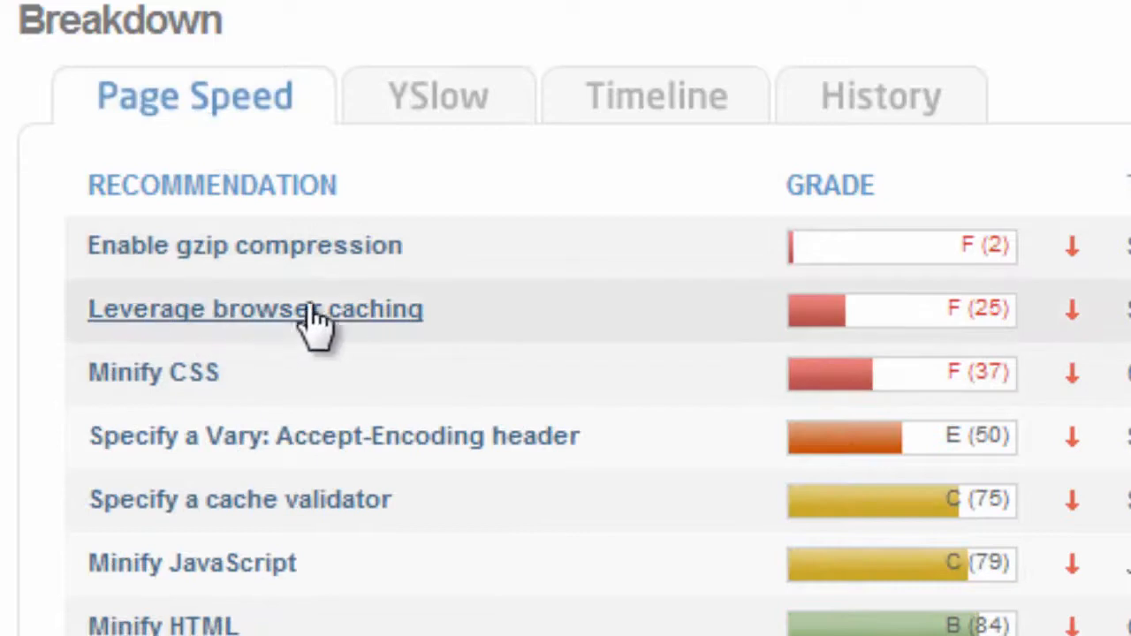
left_click(434, 96)
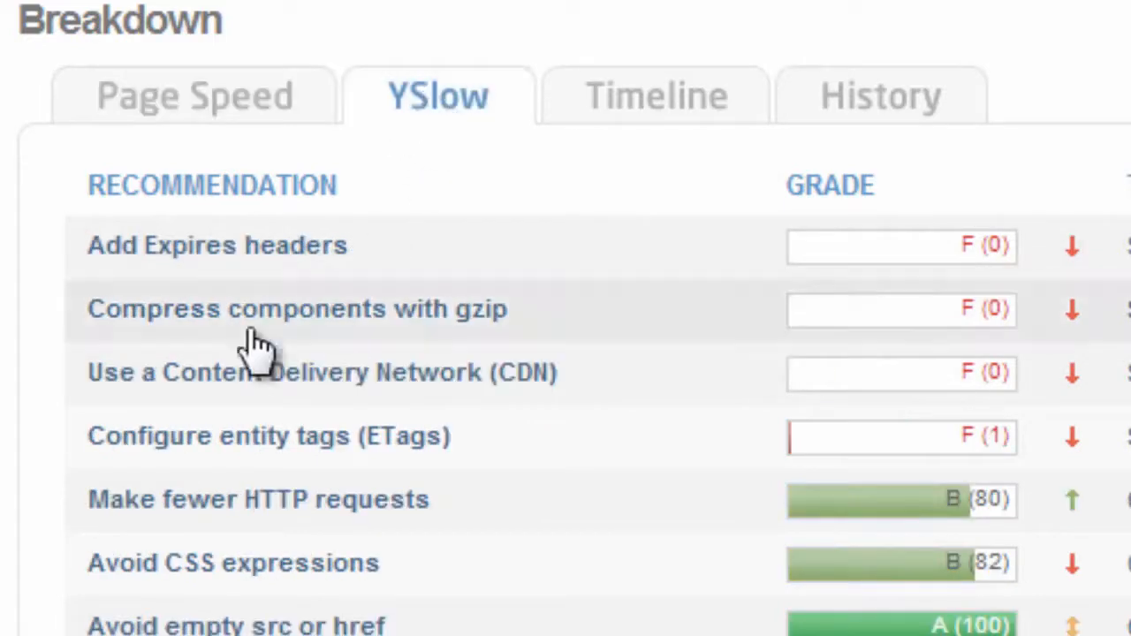
mouse_move(999, 265)
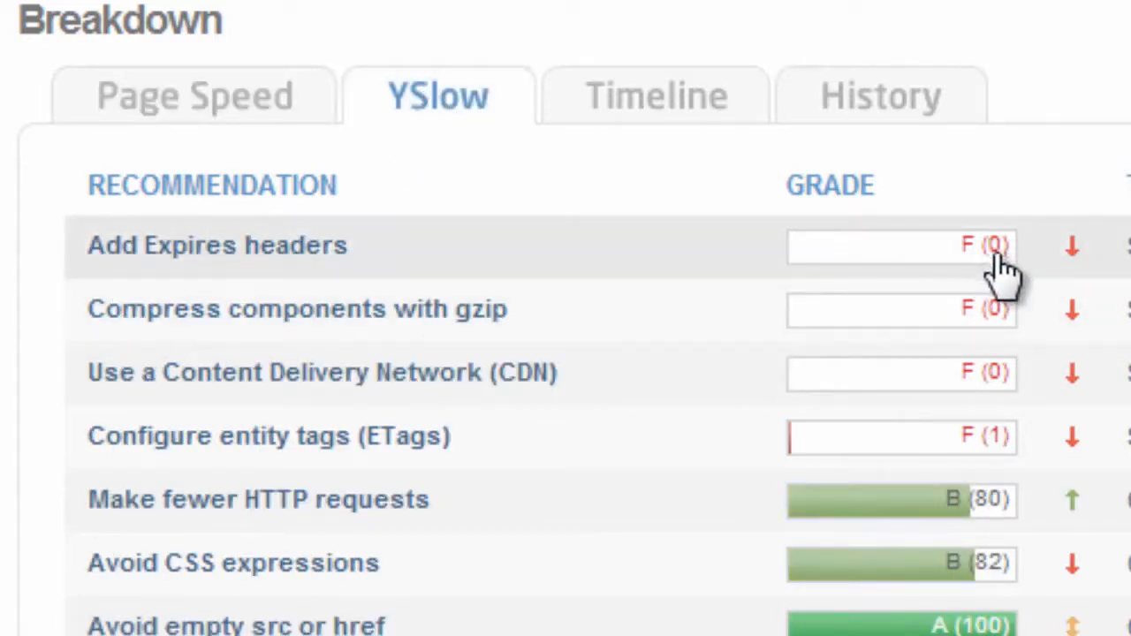
mouse_move(990, 268)
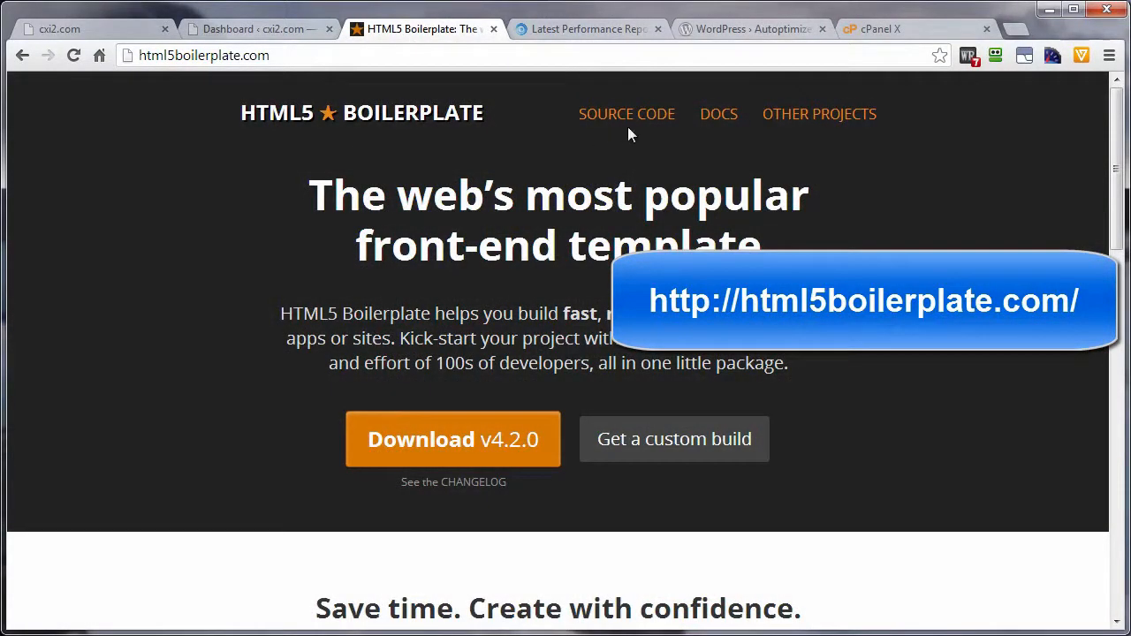
Reach the h5bp/html5-boilerplate GitHub repository via SOURCE CODE and show its file list.
left_click(625, 114)
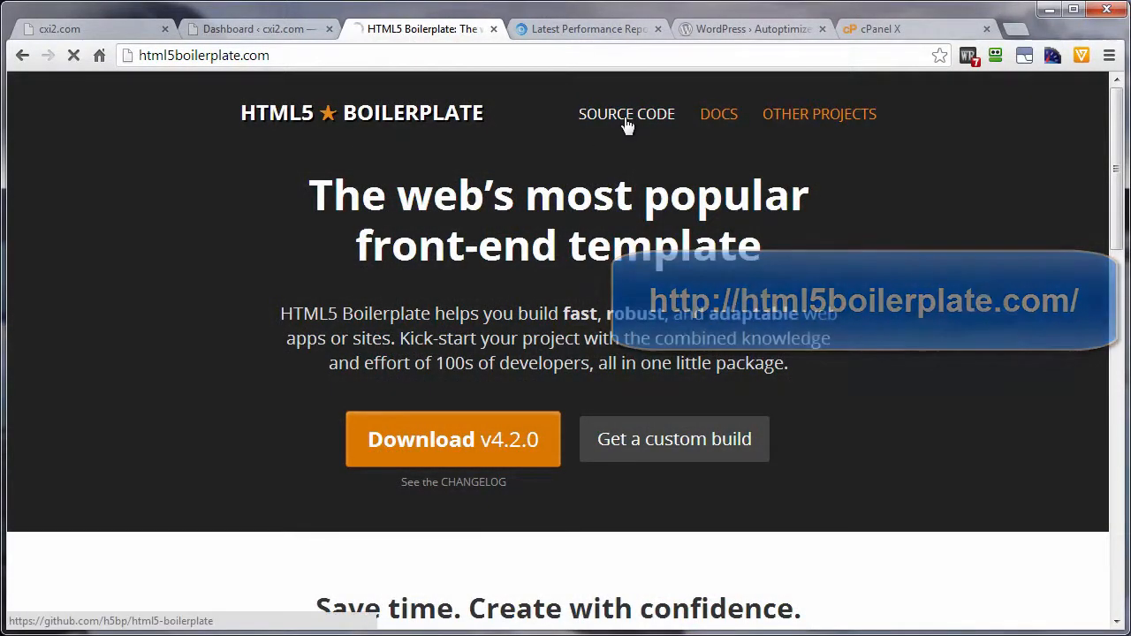
left_click(625, 113)
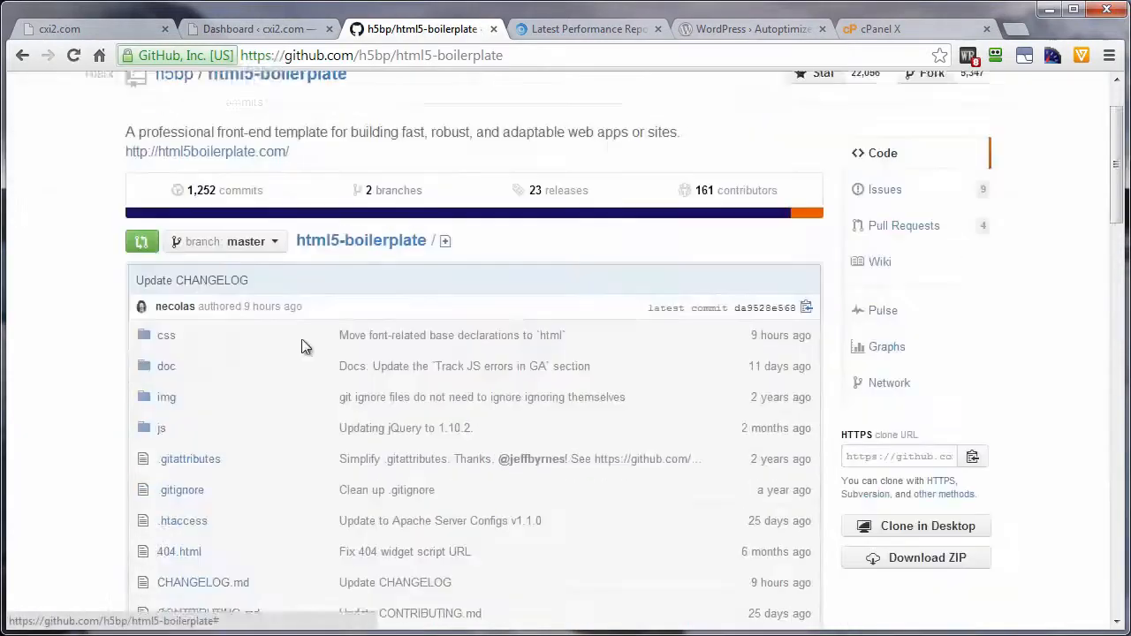
scroll("down", 3)
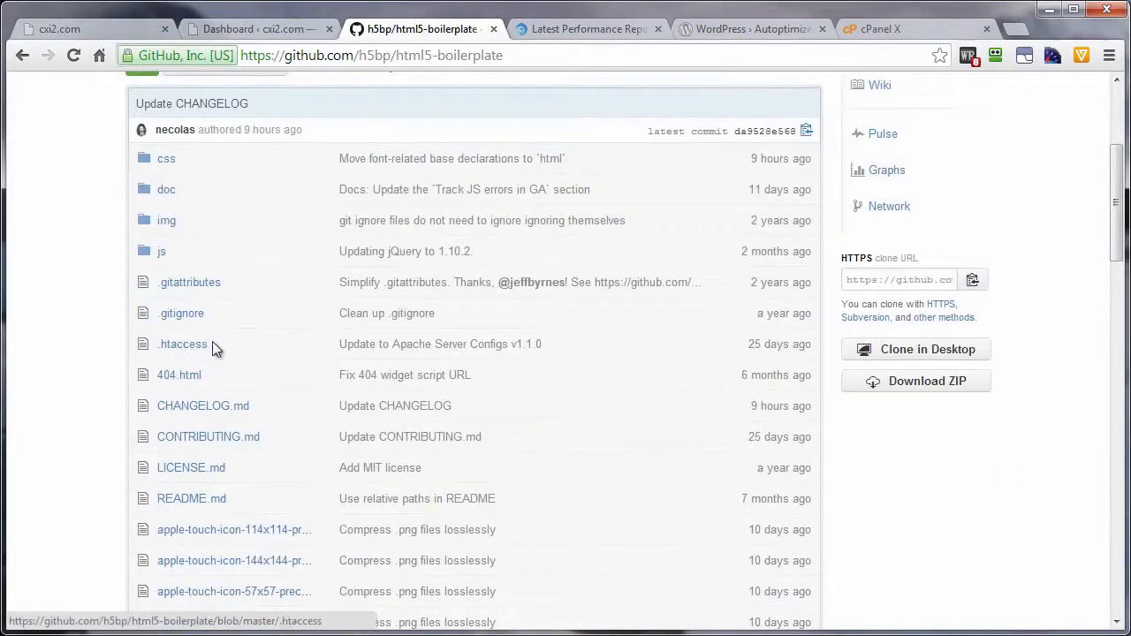
View the boilerplate .htaccess file down to its 'Expires headers (for better cache control)' section.
left_click(182, 343)
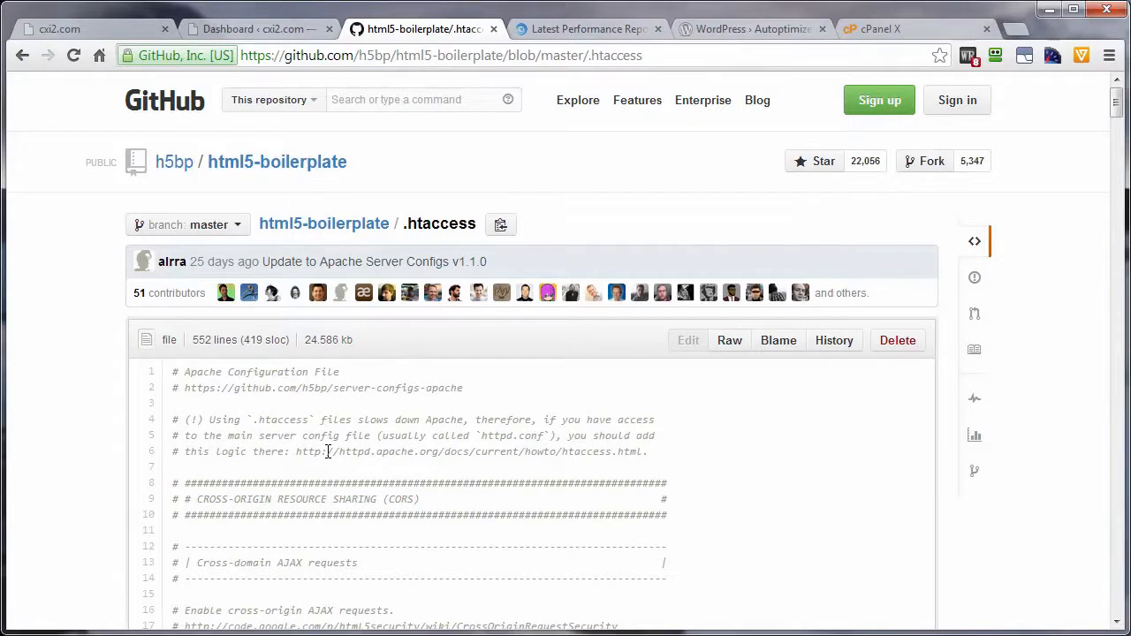
mouse_move(314, 466)
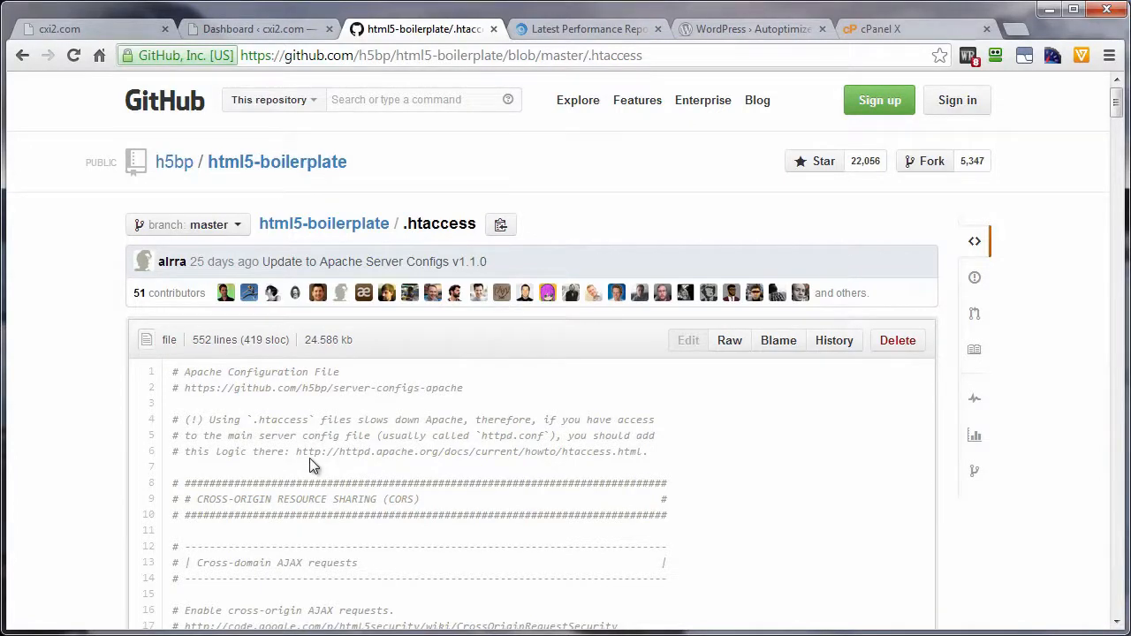
scroll("down", 3)
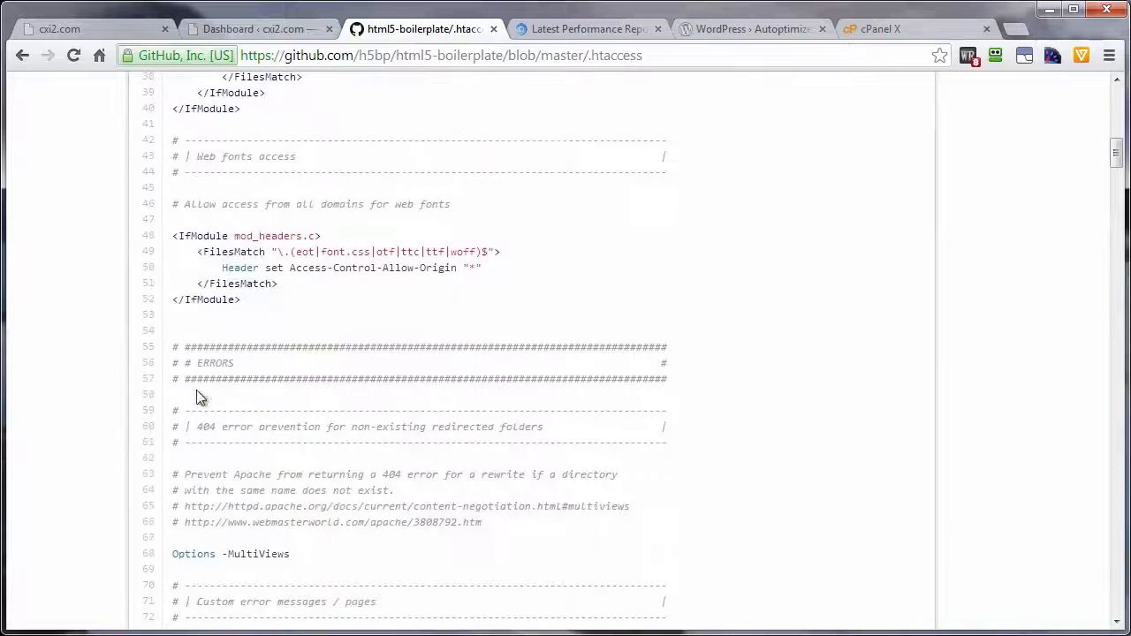
mouse_move(216, 364)
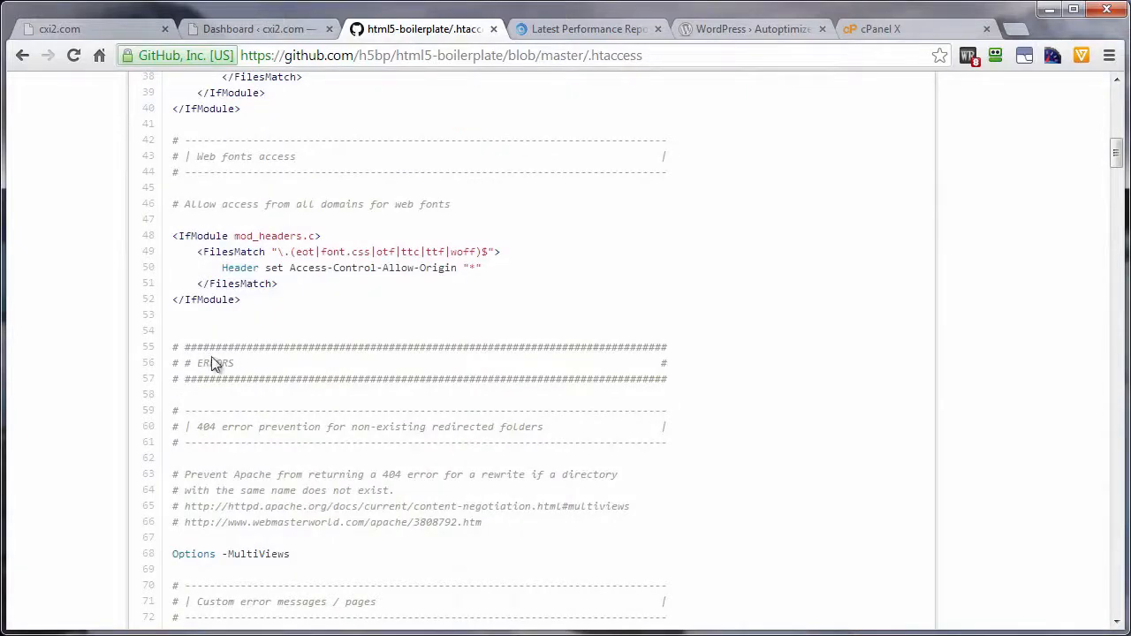
scroll("down", 3)
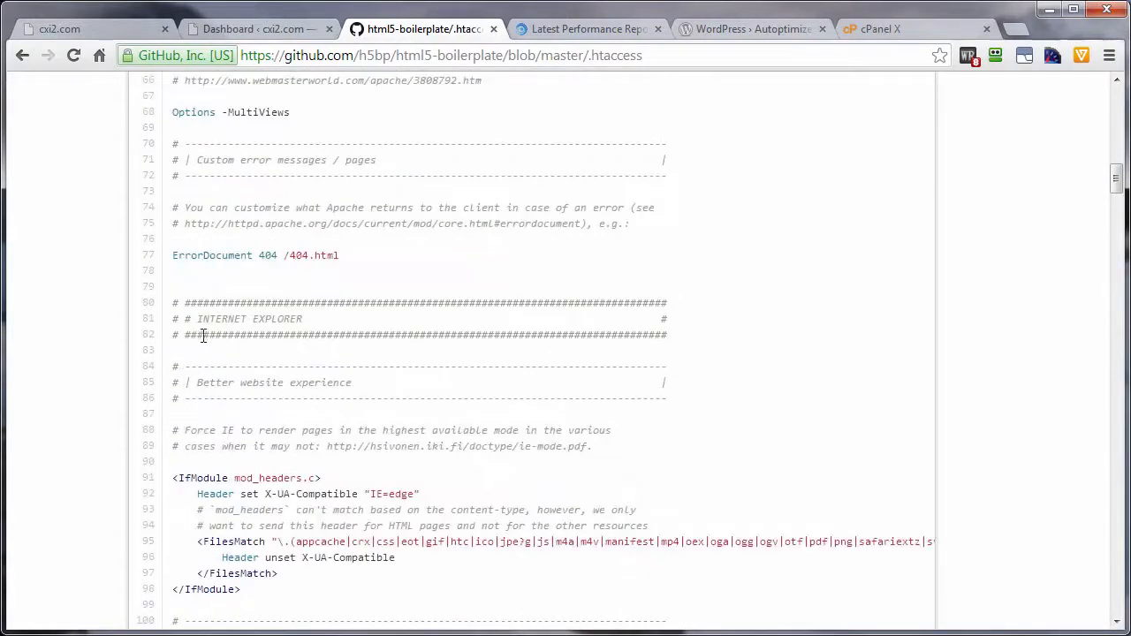
scroll("down", 3)
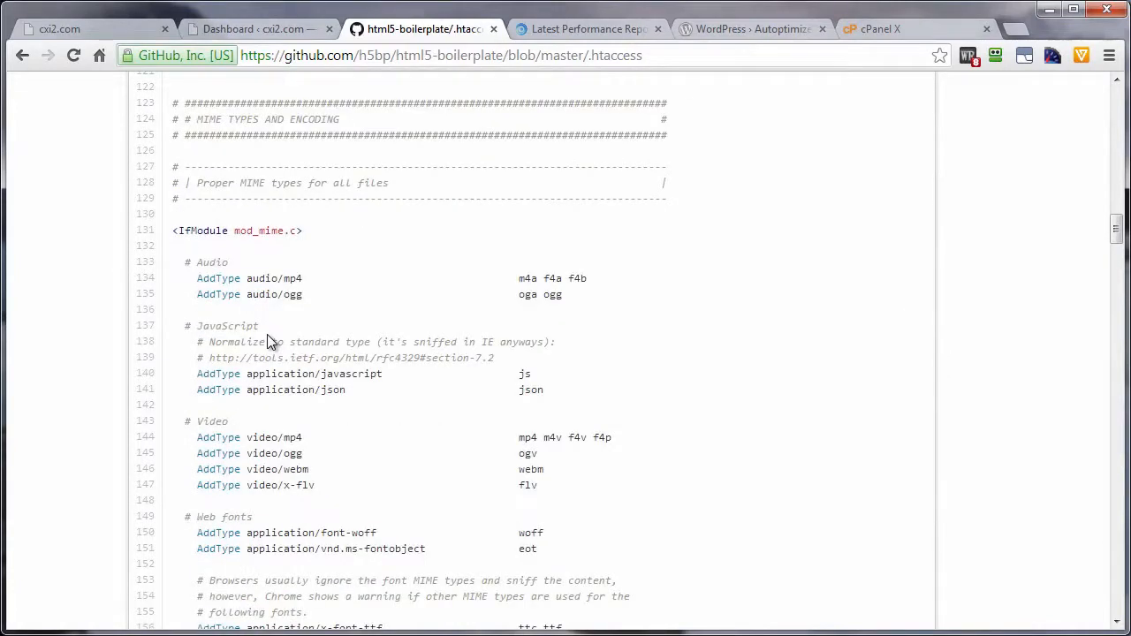
scroll("down", 3)
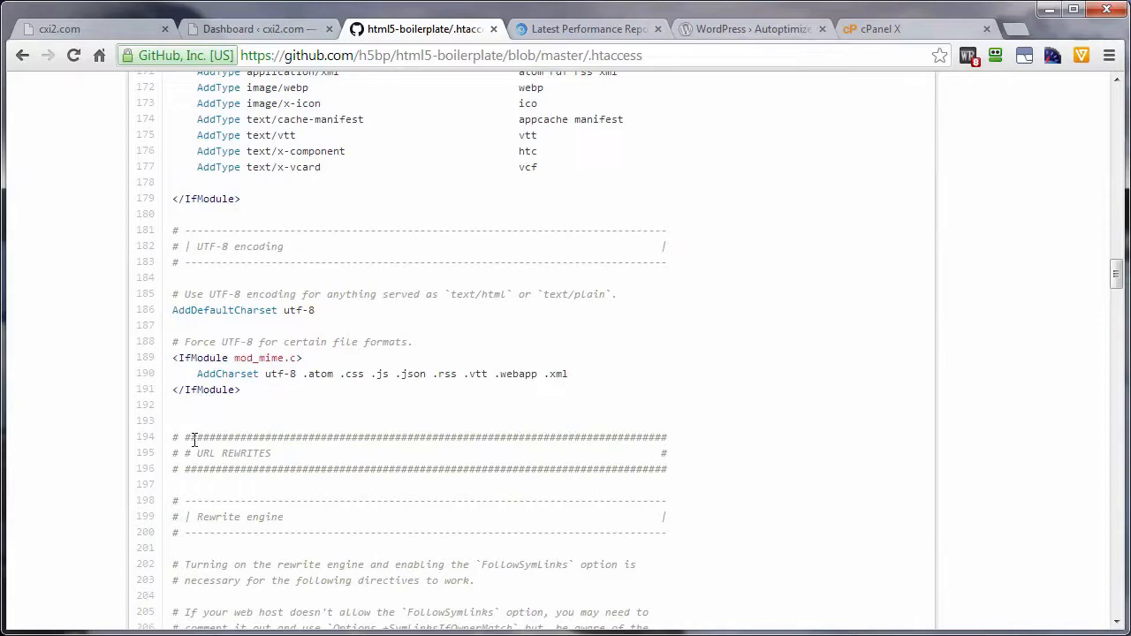
scroll("down", 3)
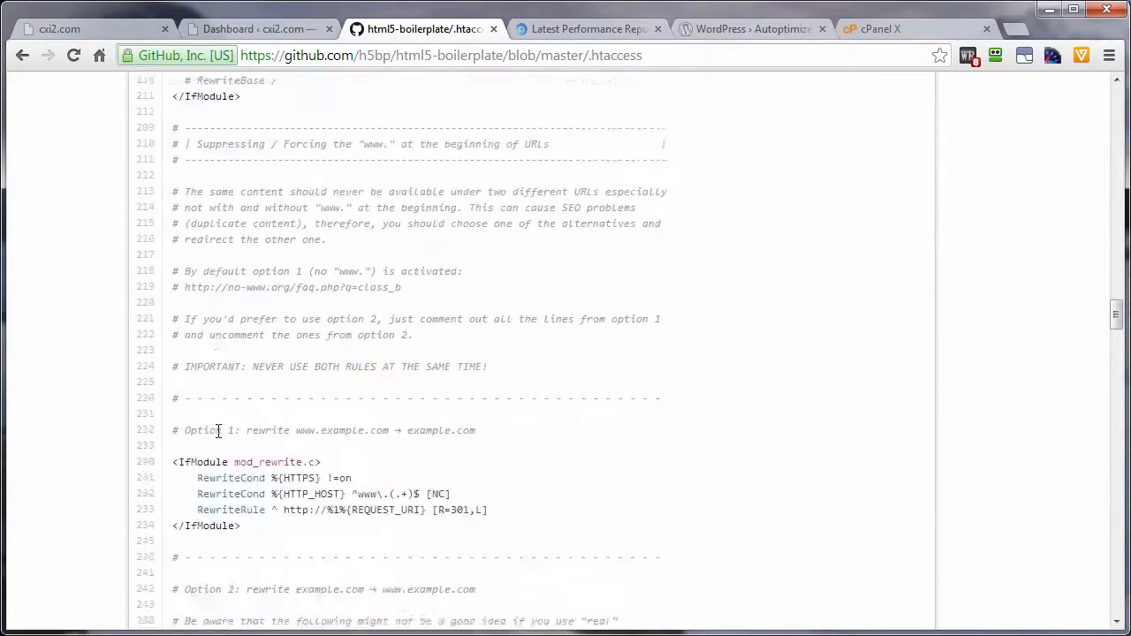
scroll("down", 3)
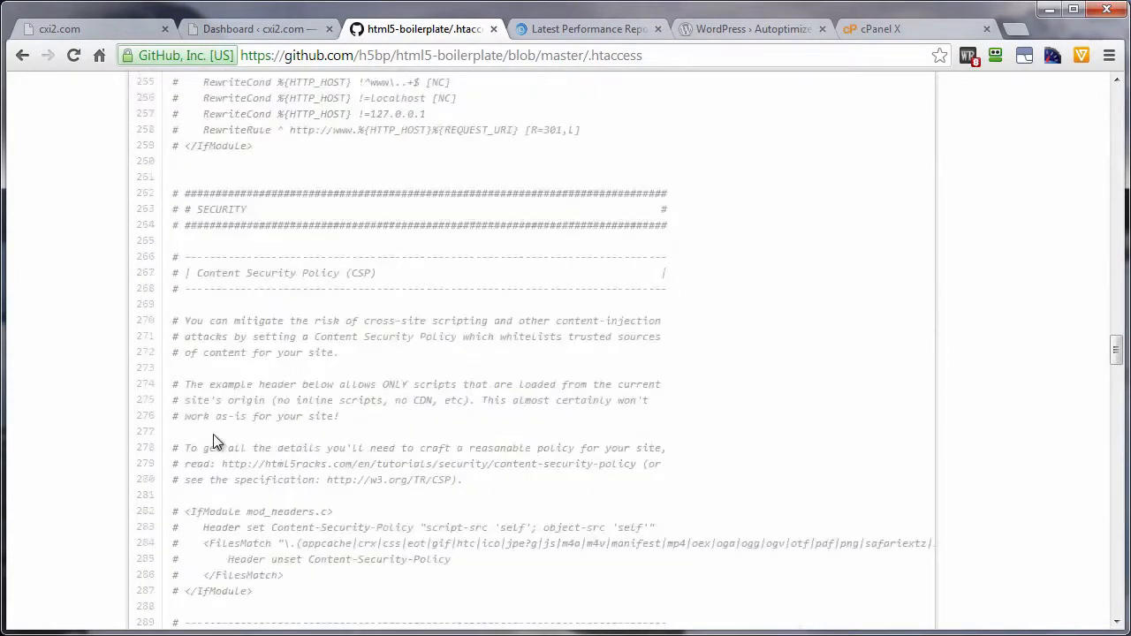
scroll("down", 3)
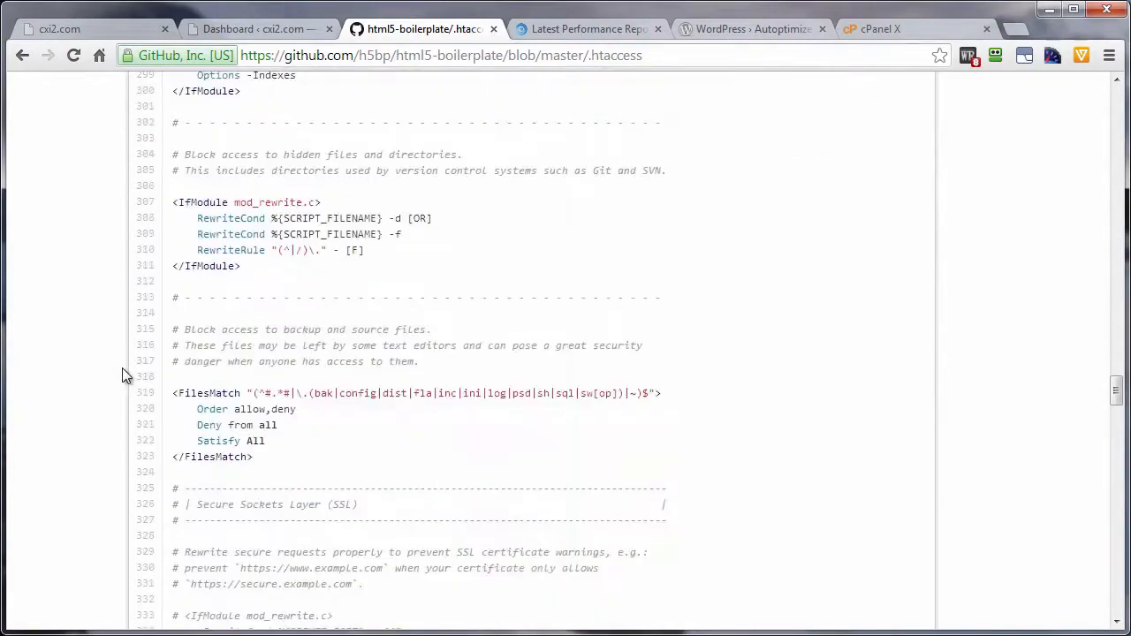
scroll("down", 3)
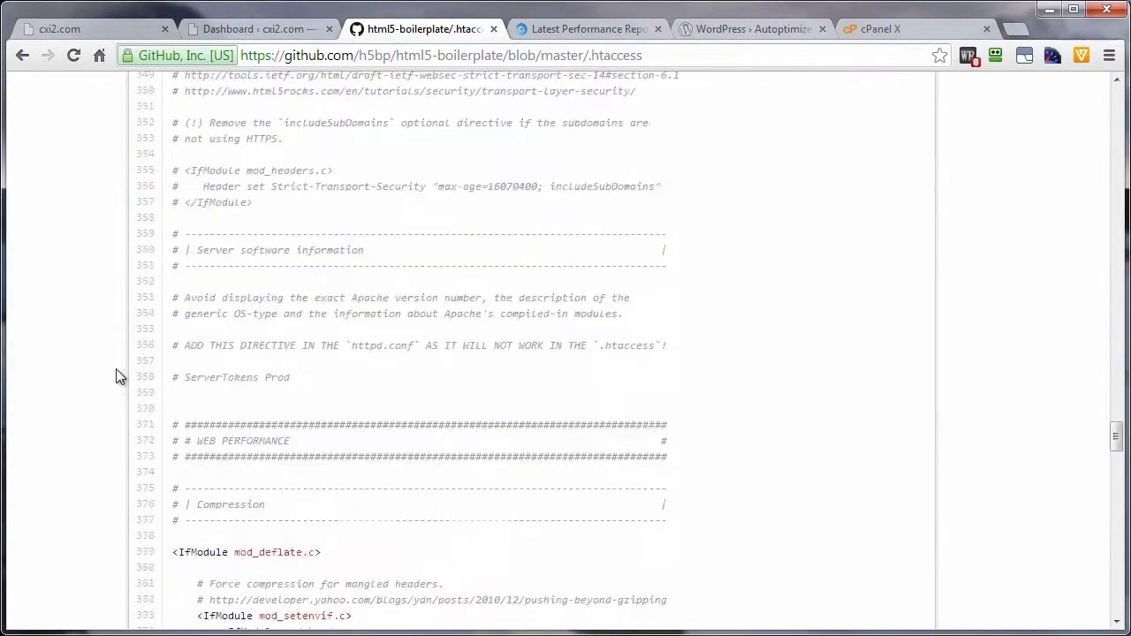
scroll("down", 3)
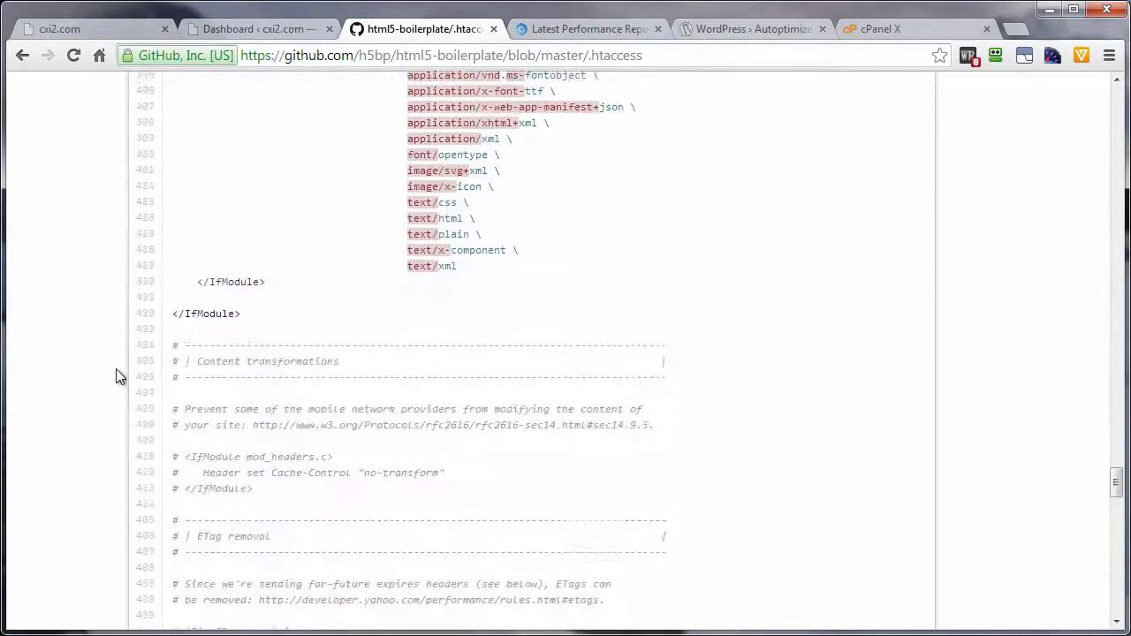
scroll("down", 3)
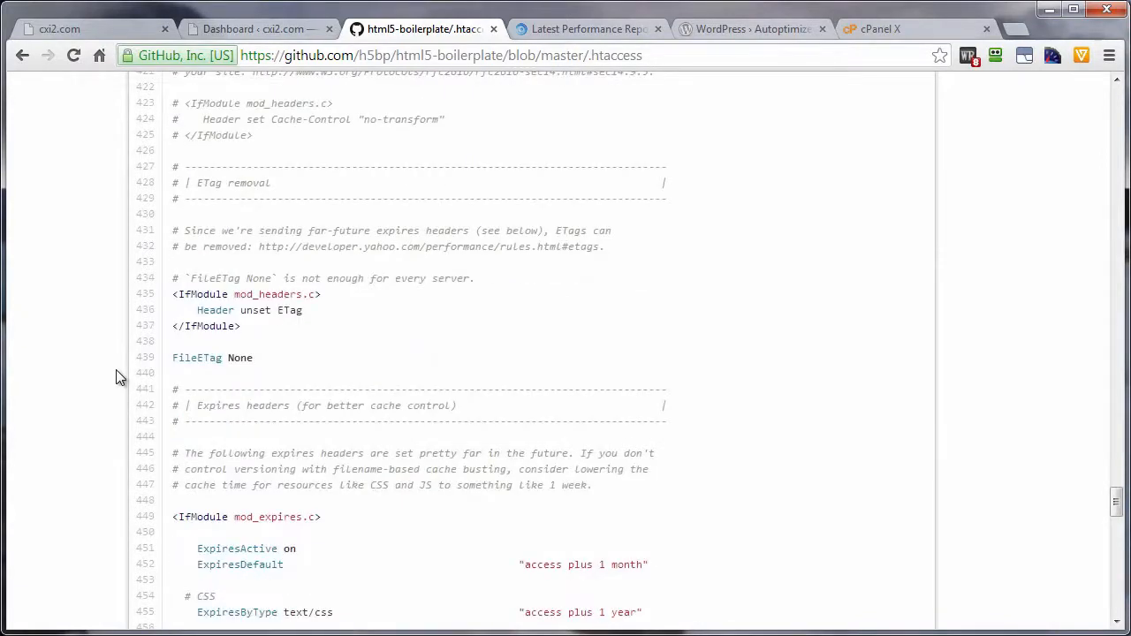
mouse_move(231, 404)
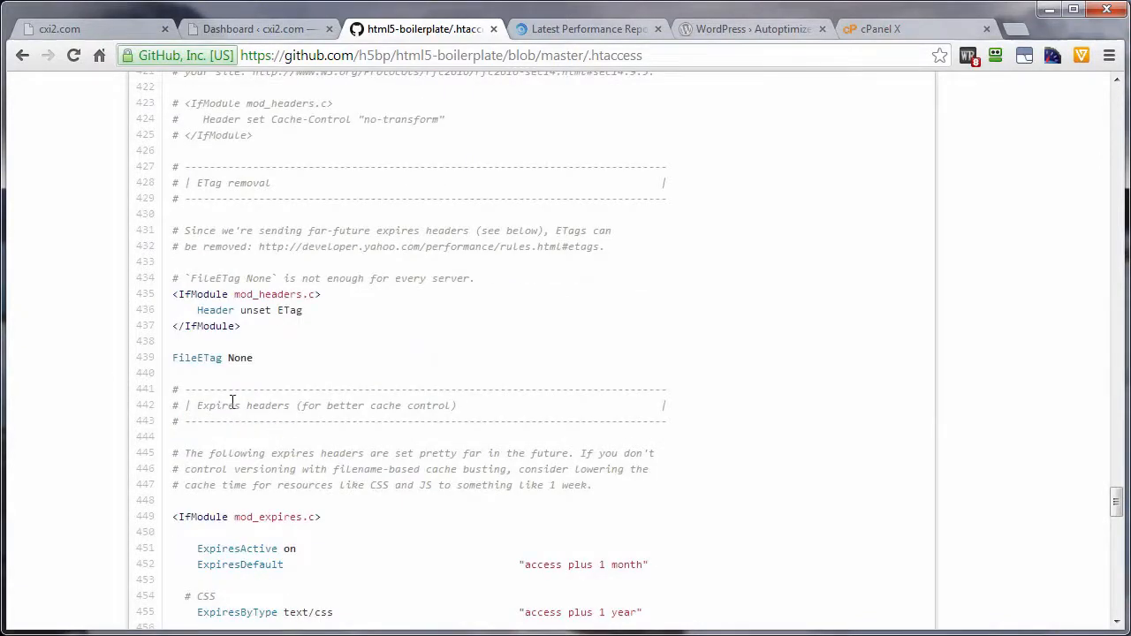
Select the block from <IfModule mod_expires.c> to </IfModule> and copy it to the clipboard.
scroll("down", 3)
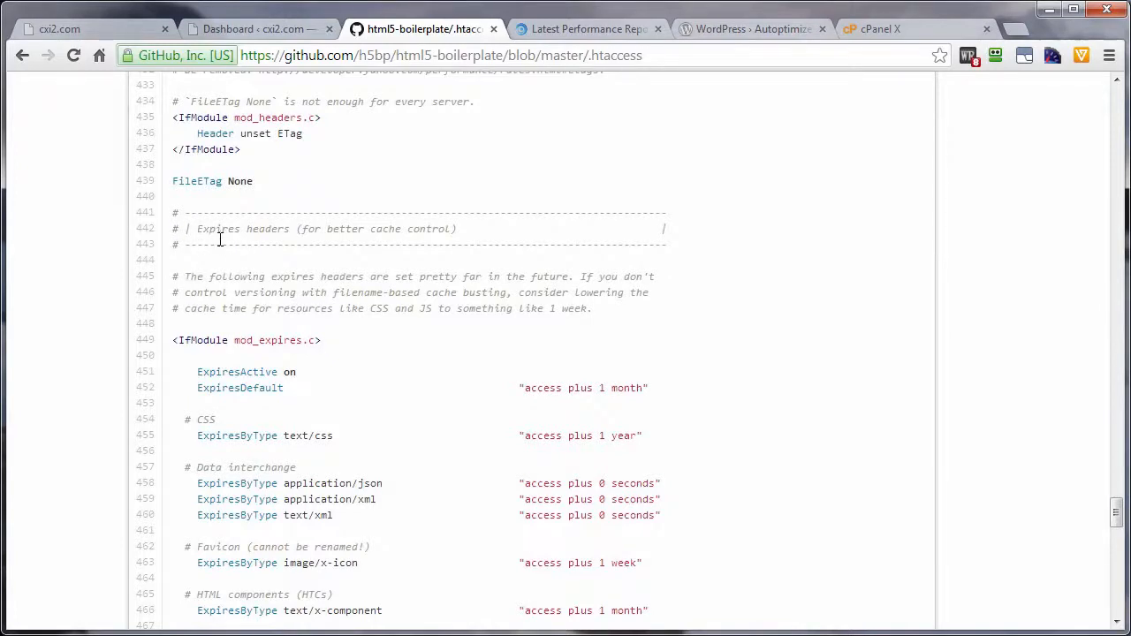
scroll("down", 3)
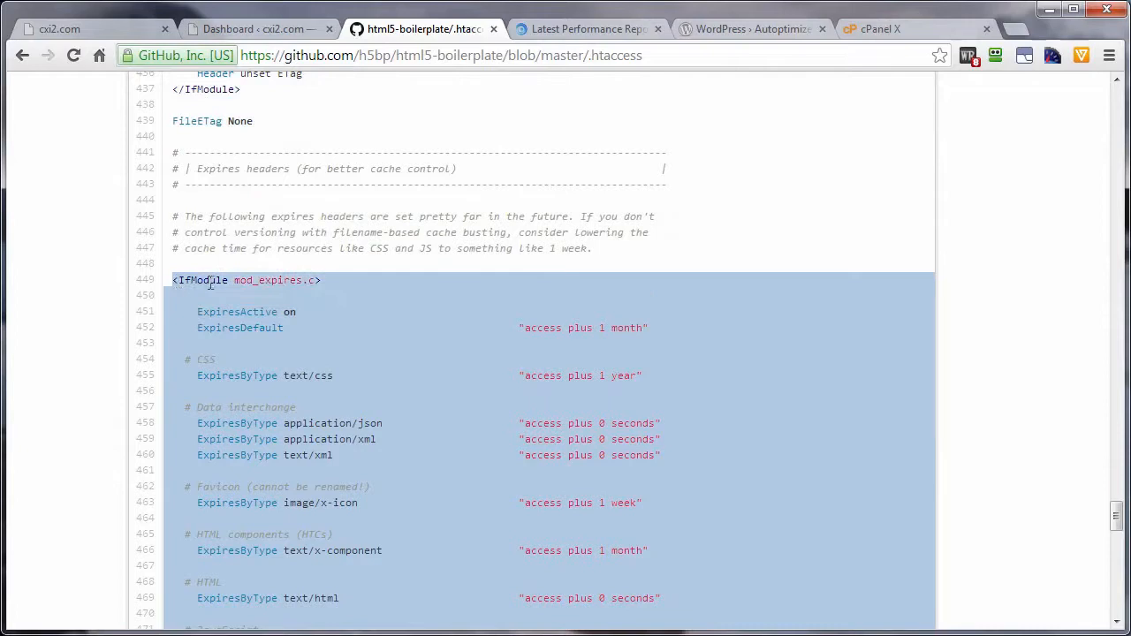
scroll("down", 3)
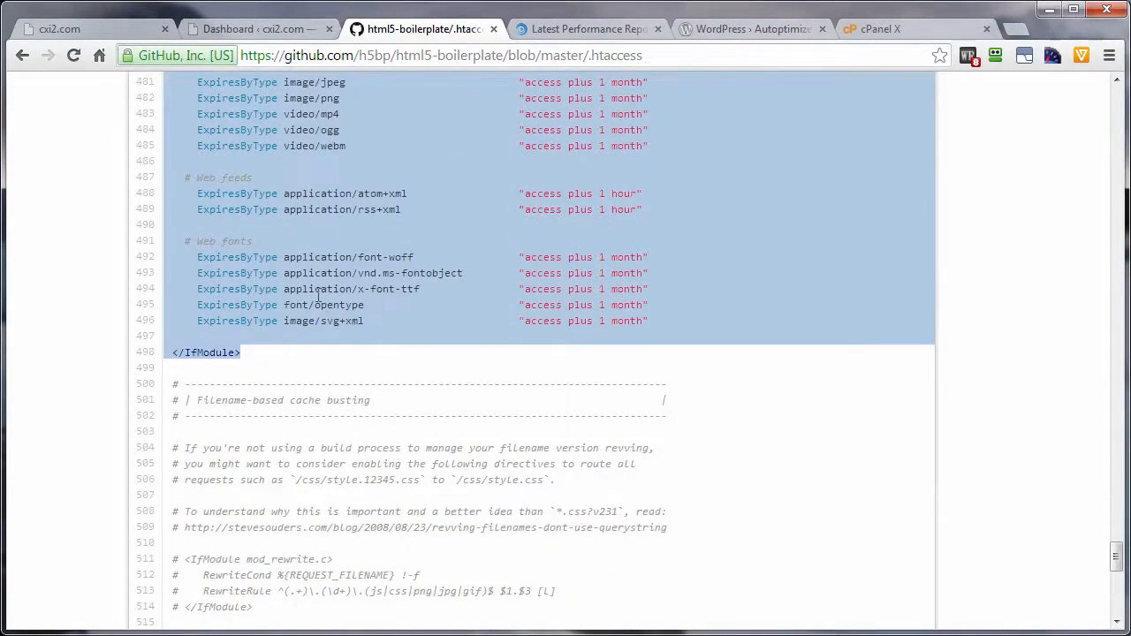
scroll("up", 3)
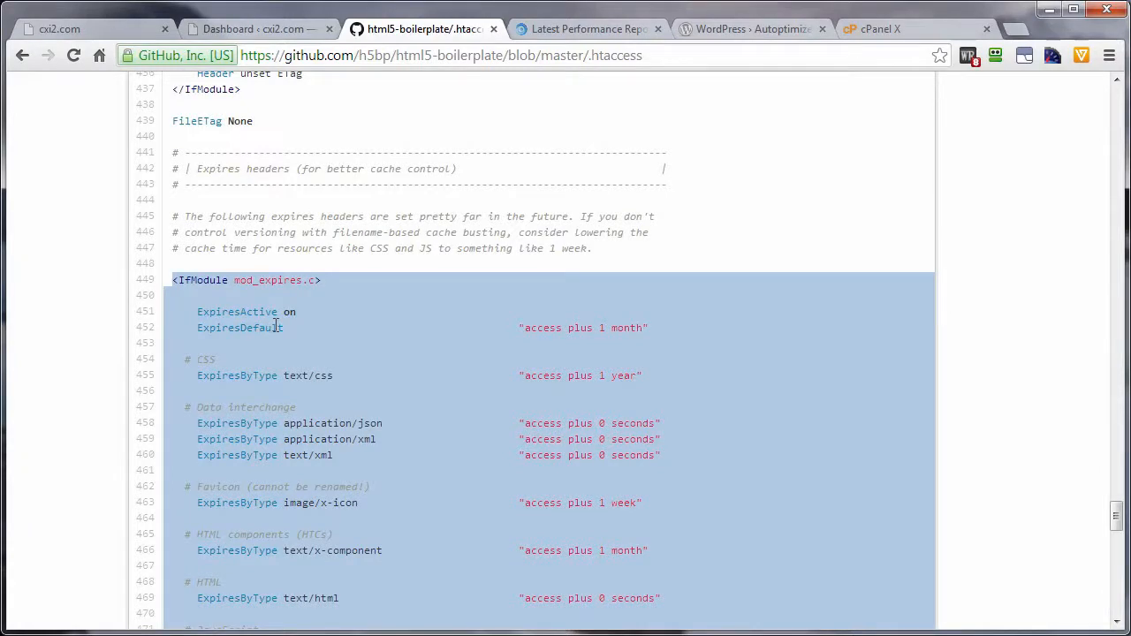
mouse_move(262, 327)
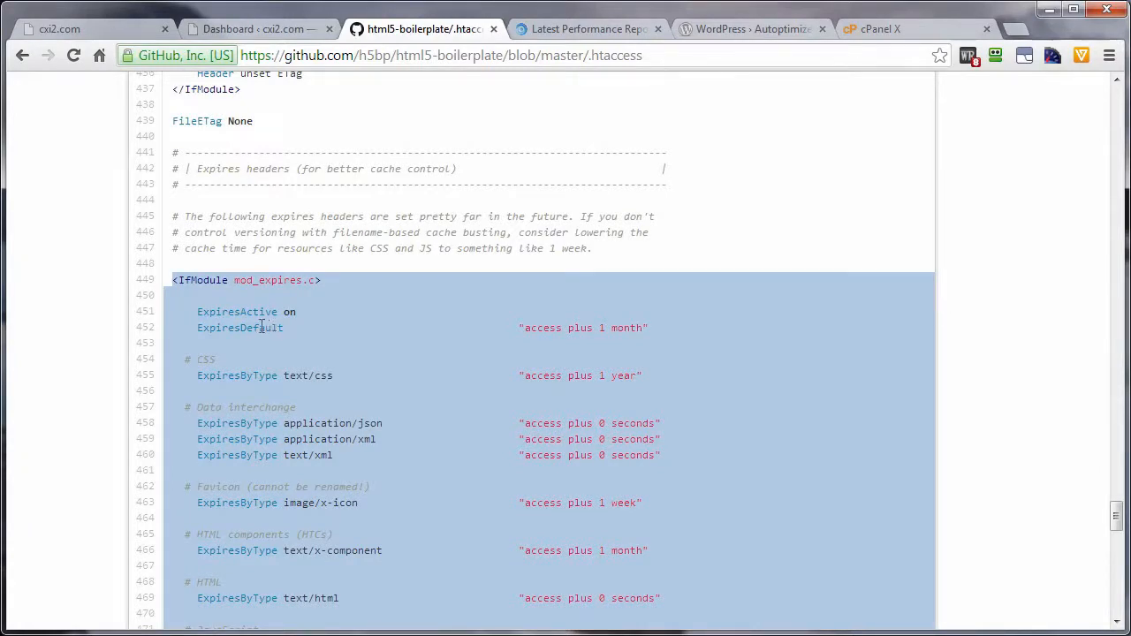
scroll("down", 3)
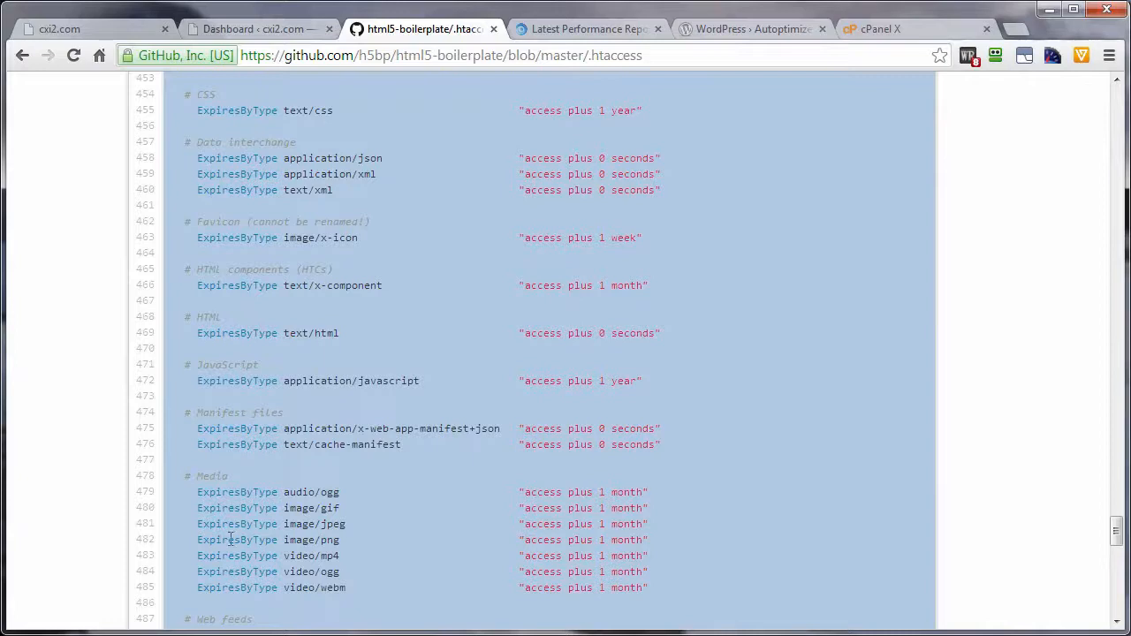
scroll("up", 3)
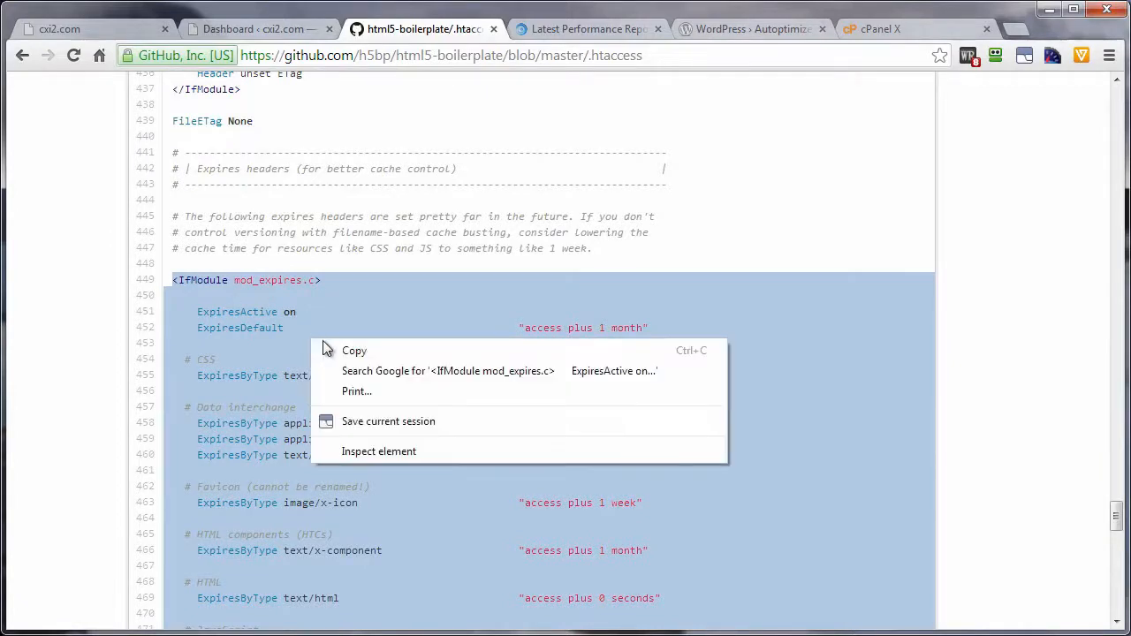
left_click(299, 350)
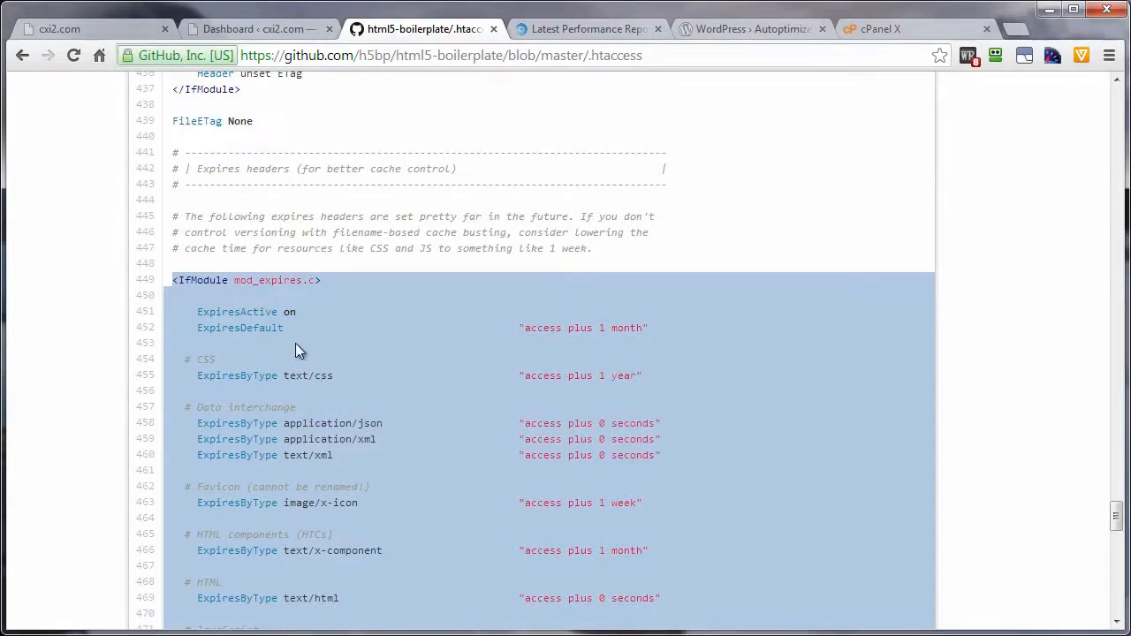
mouse_move(891, 10)
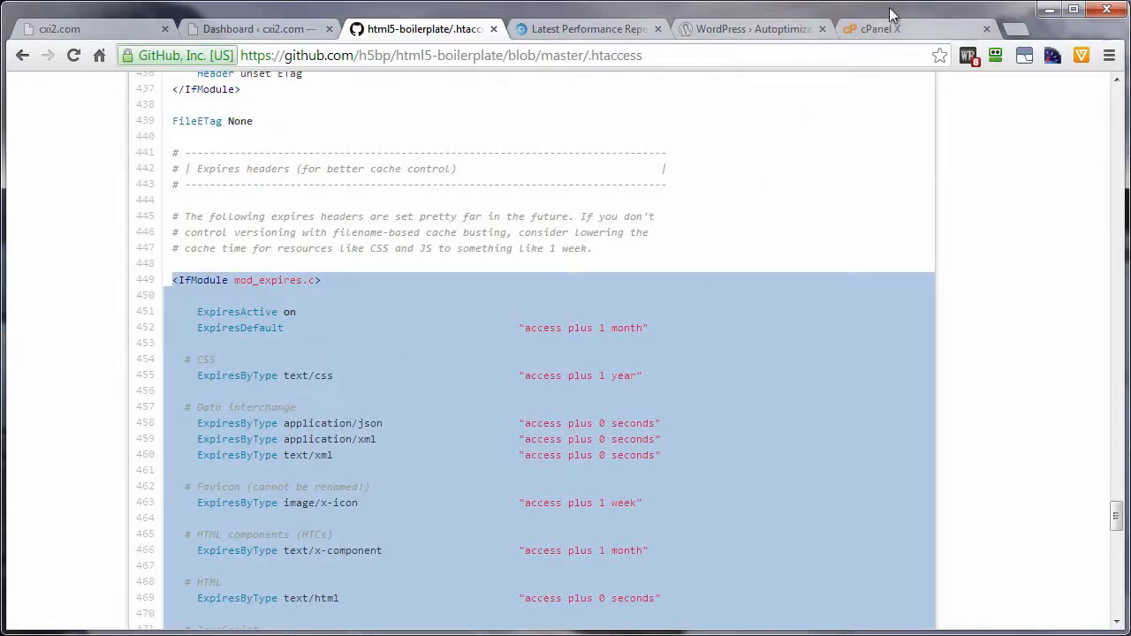
Go to the hosting cPanel and enter File Manager at the public_html files.
left_click(875, 28)
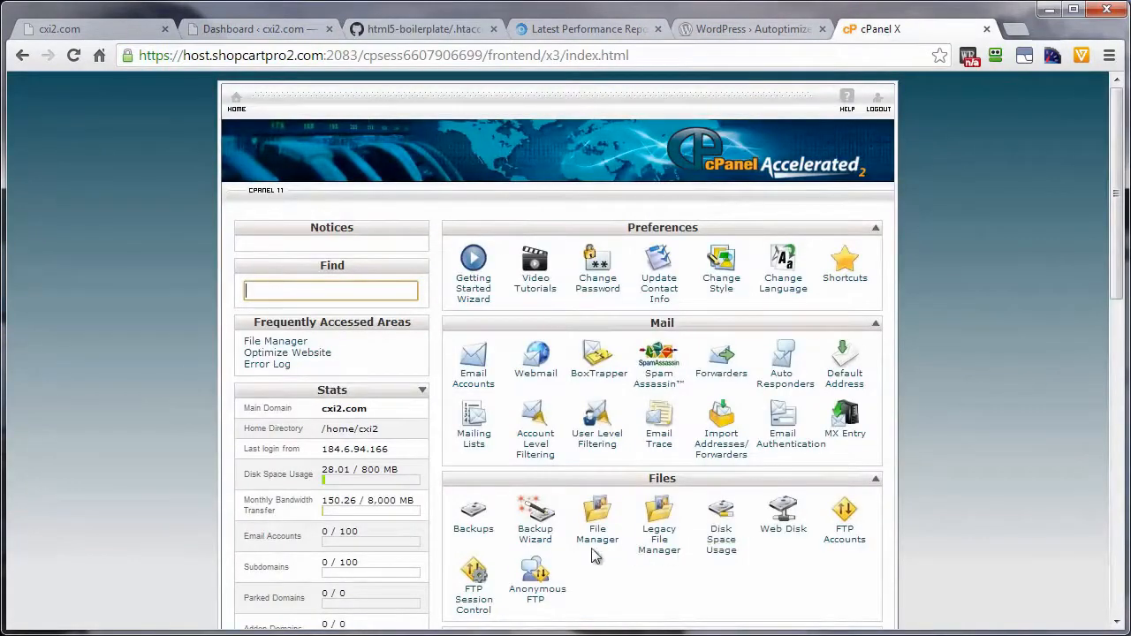
mouse_move(597, 544)
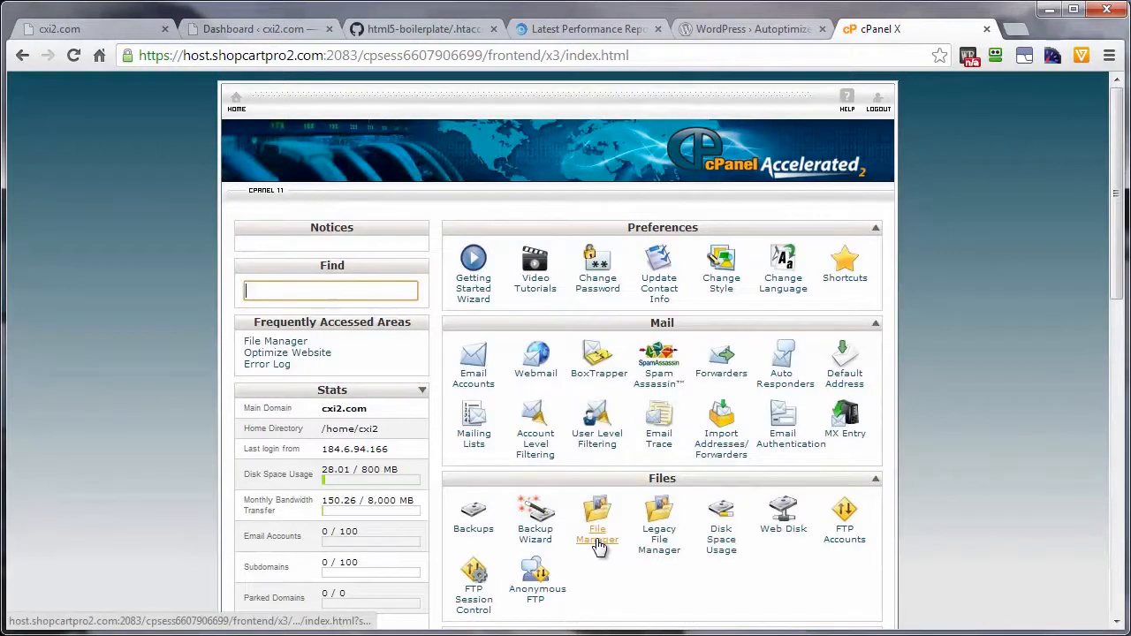
left_click(598, 509)
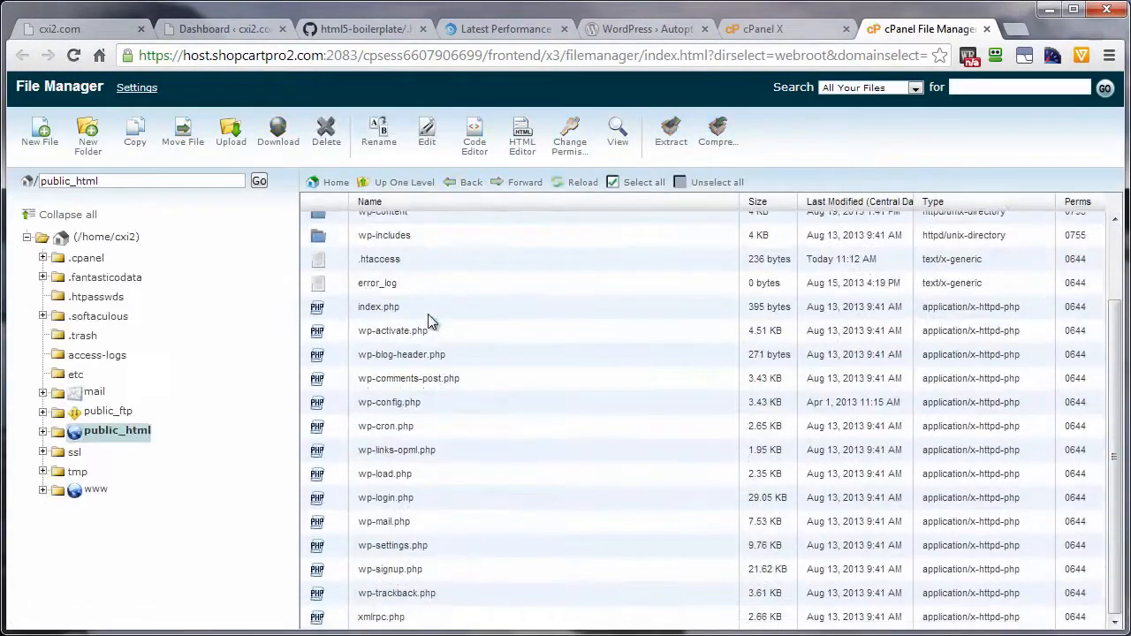
scroll("up", 3)
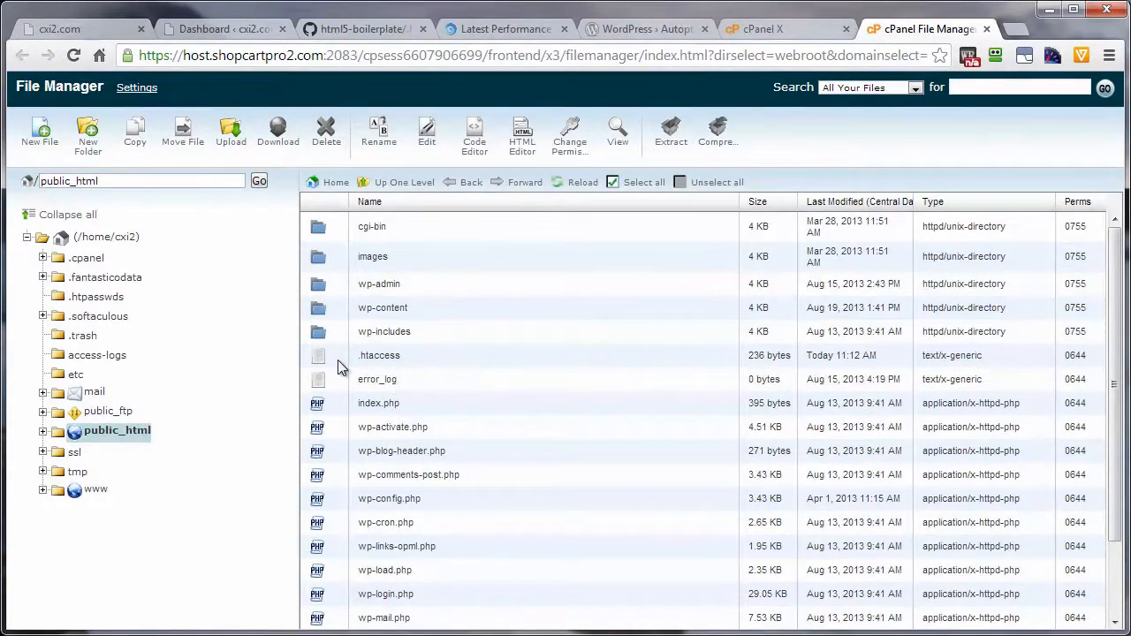
Select .htaccess and start opening it in Code Editor, reaching the encoding prompt.
left_click(378, 355)
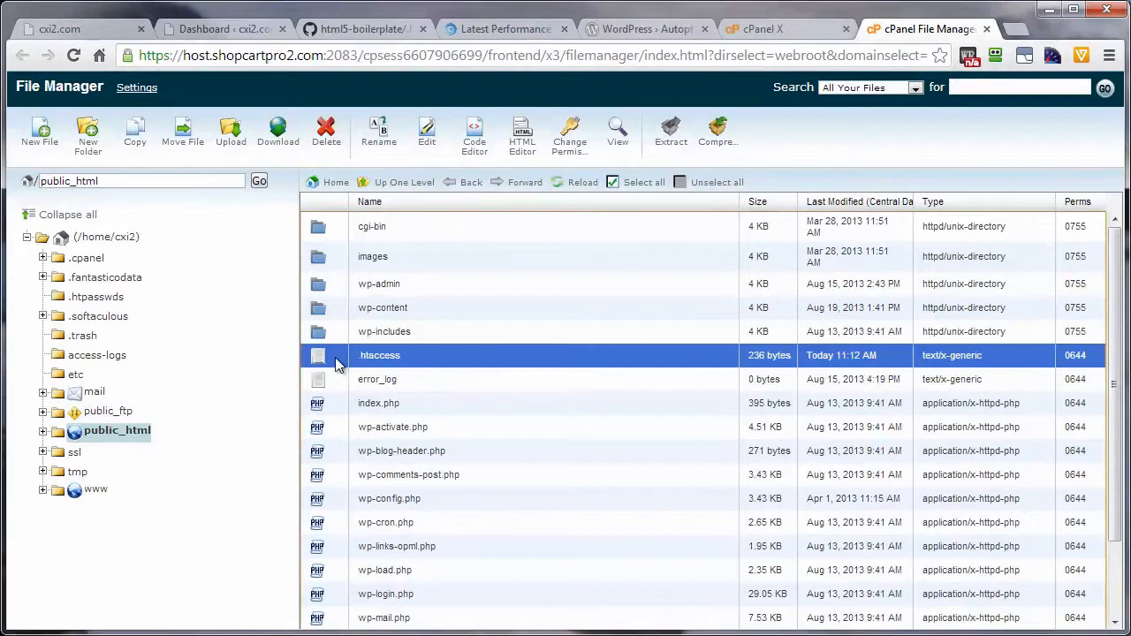
right_click(380, 355)
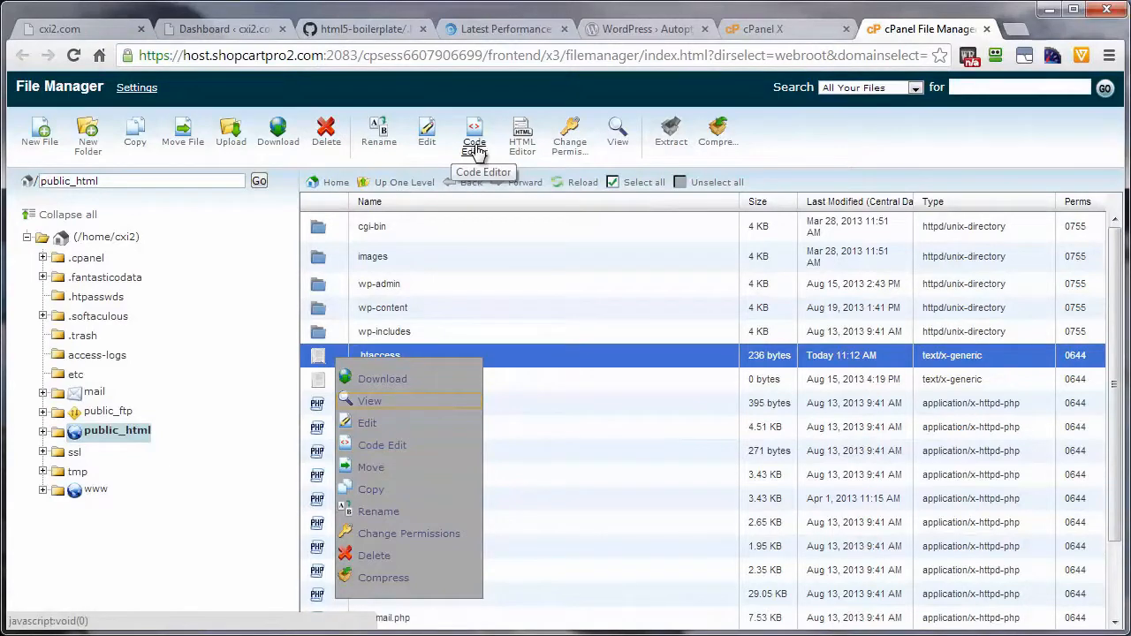
left_click(381, 446)
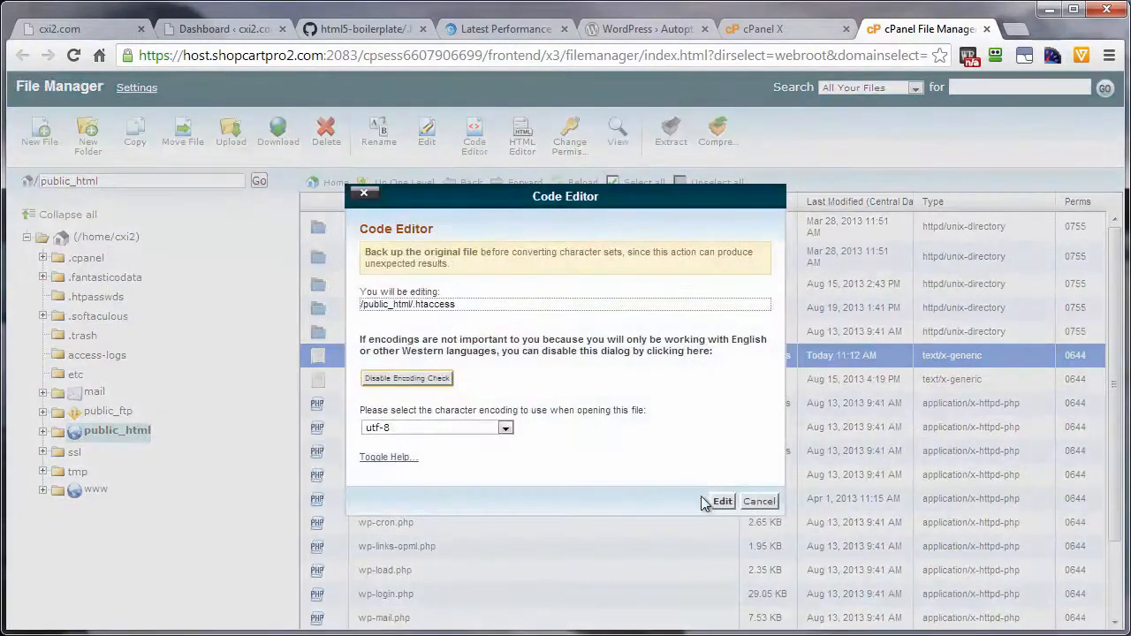
Confirm the editor and paste the H5BP mod_expires block below # END WordPress, reviewing the rules.
left_click(721, 502)
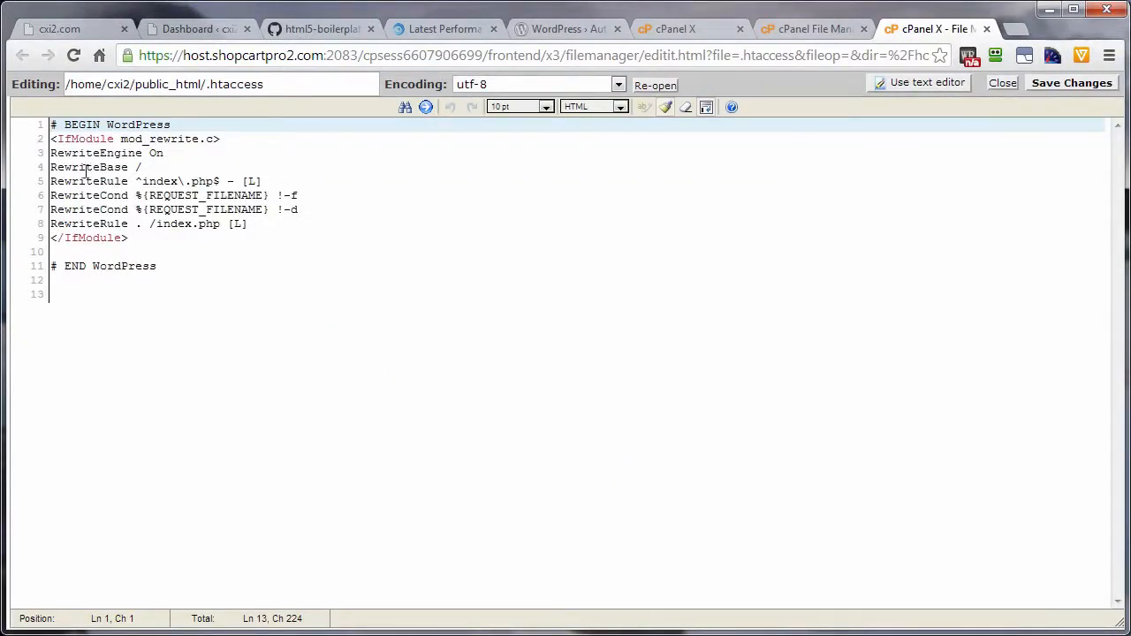
right_click(58, 294)
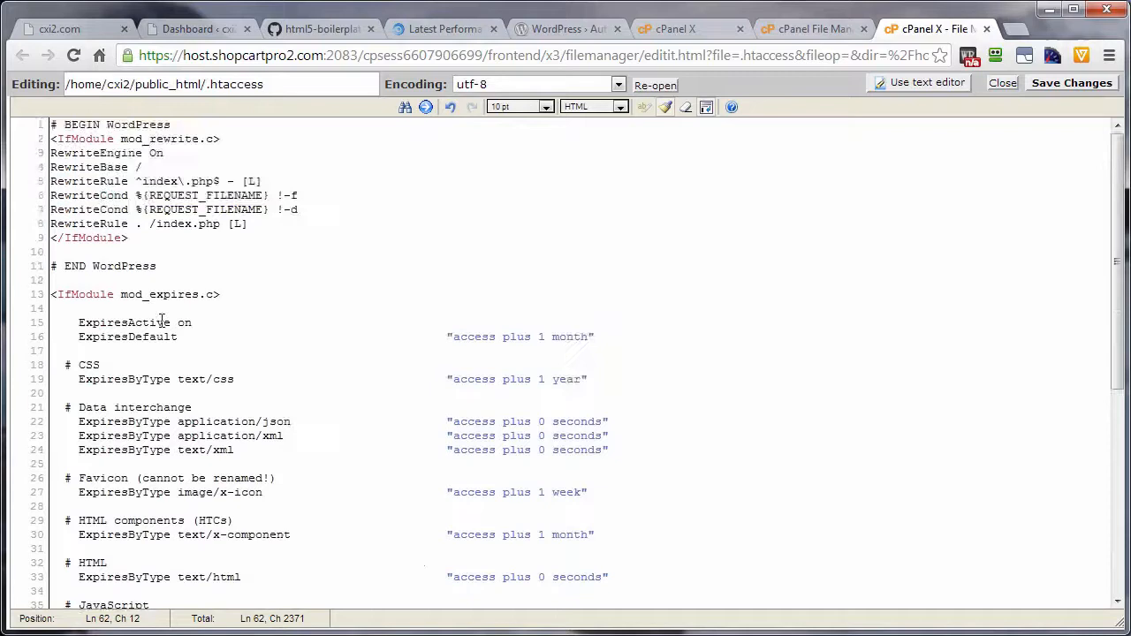
scroll("down", 3)
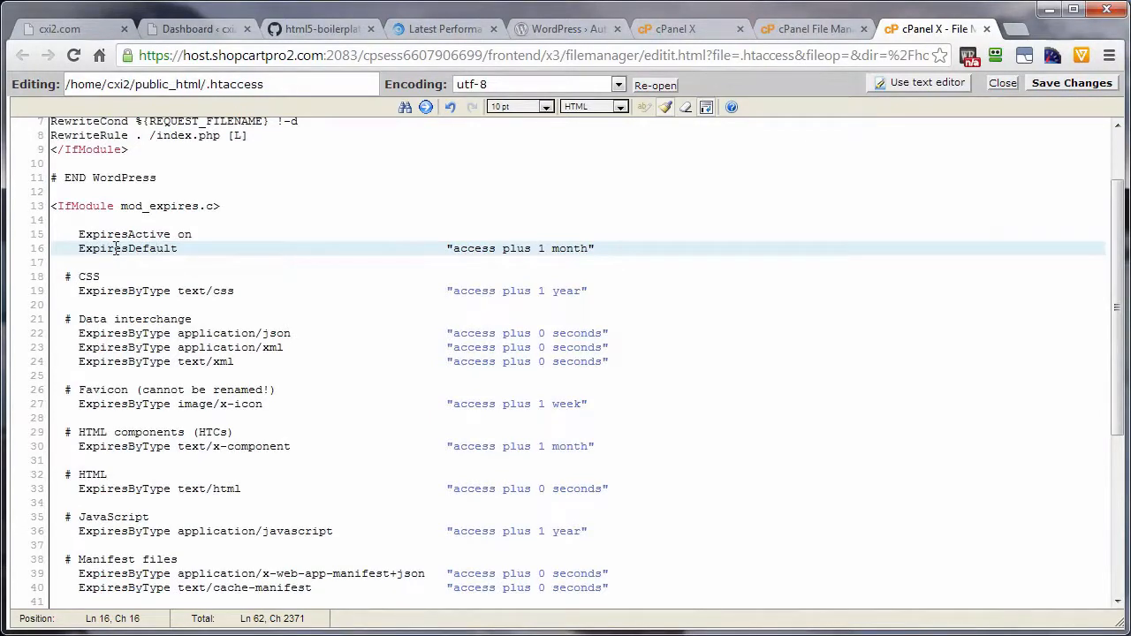
scroll("down", 3)
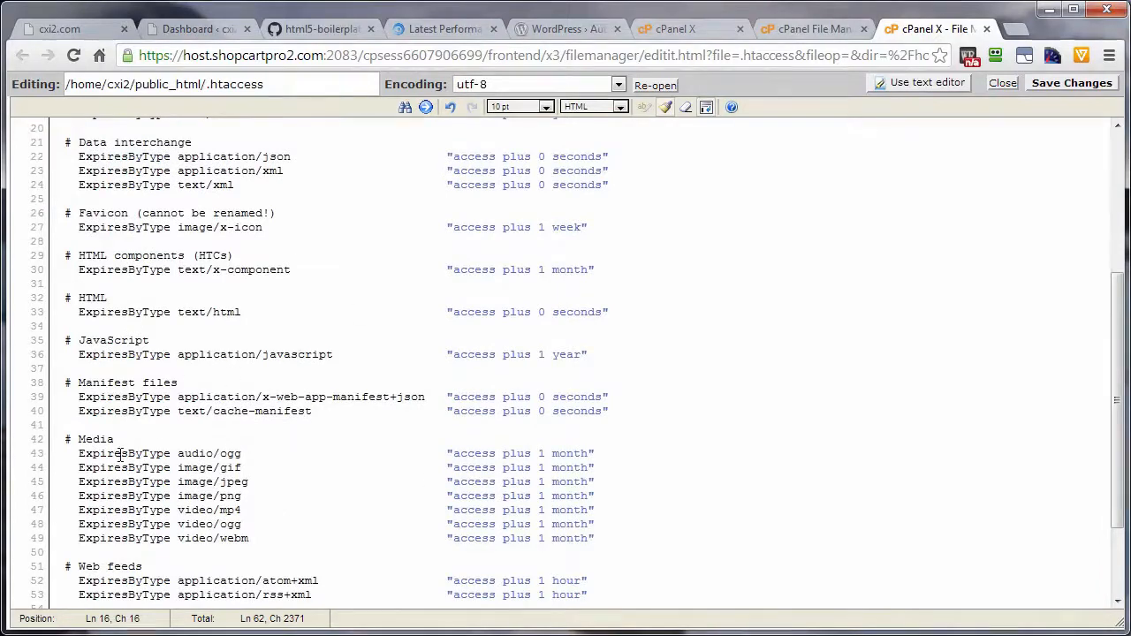
scroll("down", 3)
type("y")
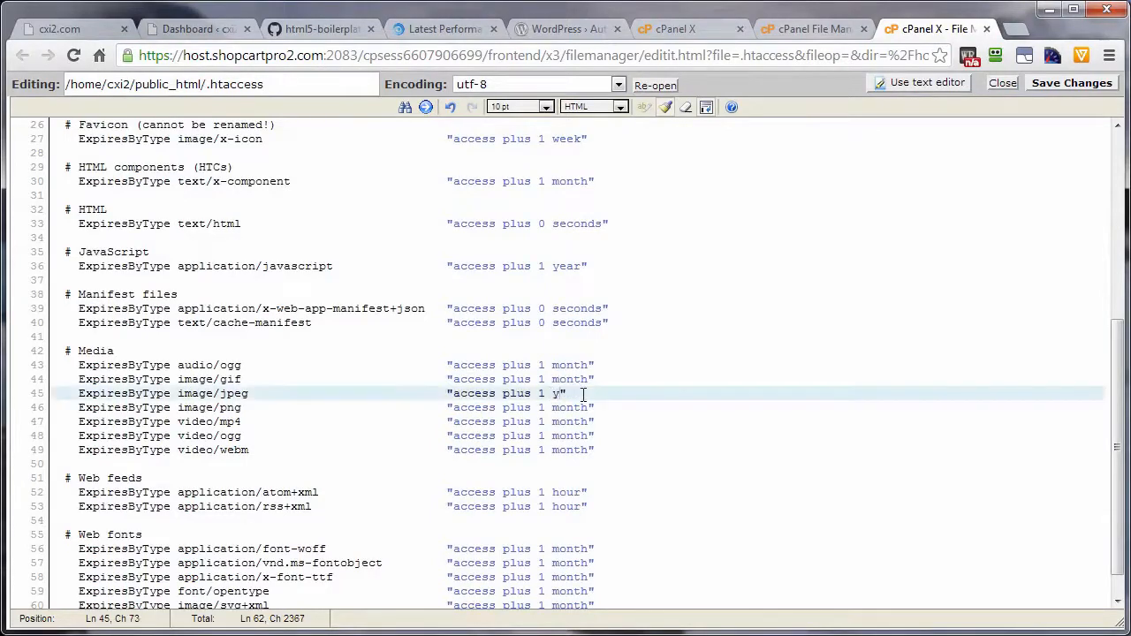
Change the image/jpeg expiry to "access plus 1 year".
type("ear")
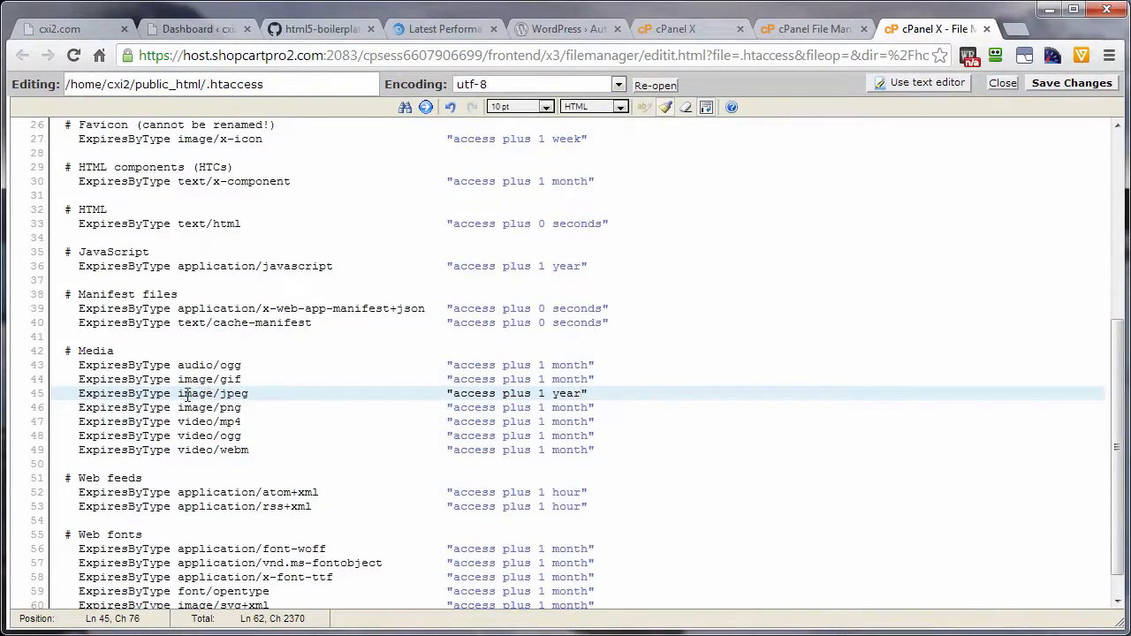
mouse_move(201, 392)
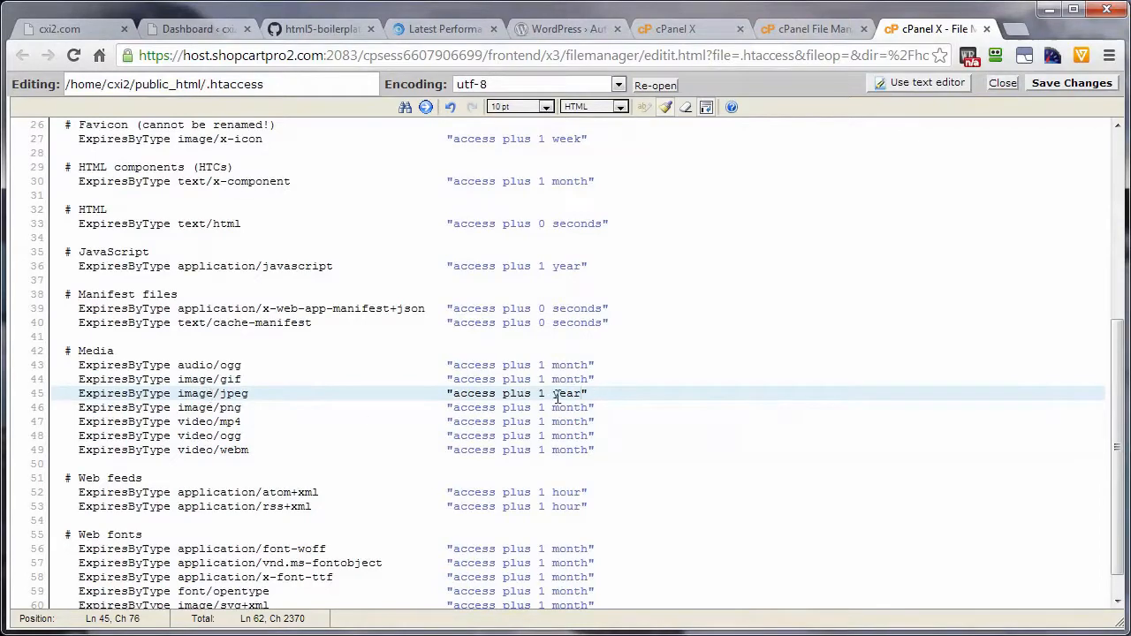
mouse_move(205, 392)
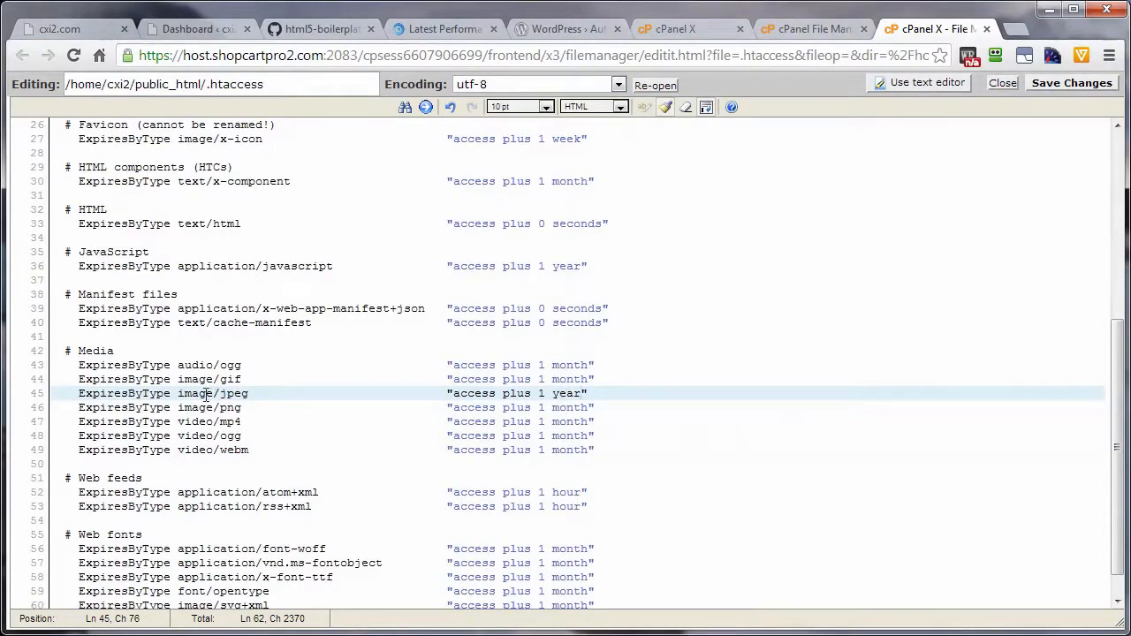
Change the favicon (image/x-icon) expiry from one week to "access plus 1 year".
key("ctrl+F5")
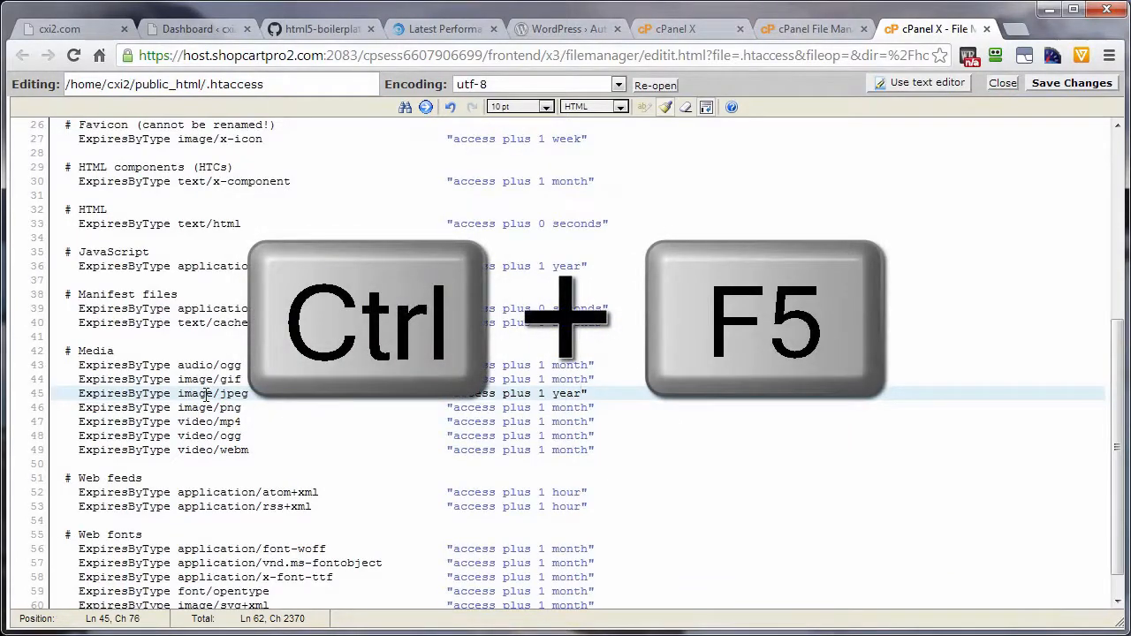
key("ctrl+f5")
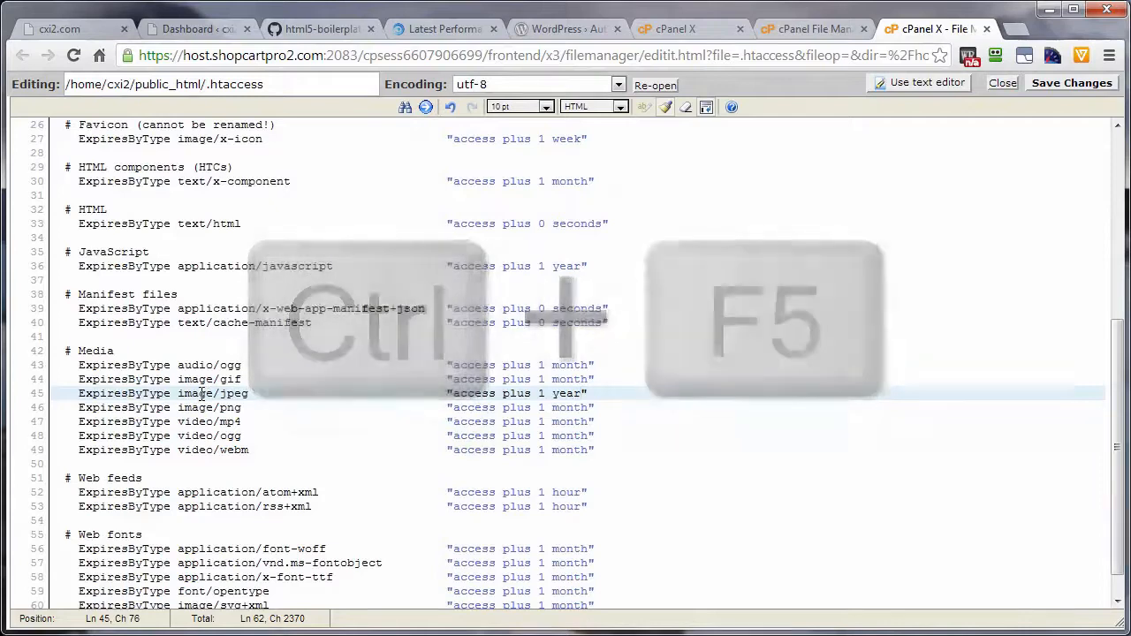
key("ctrl+F5")
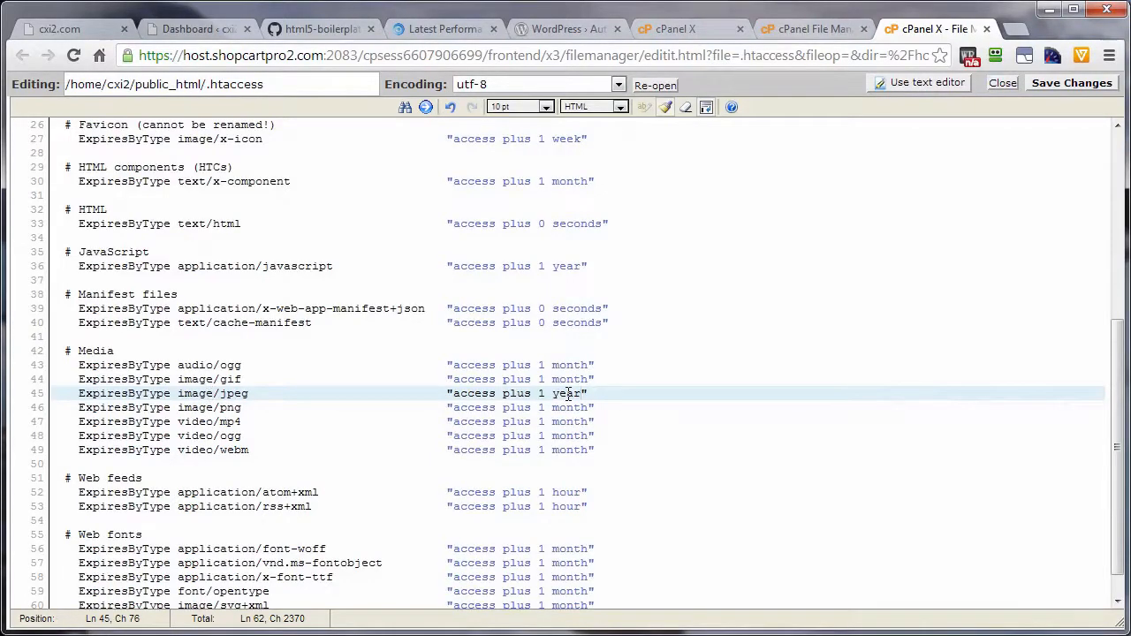
mouse_move(562, 396)
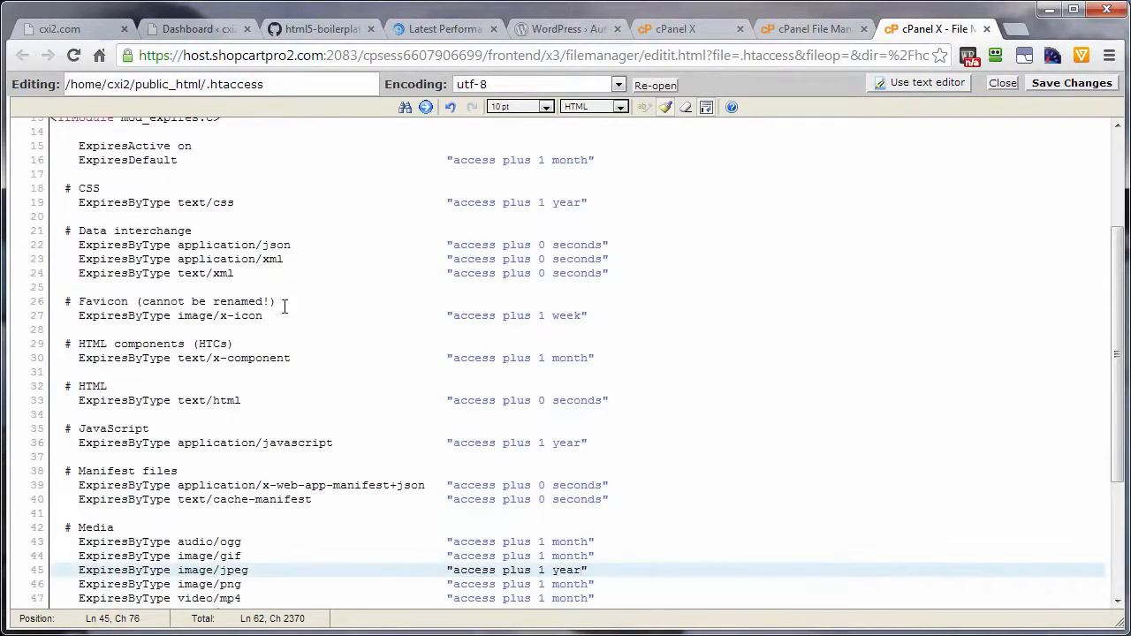
mouse_move(262, 320)
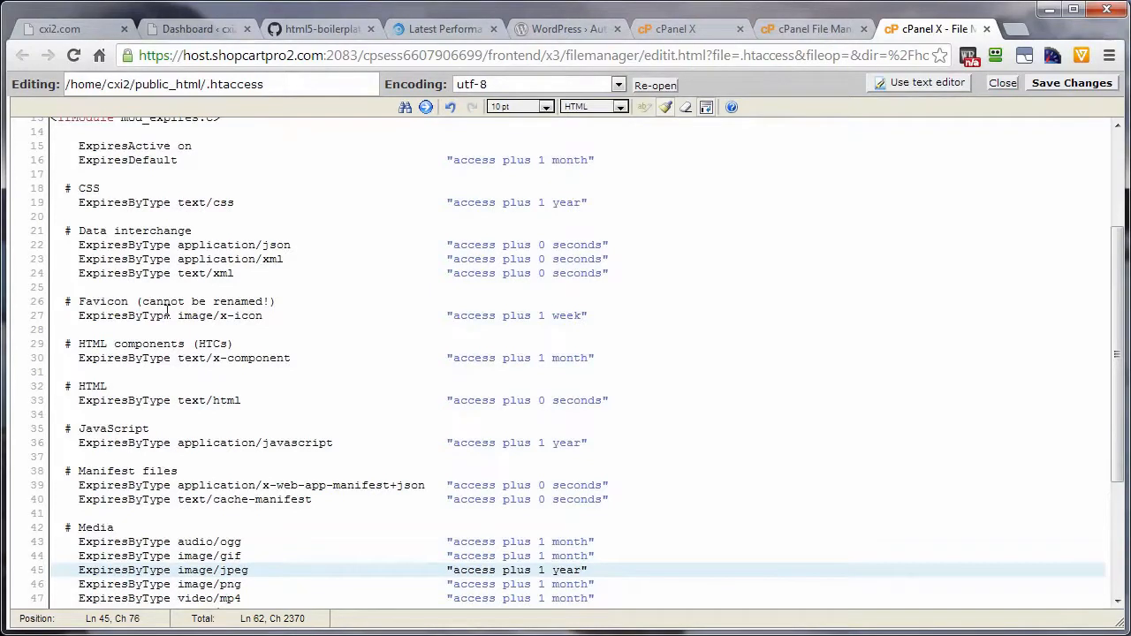
mouse_move(548, 322)
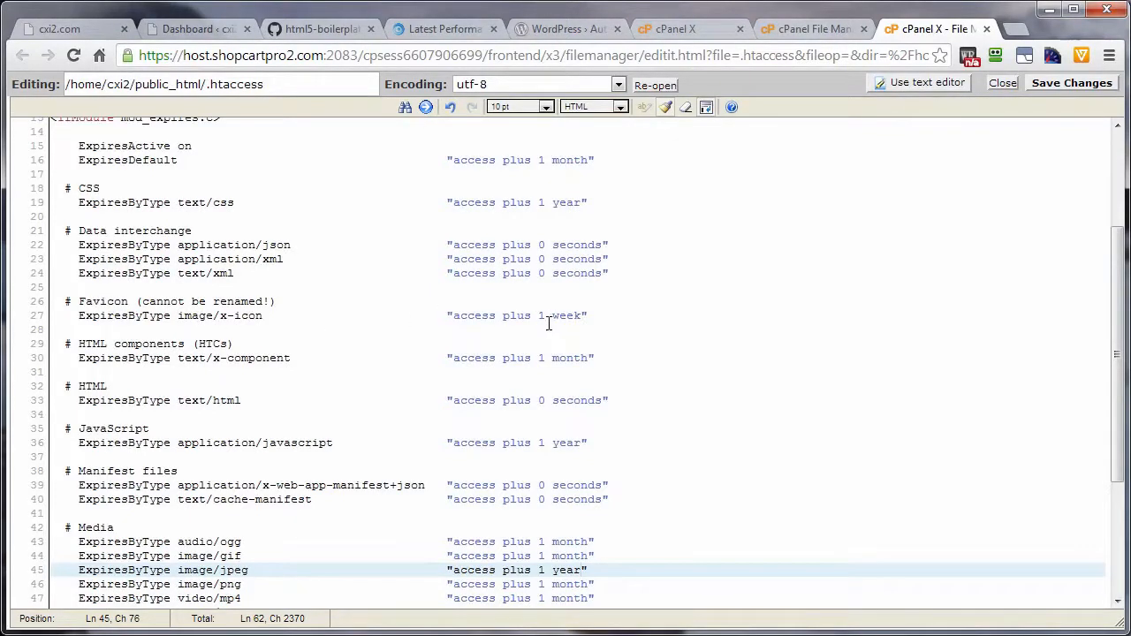
double_click(566, 315)
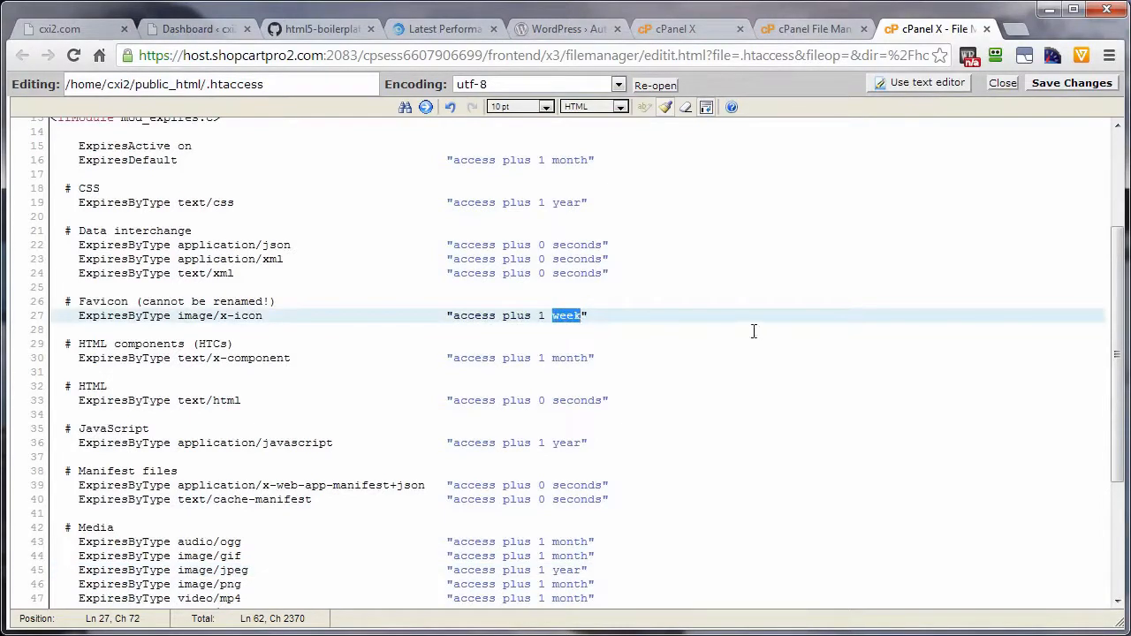
type("year")
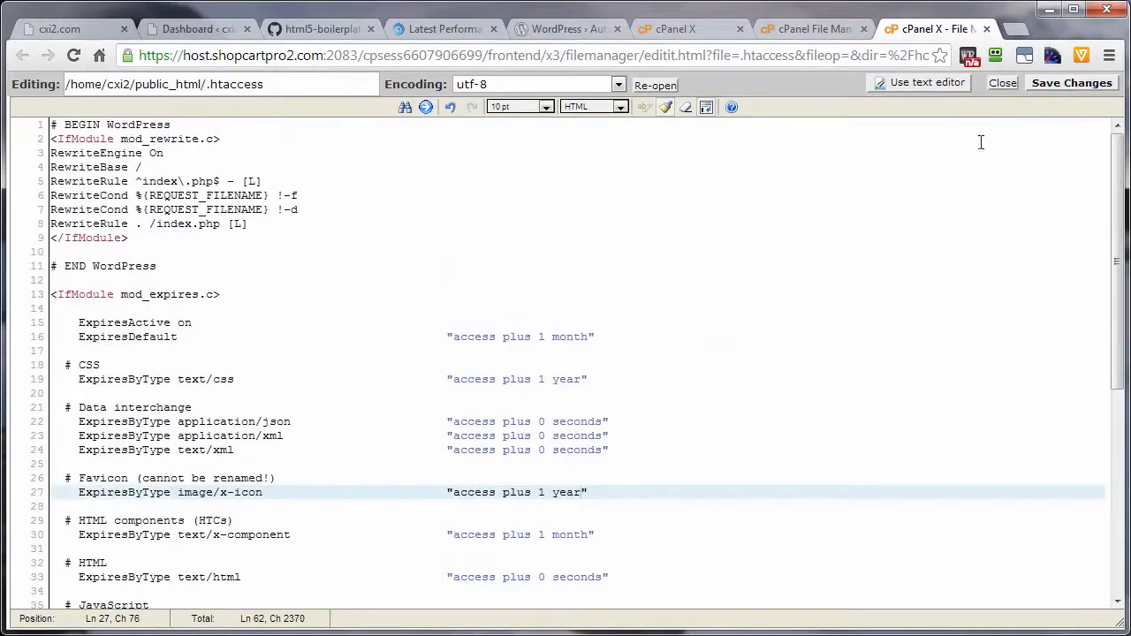
Save the edited .htaccess in the cPanel Code Editor and close it back to the dashboard.
left_click(1071, 83)
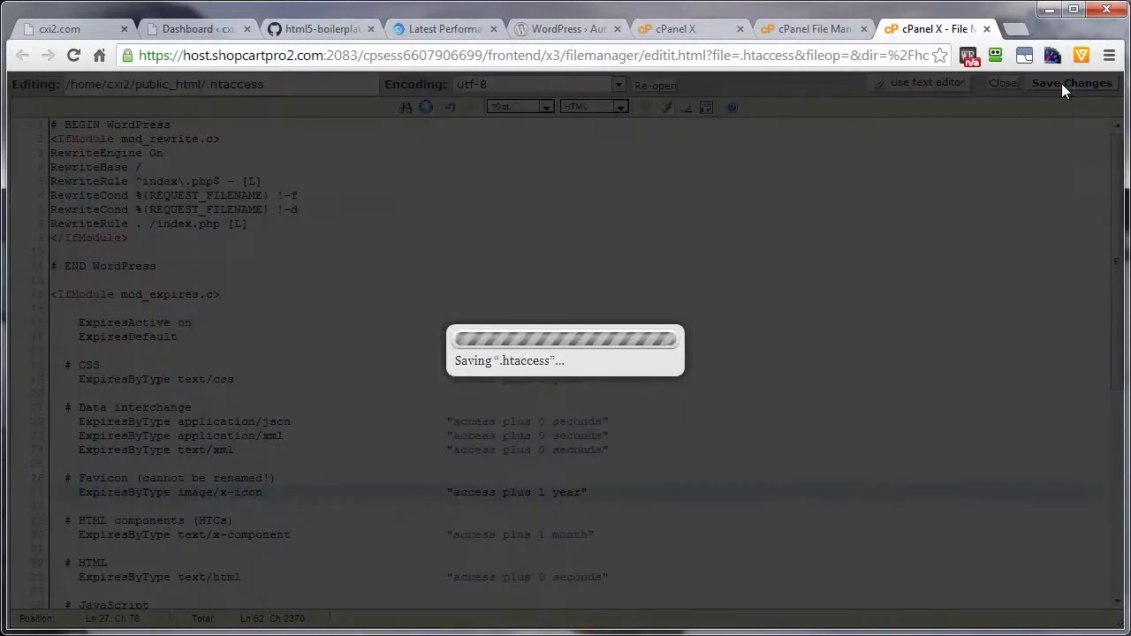
left_click(1071, 83)
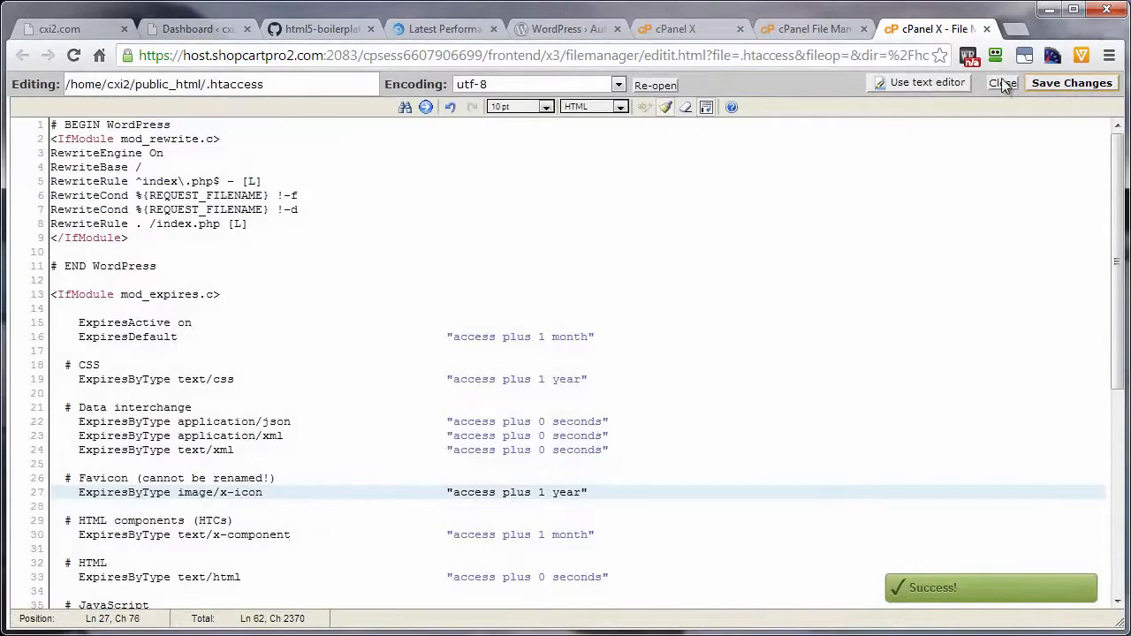
left_click(1000, 83)
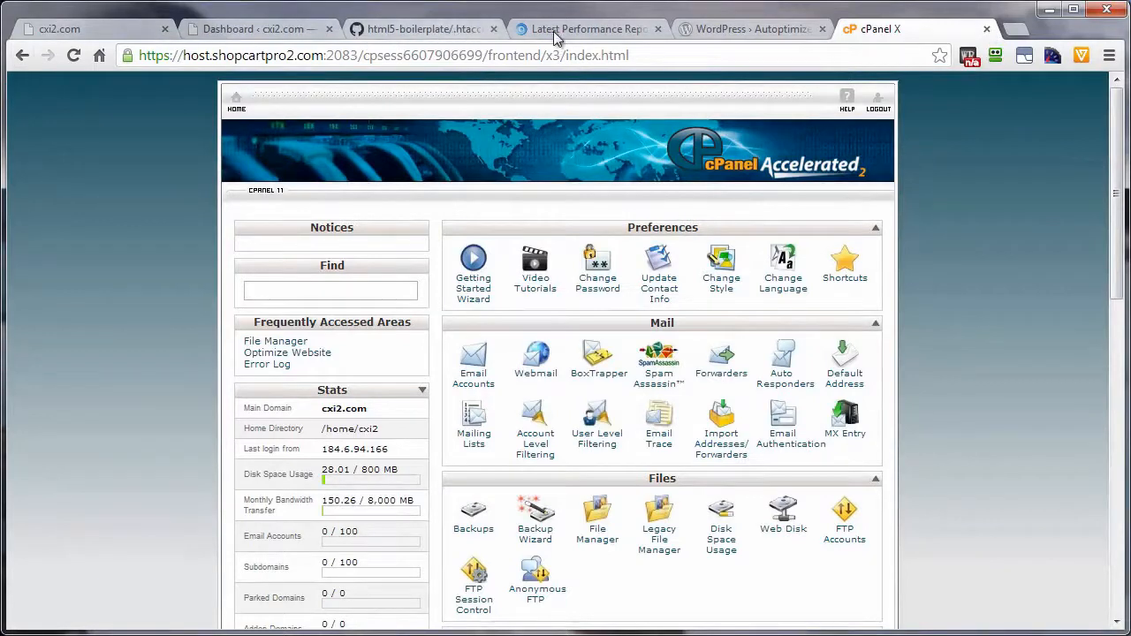
Return to the GTmetrix report for cxi2.com and re-test the page.
left_click(587, 29)
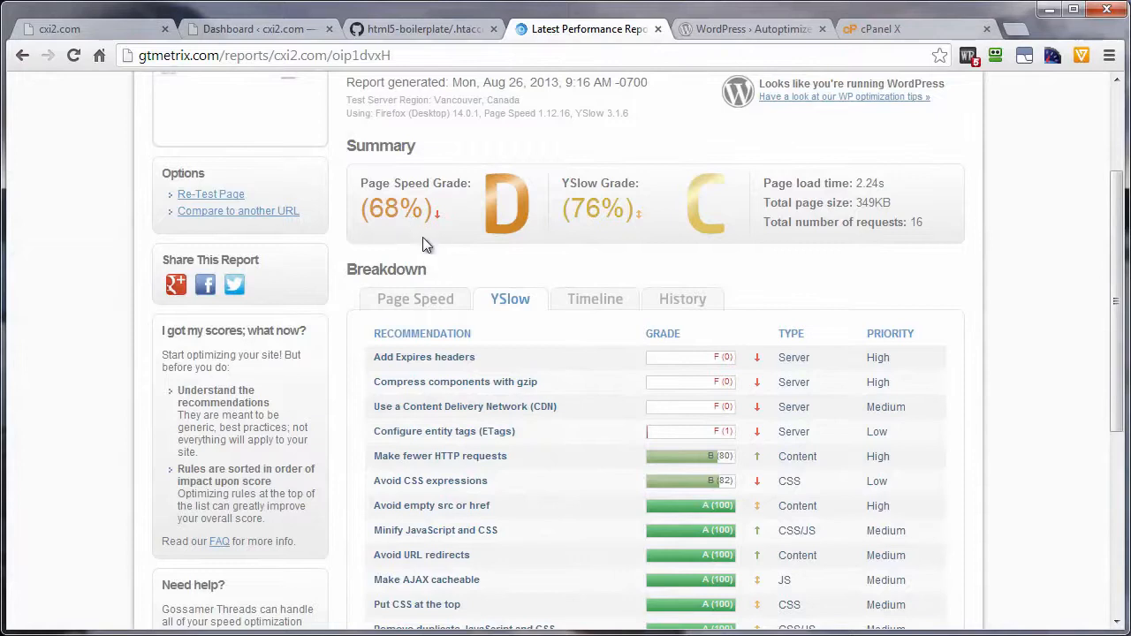
mouse_move(560, 358)
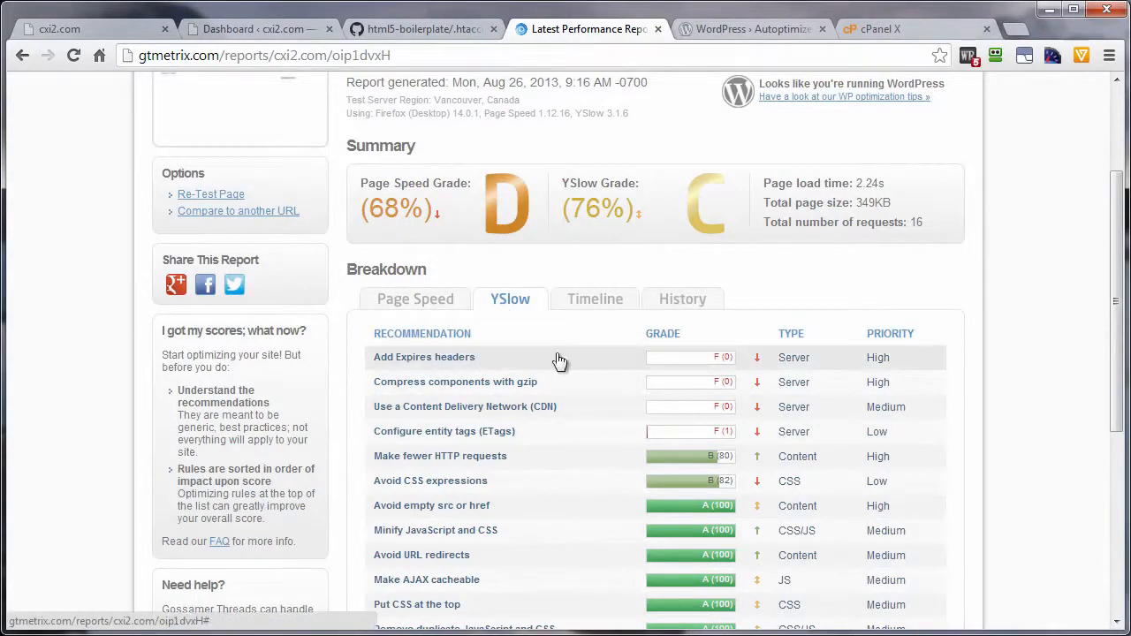
mouse_move(380, 193)
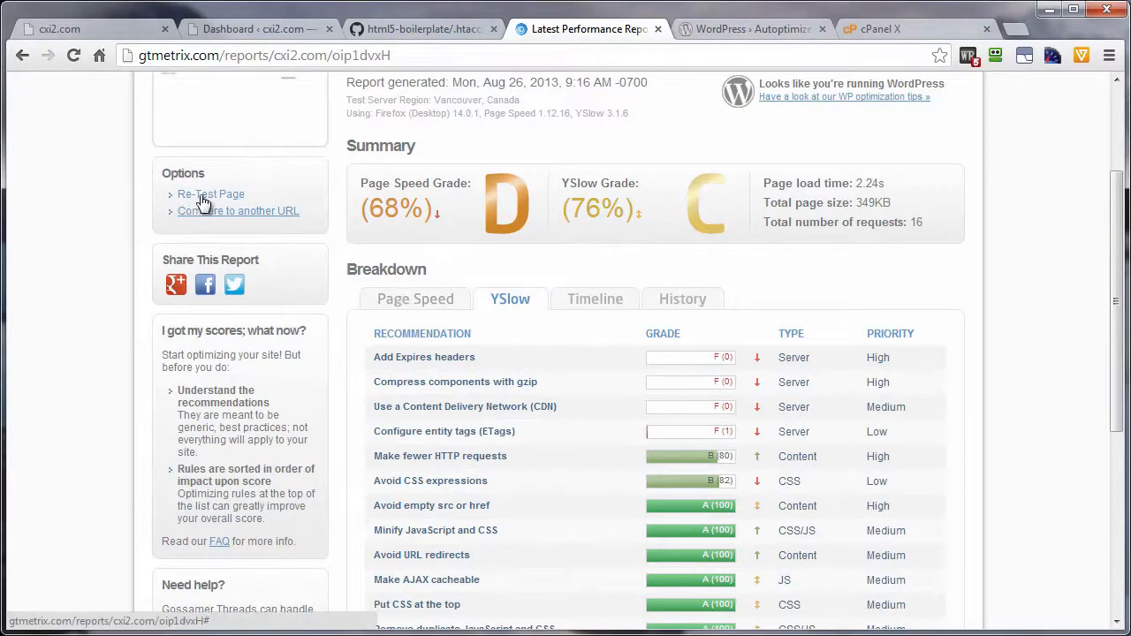
left_click(210, 193)
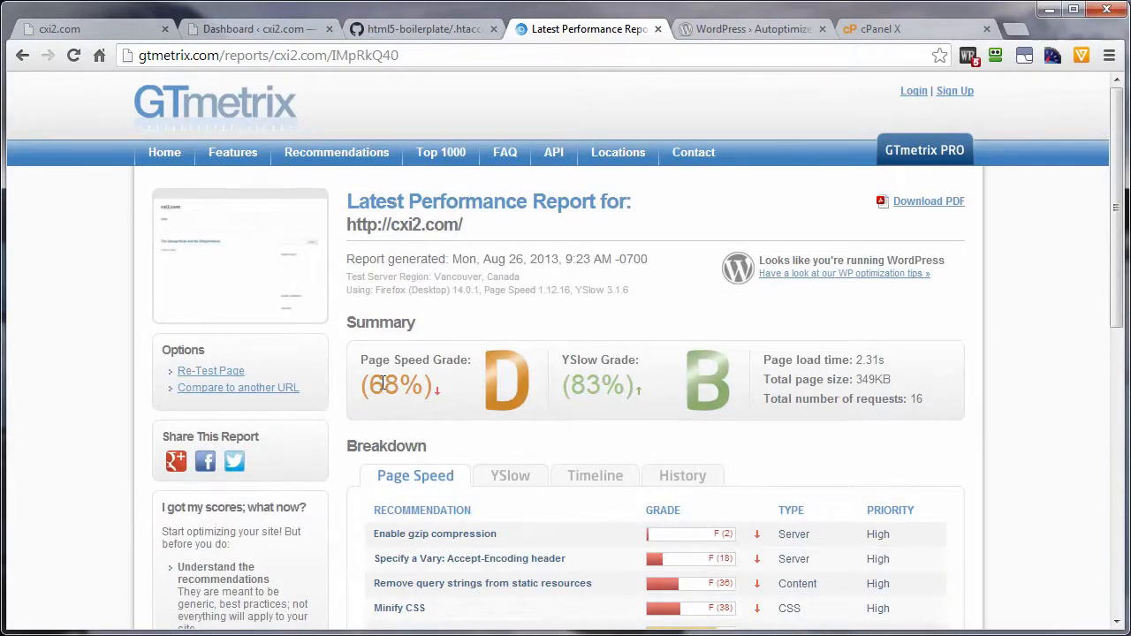
mouse_move(605, 386)
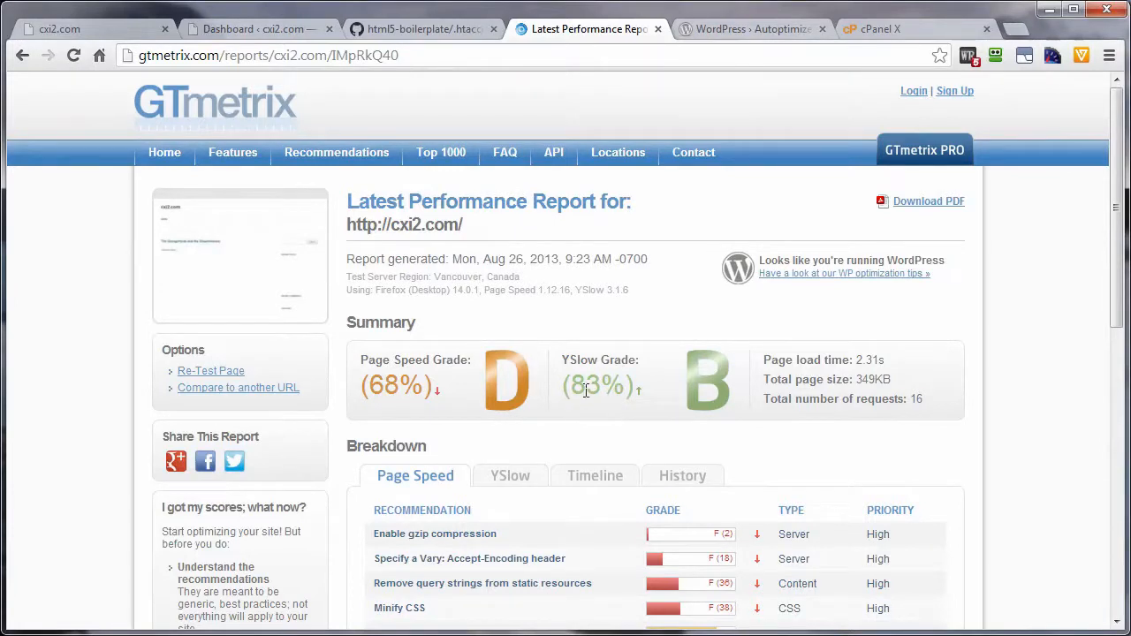
mouse_move(594, 382)
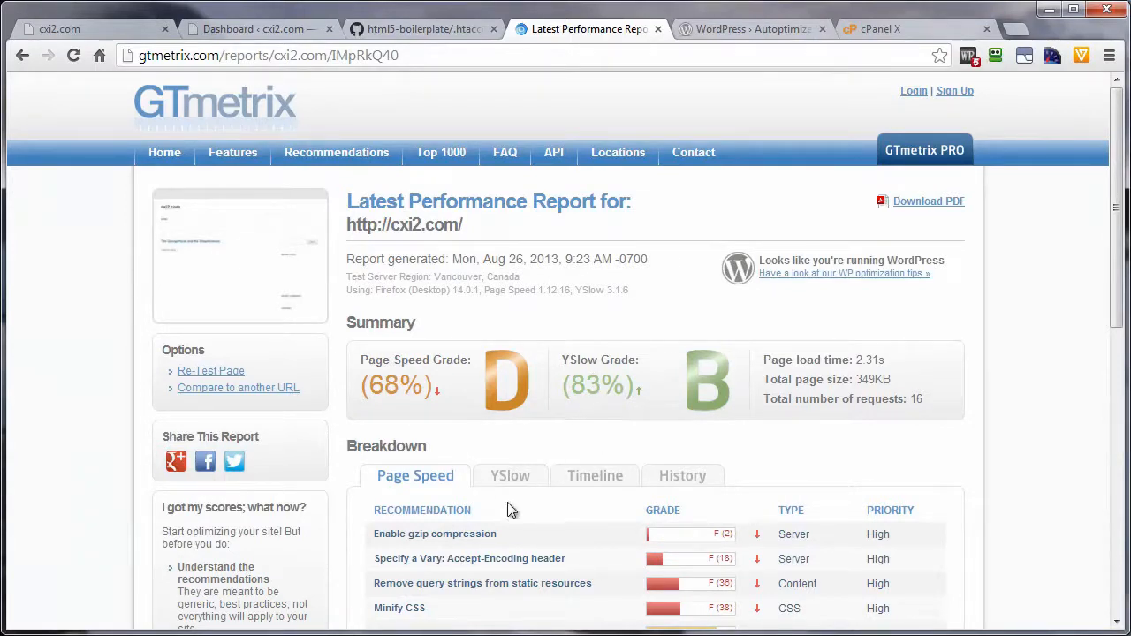
scroll("down", 3)
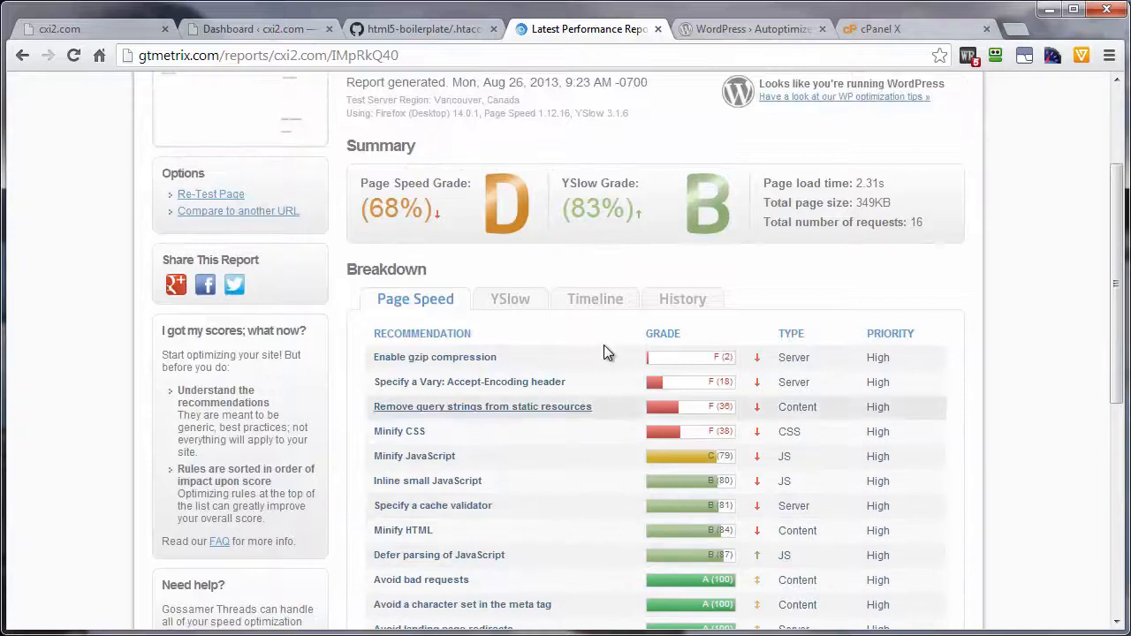
mouse_move(417, 523)
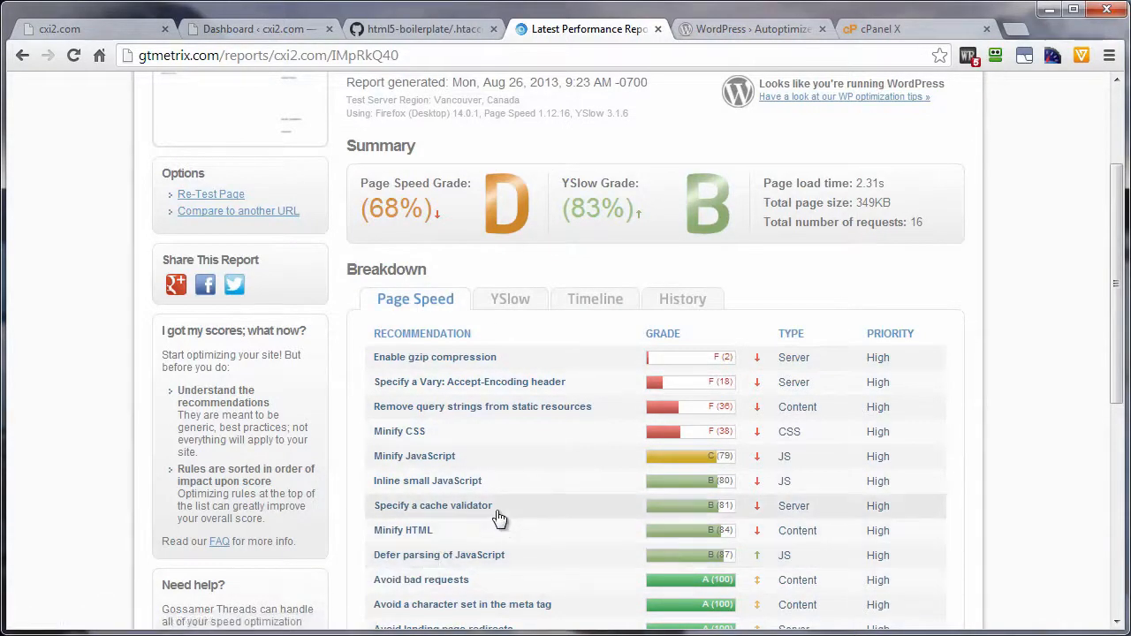
scroll("down", 3)
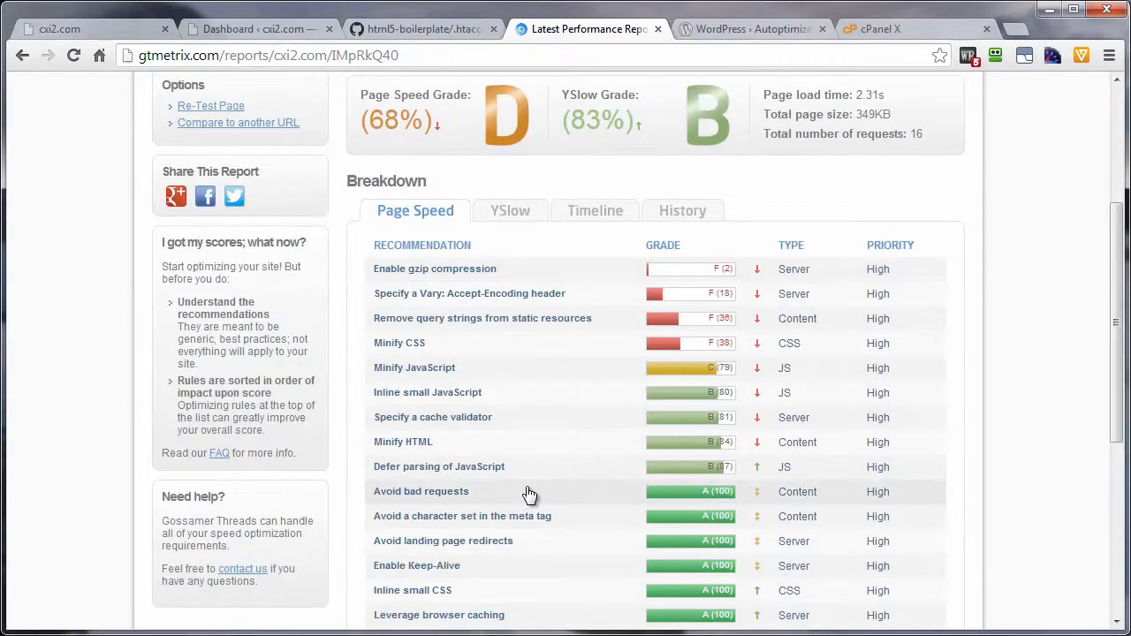
scroll("down", 3)
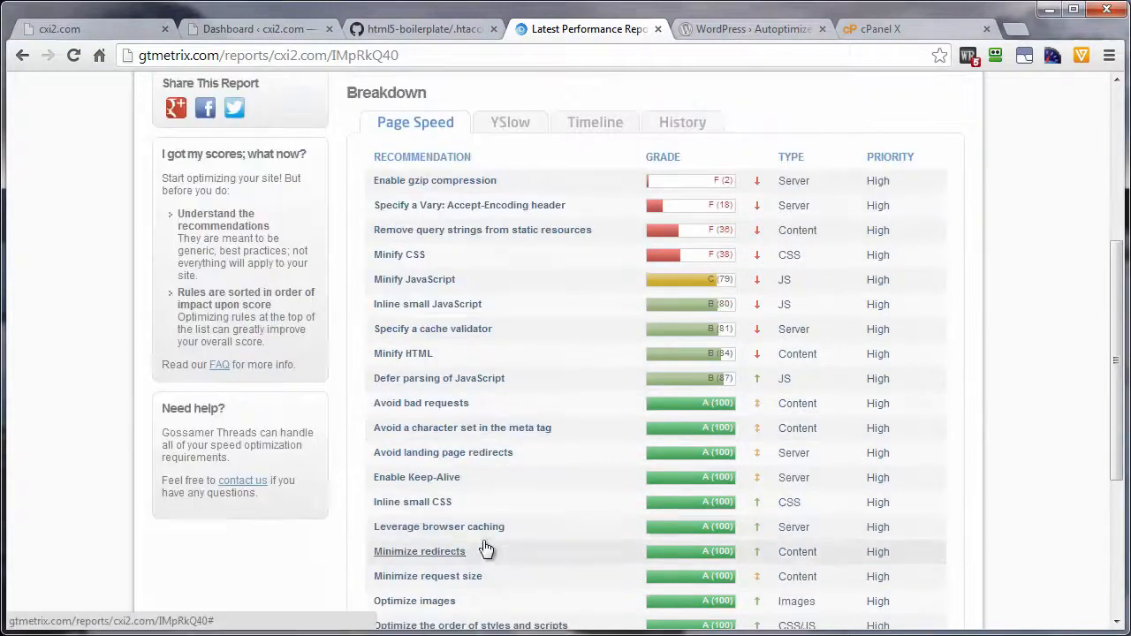
mouse_move(726, 537)
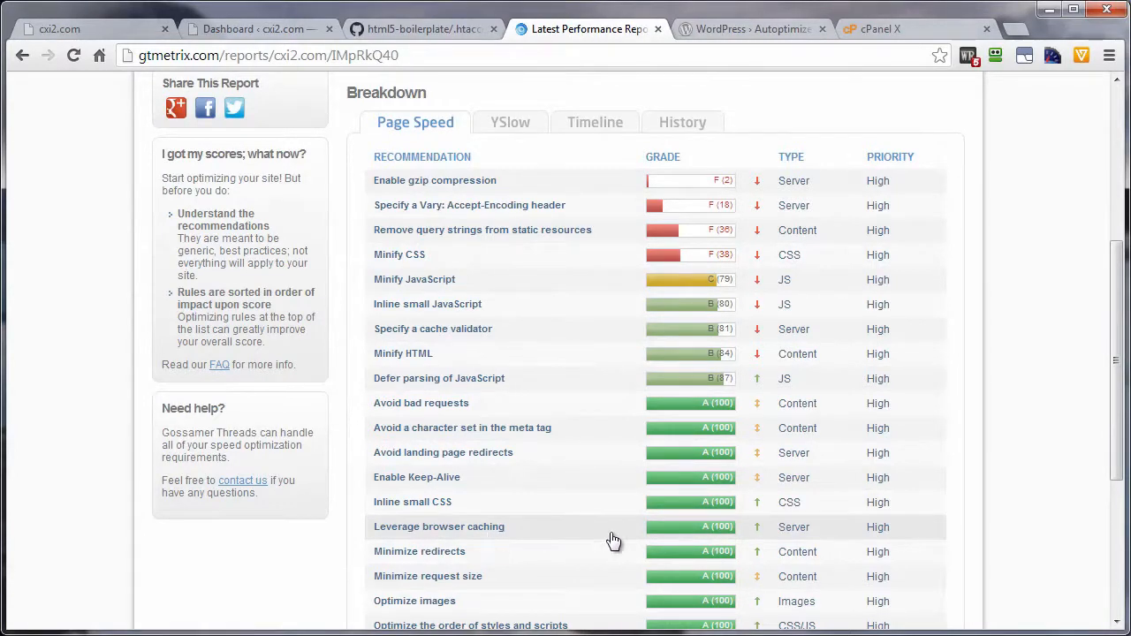
Review the YSlow breakdown's Add Expires headers grade, then move to the Autoptimize plugin page.
left_click(509, 387)
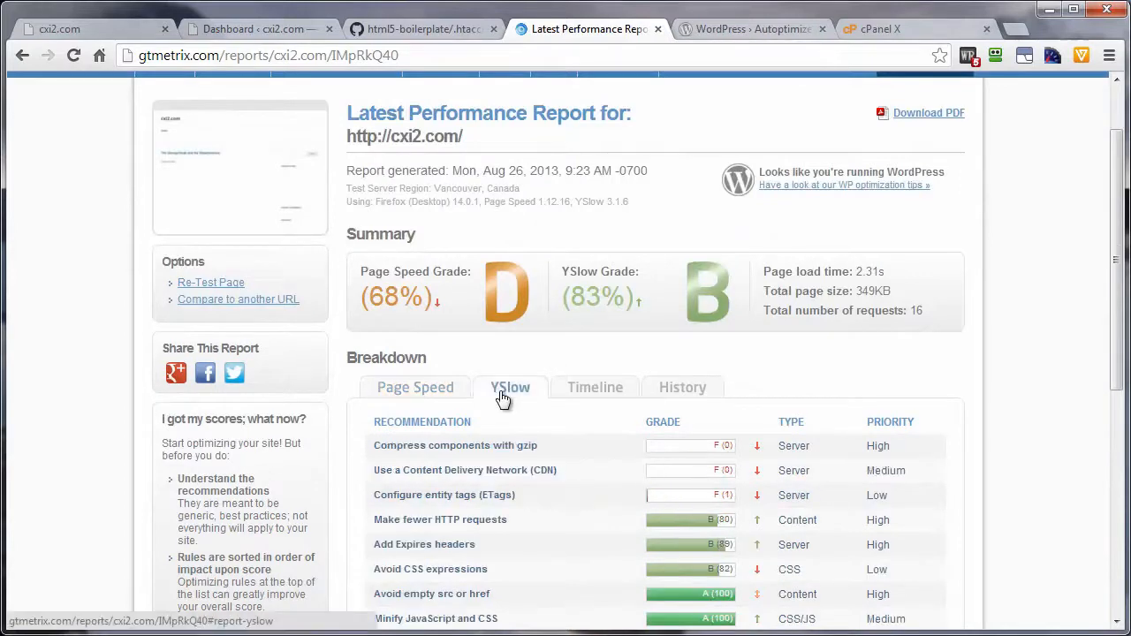
scroll("down", 3)
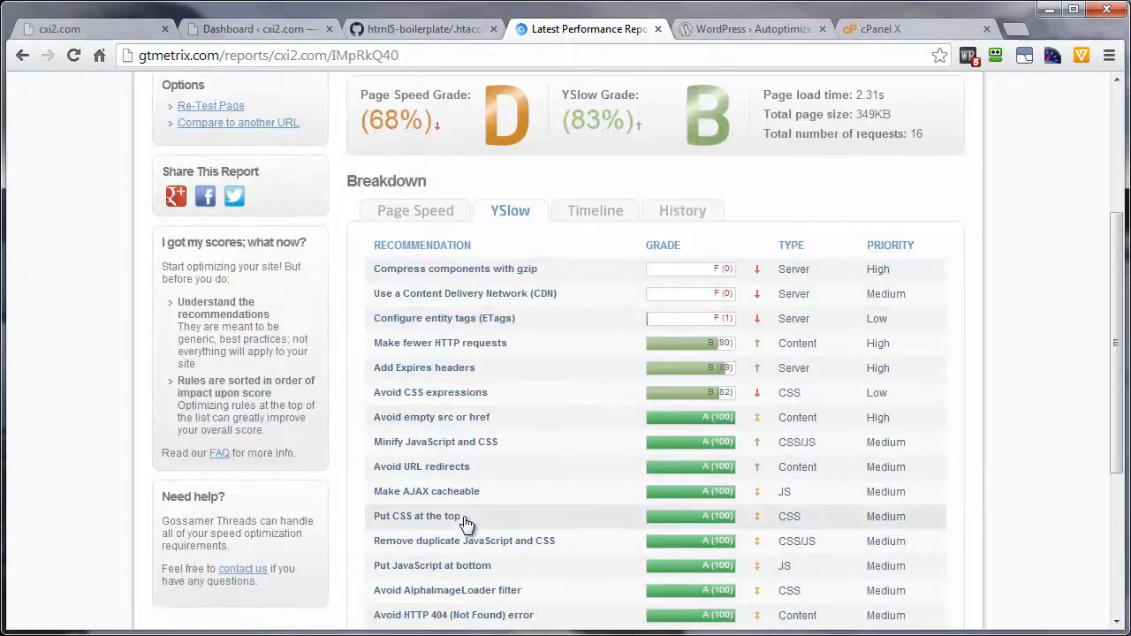
mouse_move(716, 371)
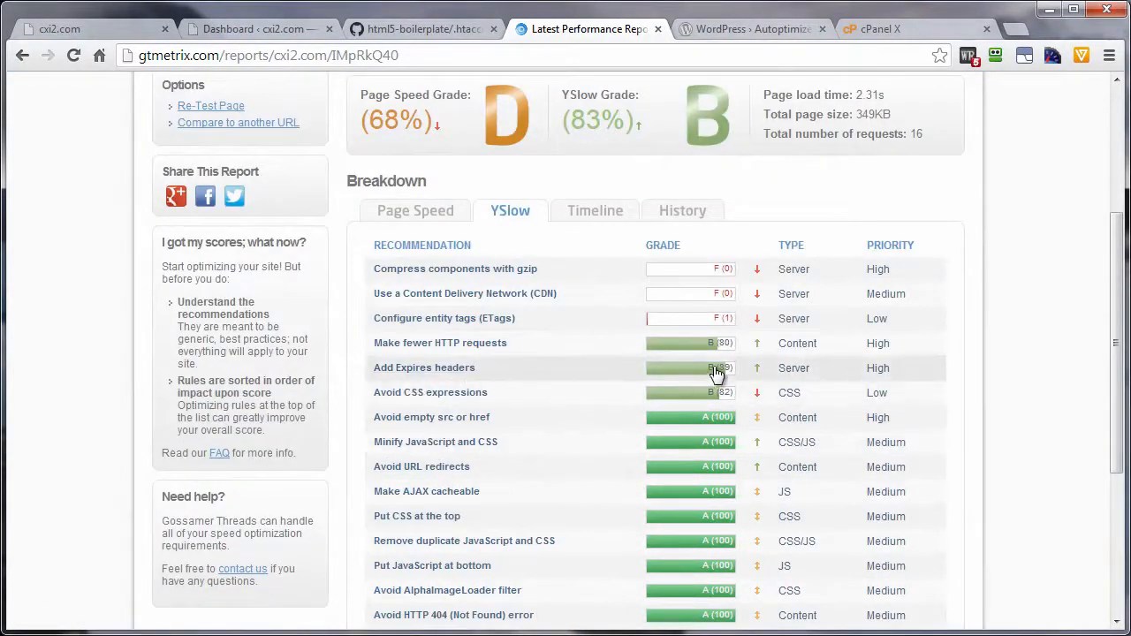
mouse_move(728, 374)
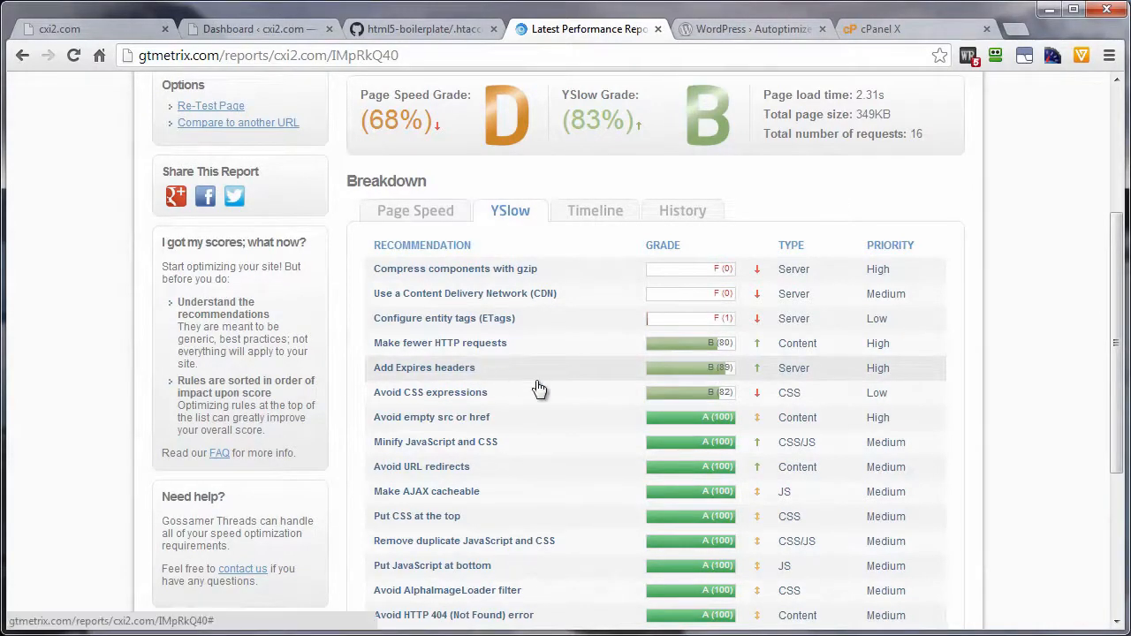
mouse_move(551, 400)
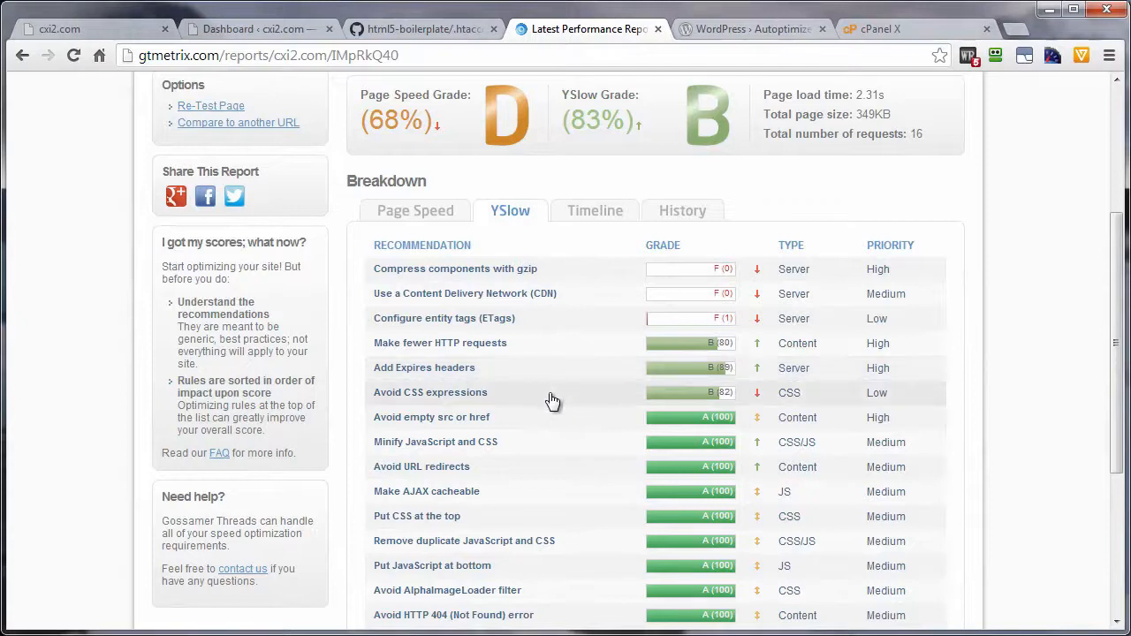
left_click(751, 28)
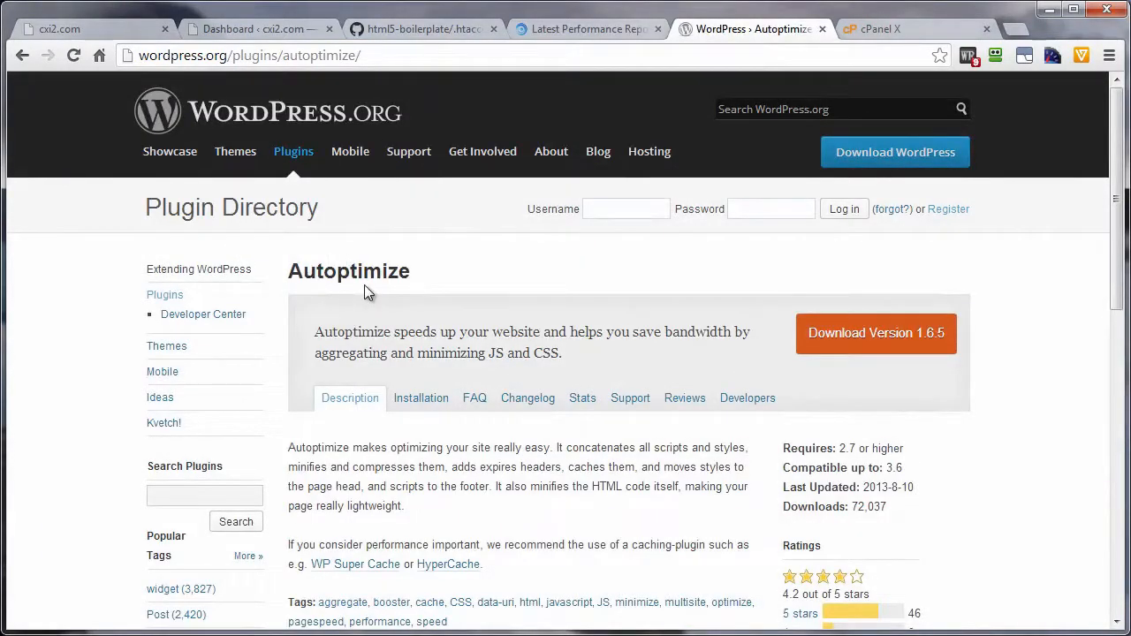
mouse_move(416, 274)
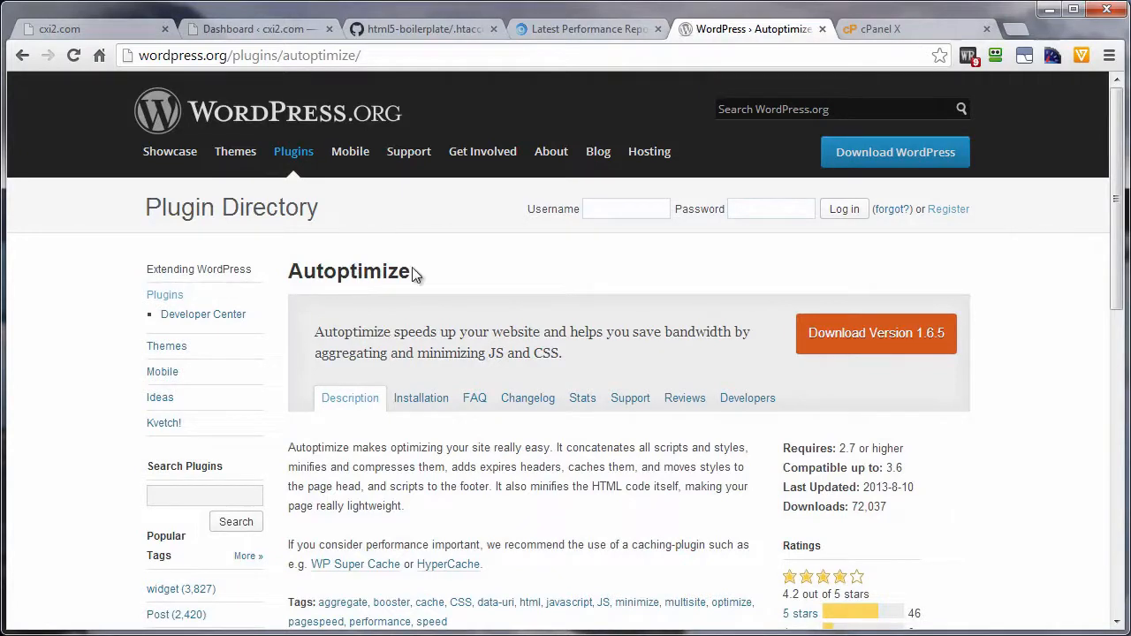
mouse_move(458, 297)
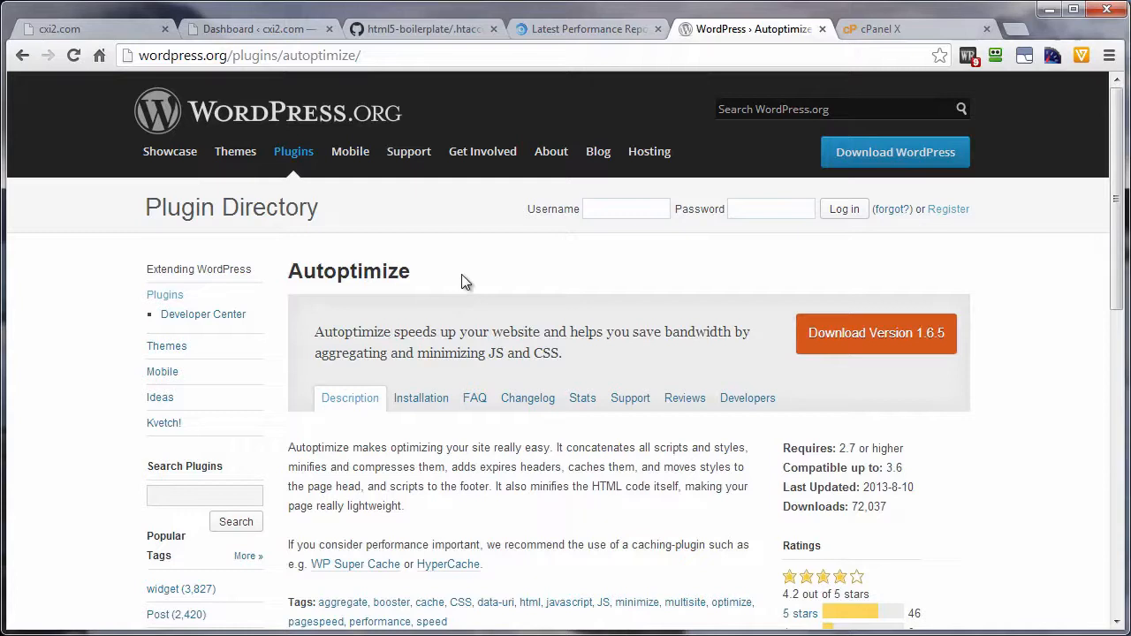
mouse_move(389, 279)
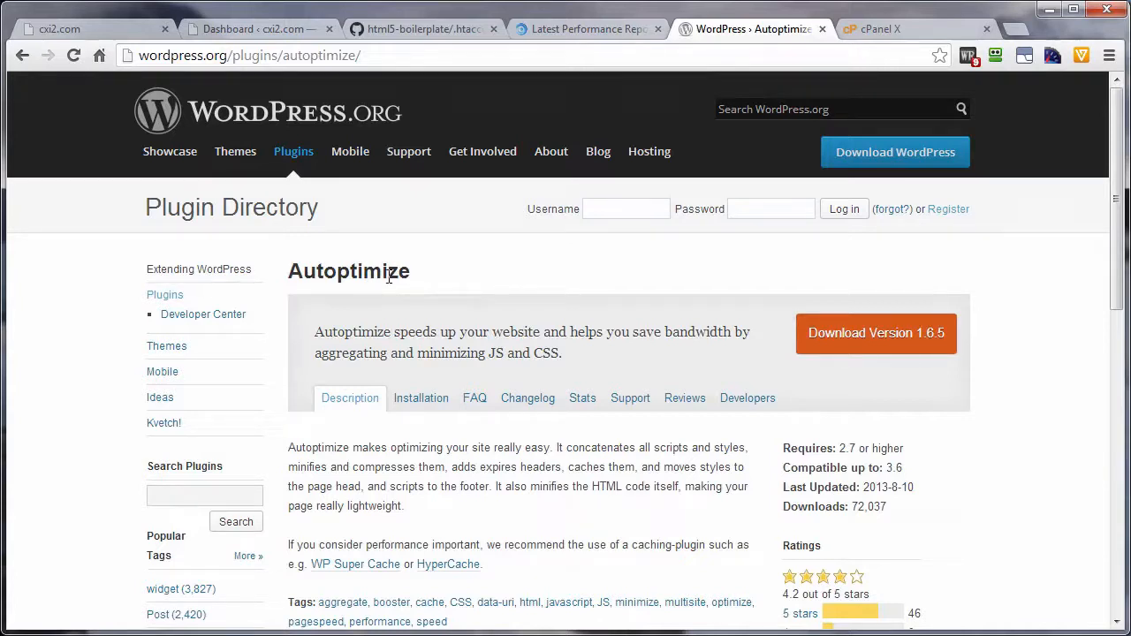
mouse_move(447, 286)
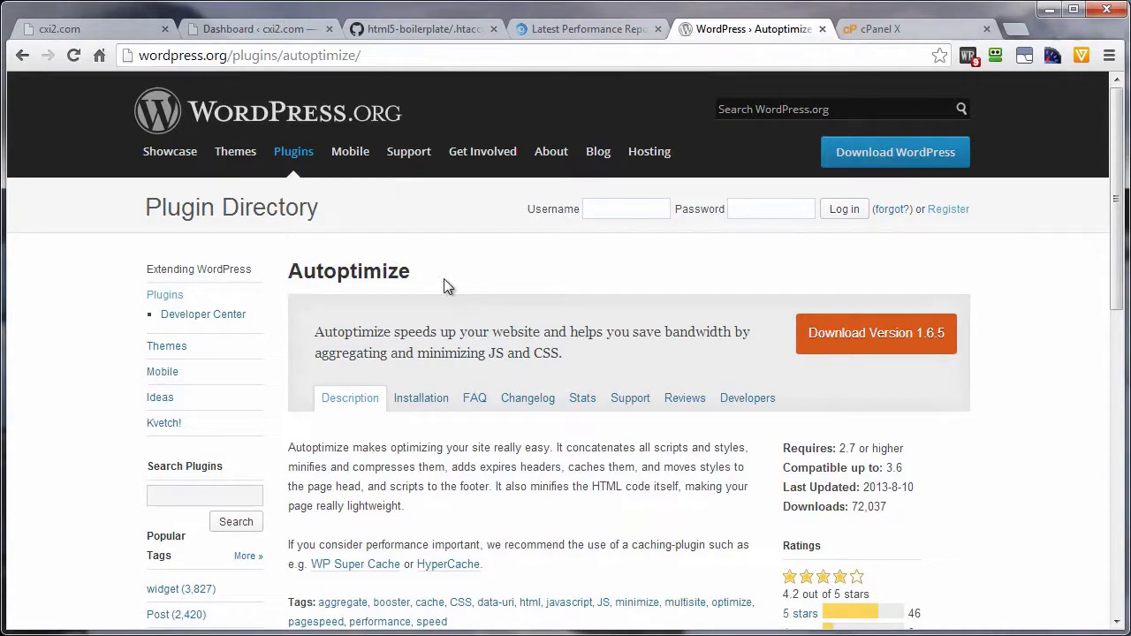
mouse_move(399, 281)
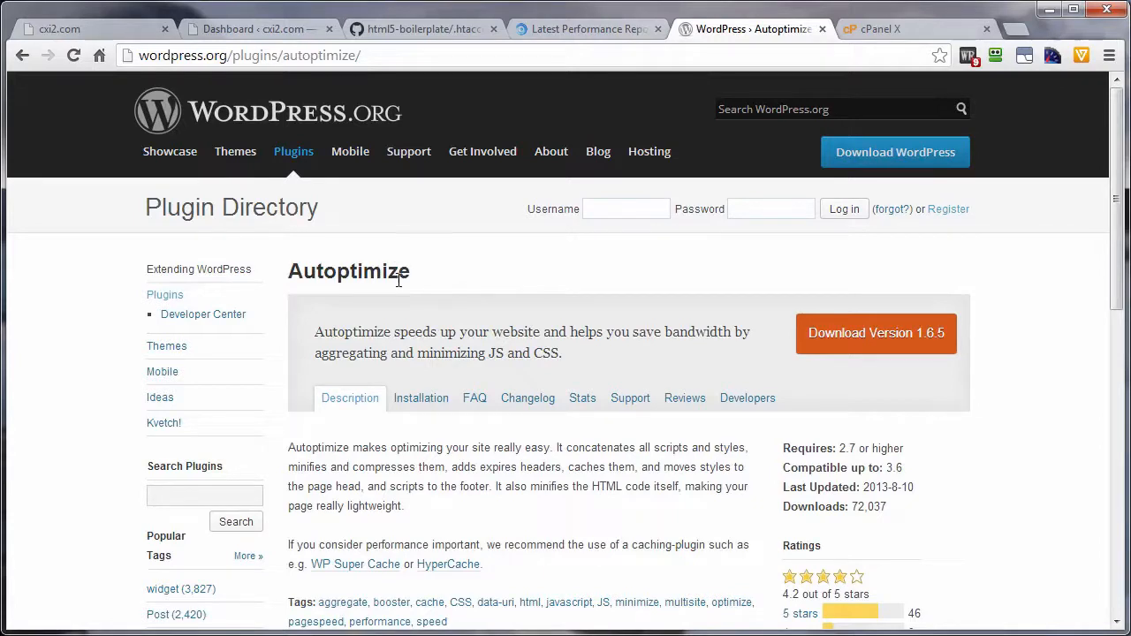
mouse_move(446, 293)
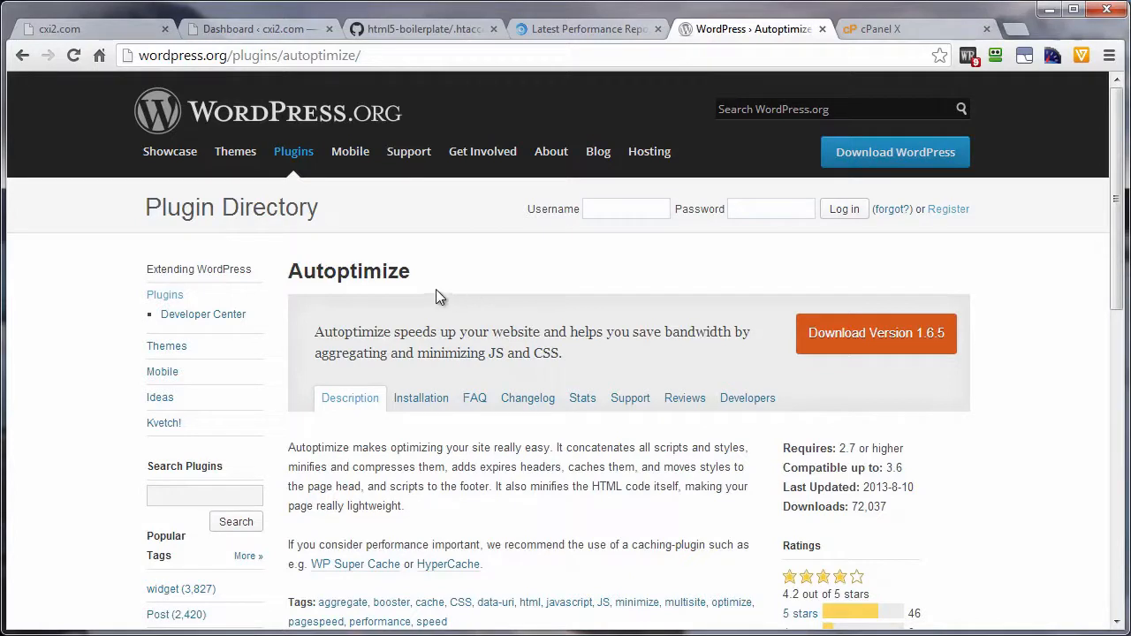
mouse_move(417, 279)
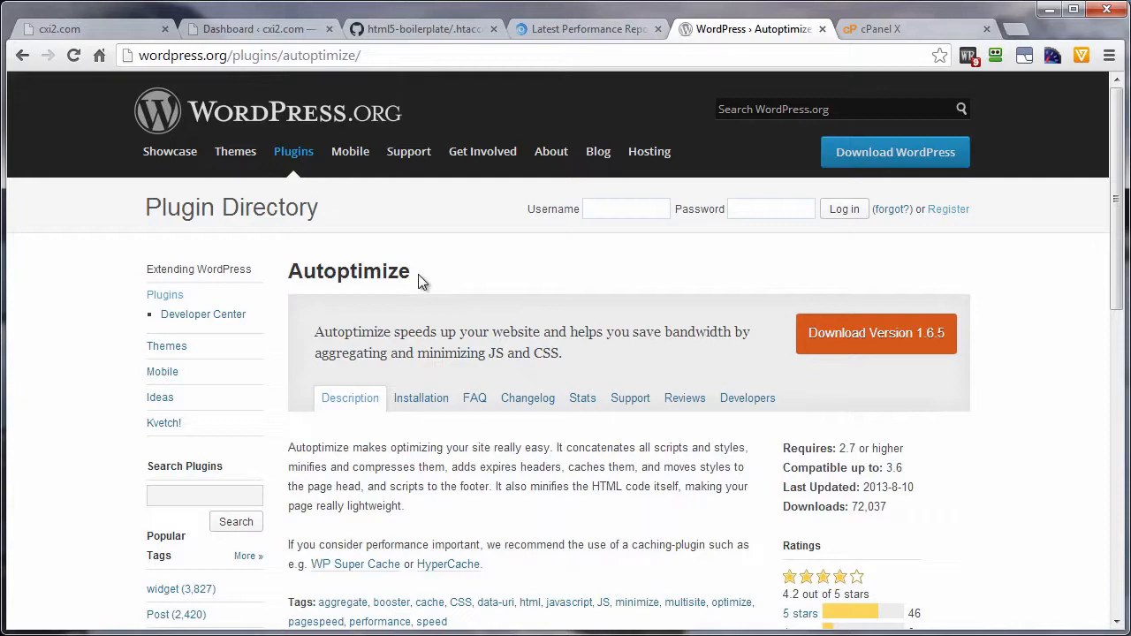
mouse_move(414, 297)
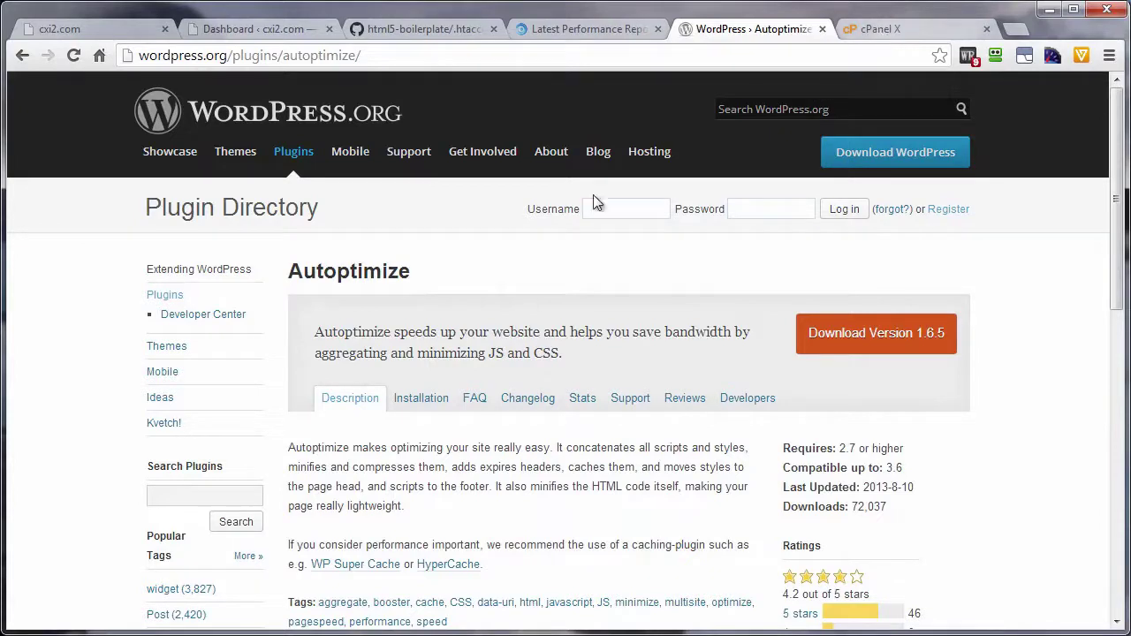
mouse_move(424, 279)
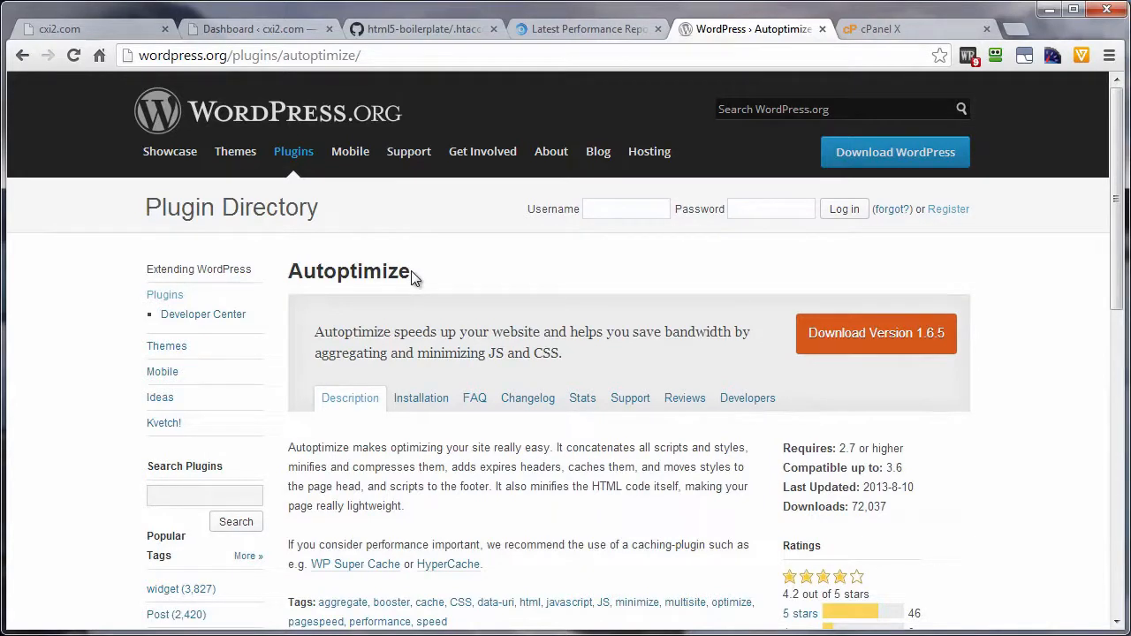
mouse_move(367, 272)
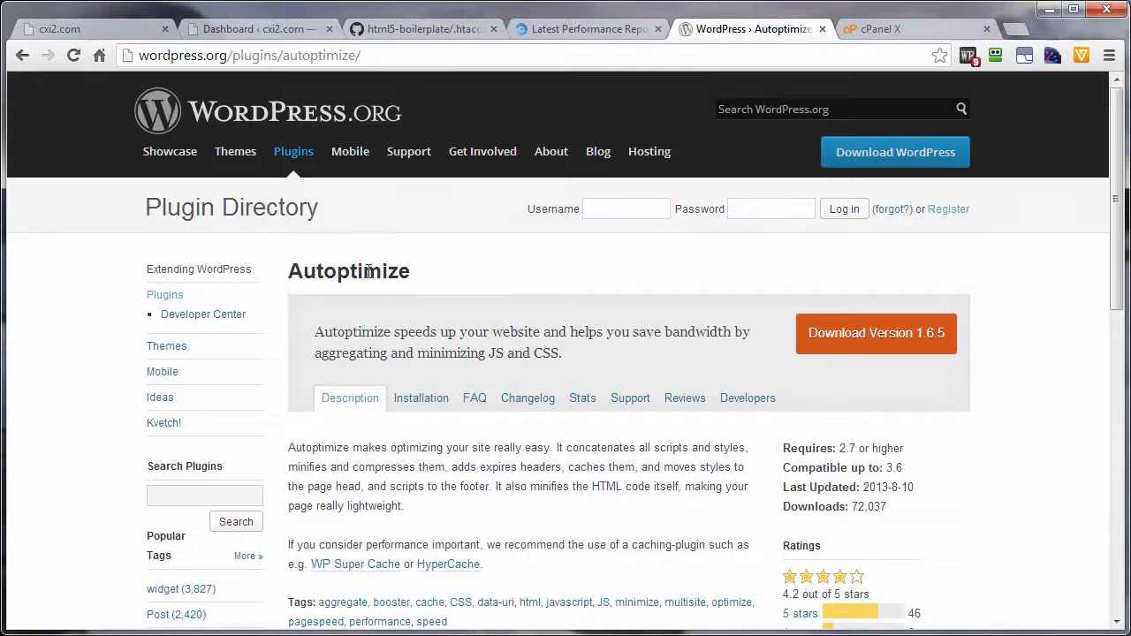